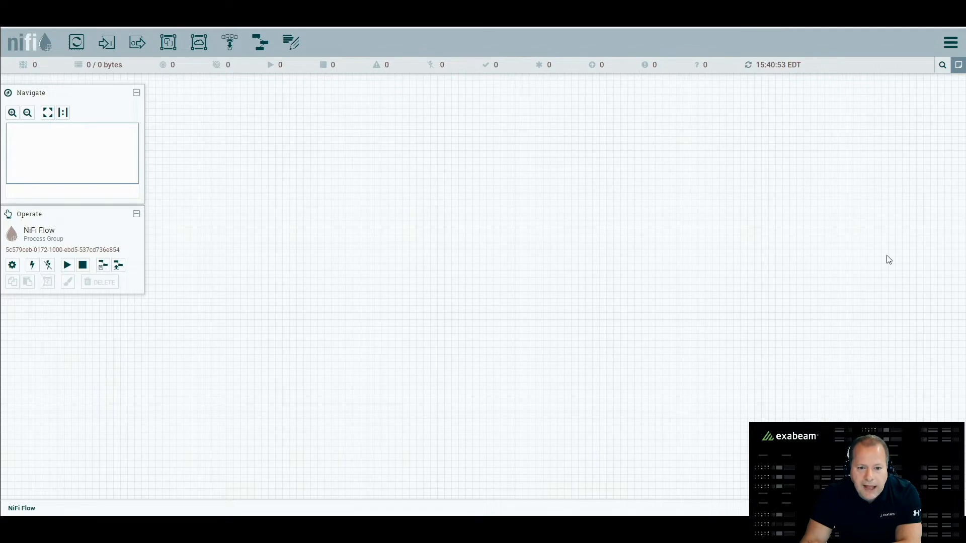
mouse_move(538, 206)
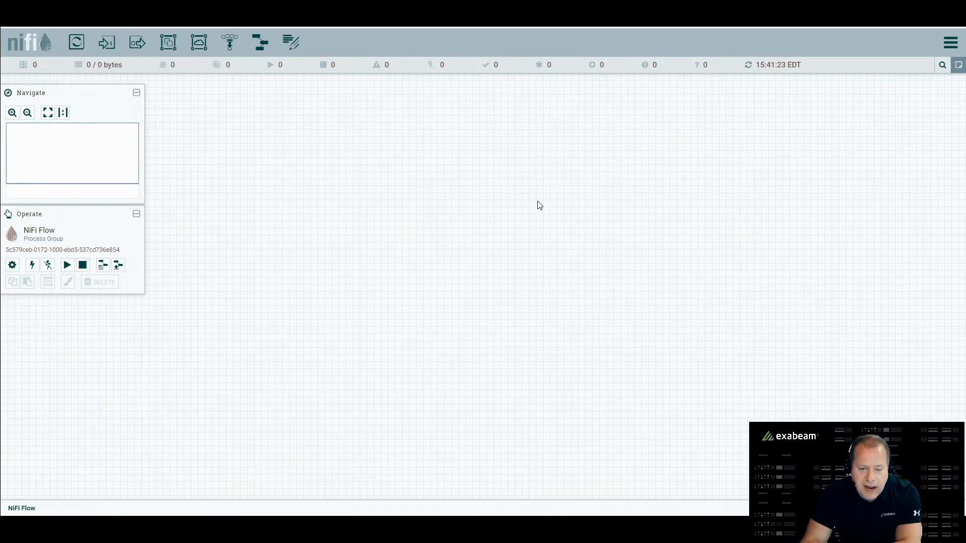
mouse_move(433, 195)
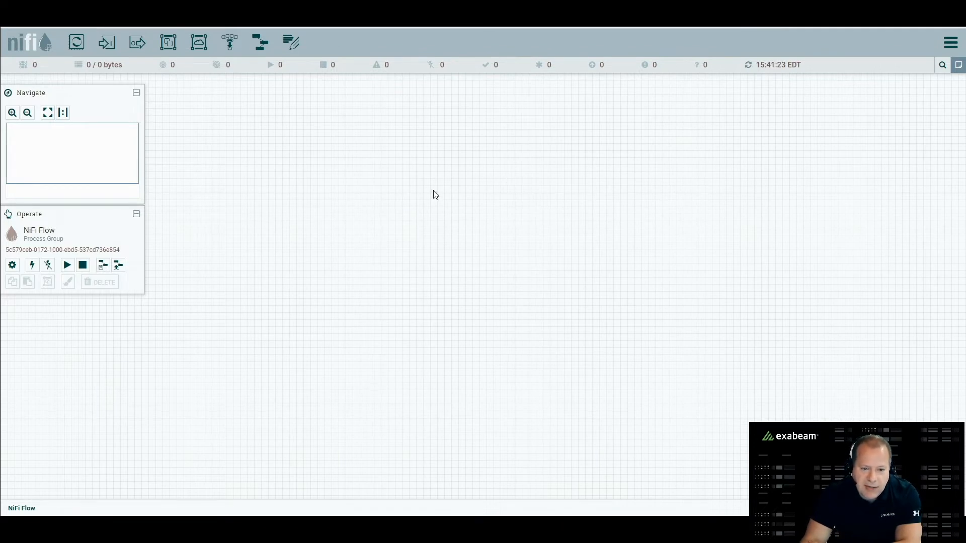
mouse_move(488, 203)
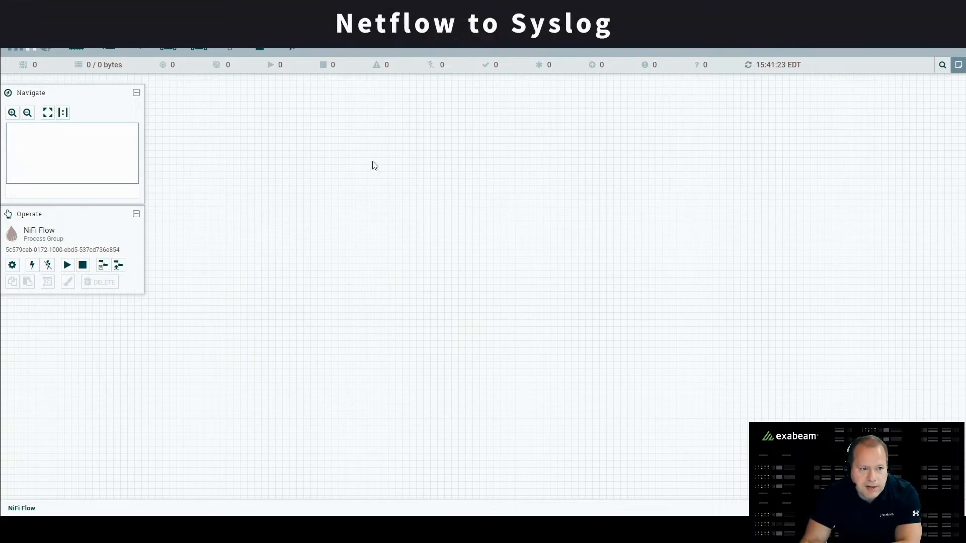
mouse_move(76, 47)
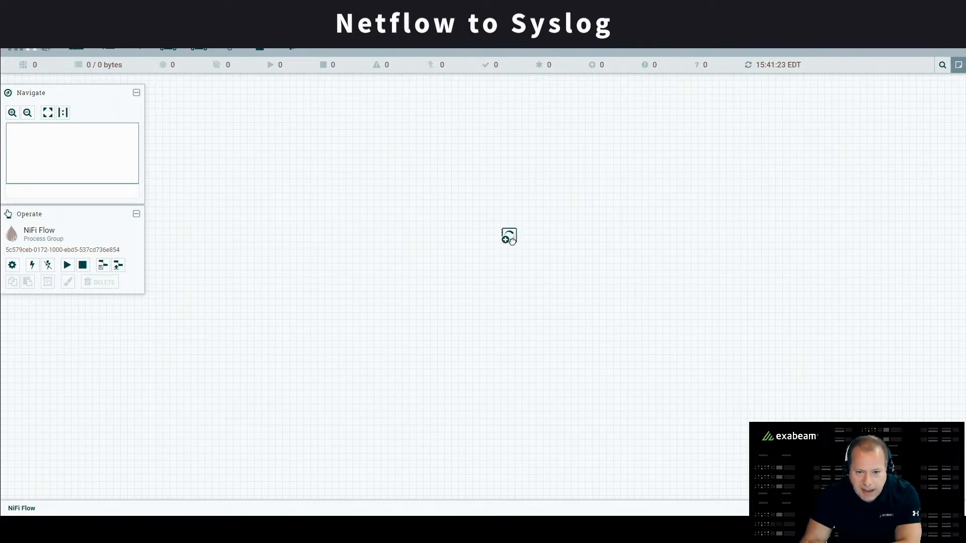
Place a ListenUDP processor on the empty canvas by filtering for 'listenudp'
double_click(509, 236)
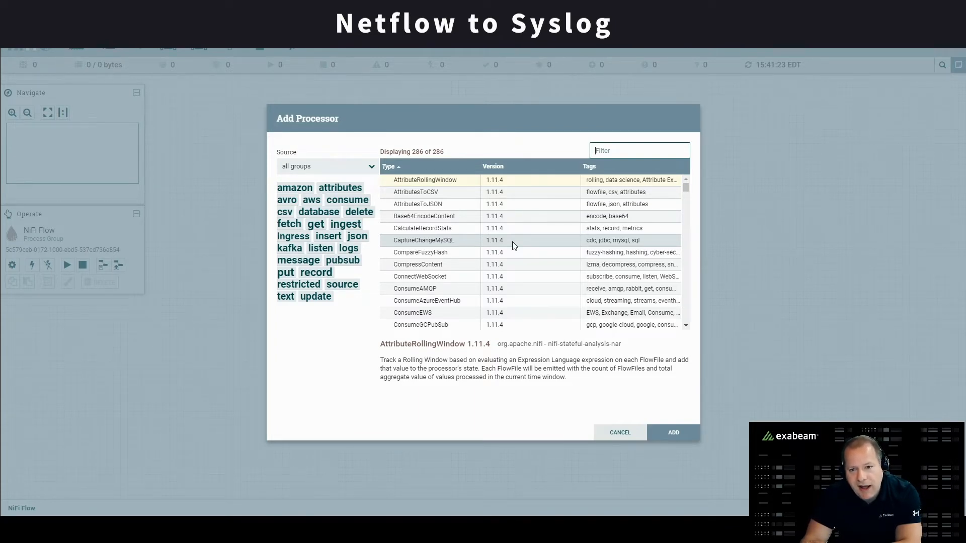
click(639, 151)
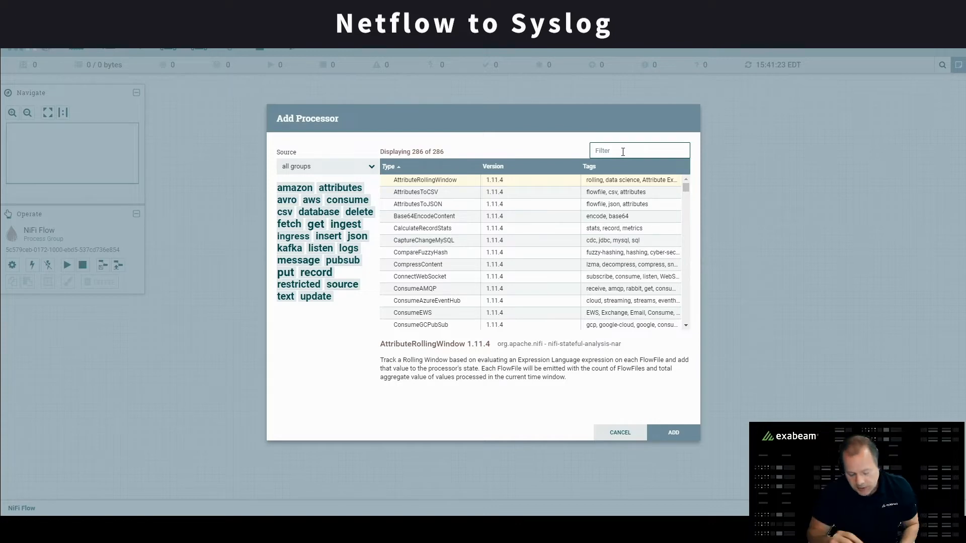
text(listenu)
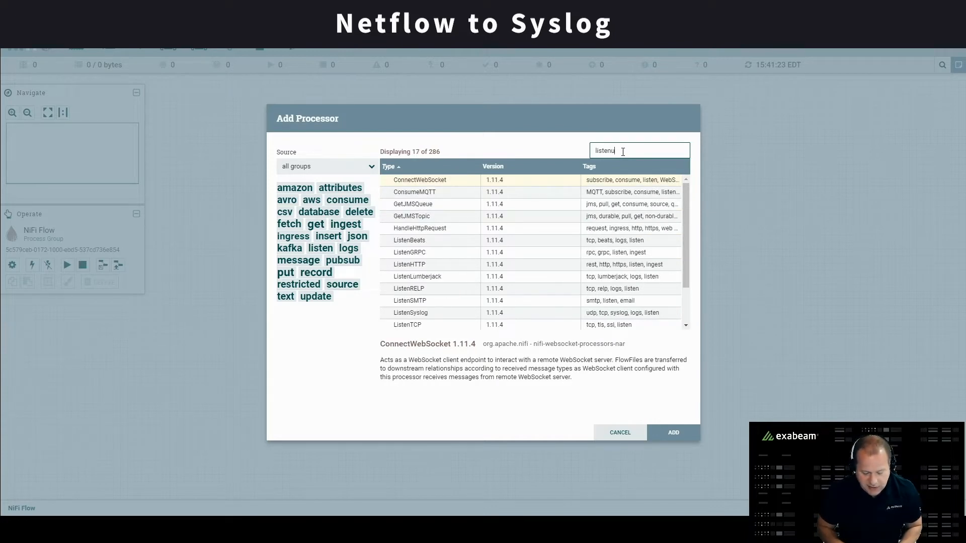
text(dp)
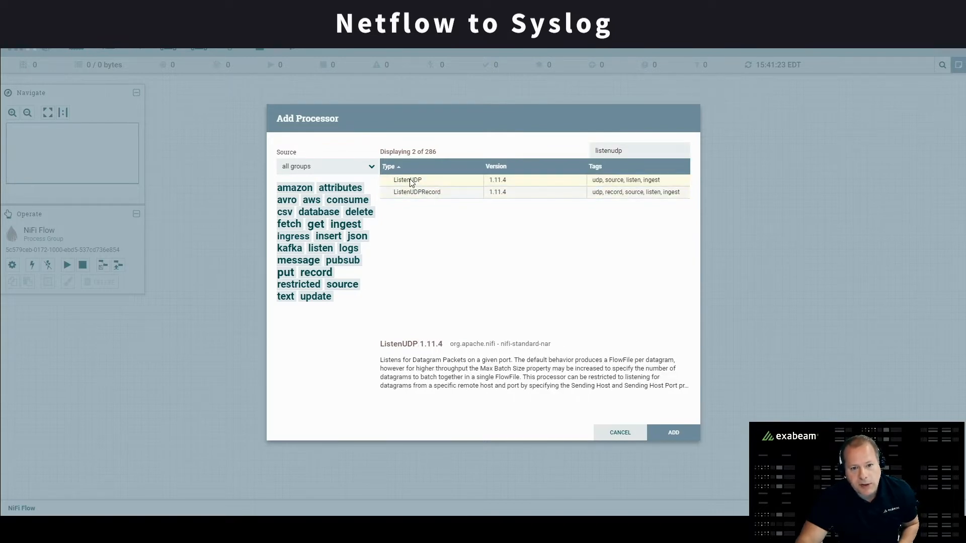
mouse_move(646, 346)
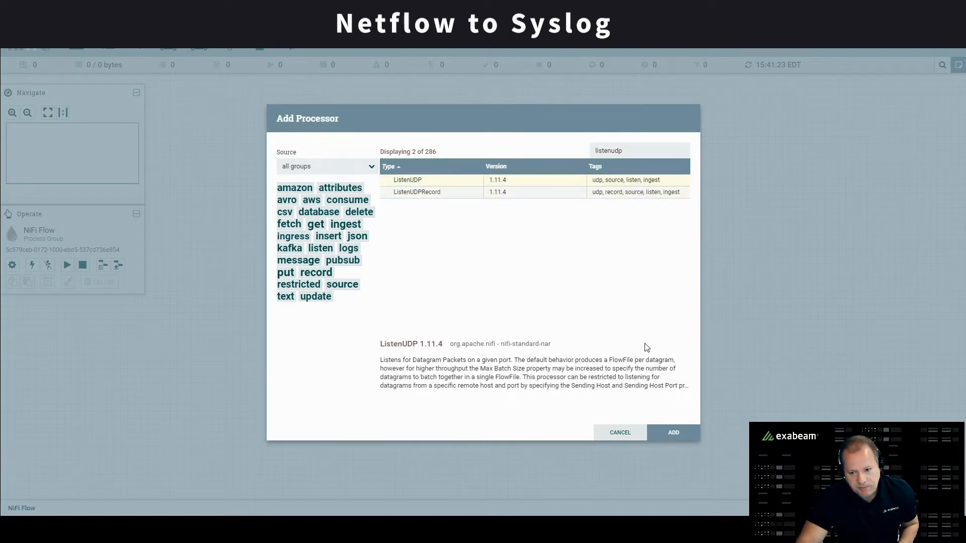
click(673, 432)
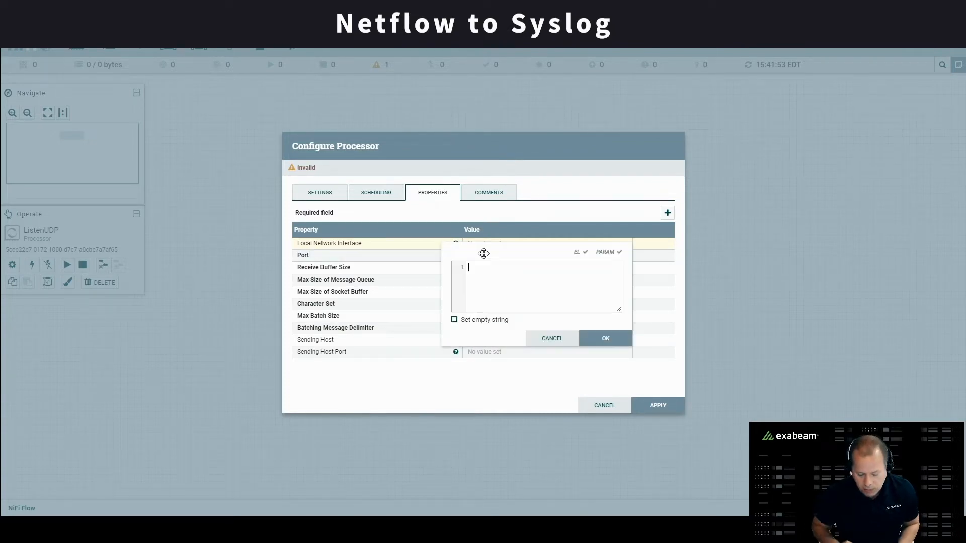
Set the ListenUDP processor's Port property to 2055
text(2055)
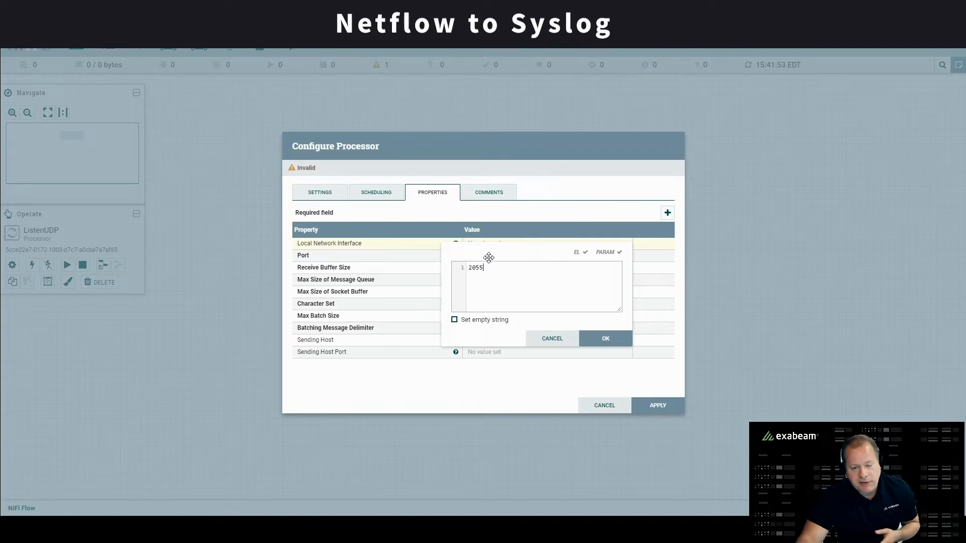
mouse_move(607, 326)
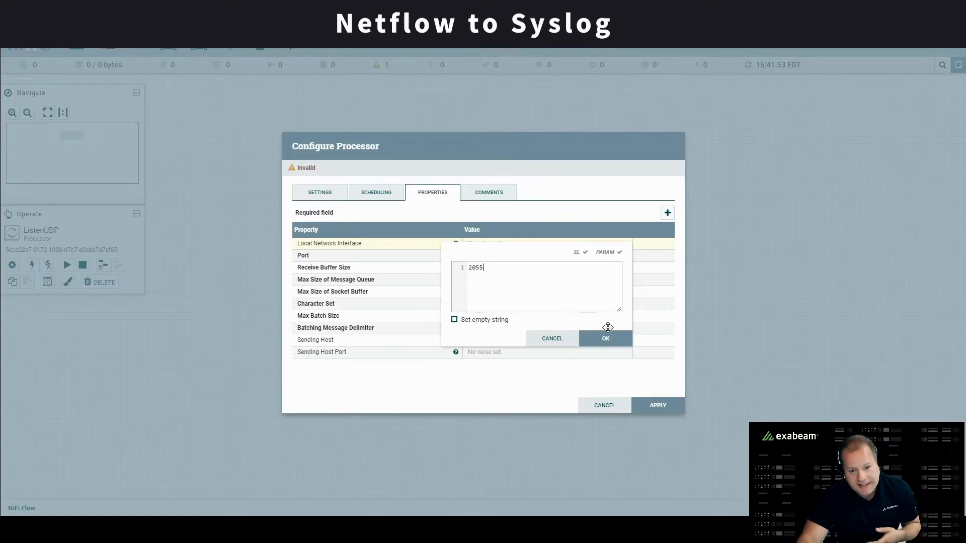
click(605, 338)
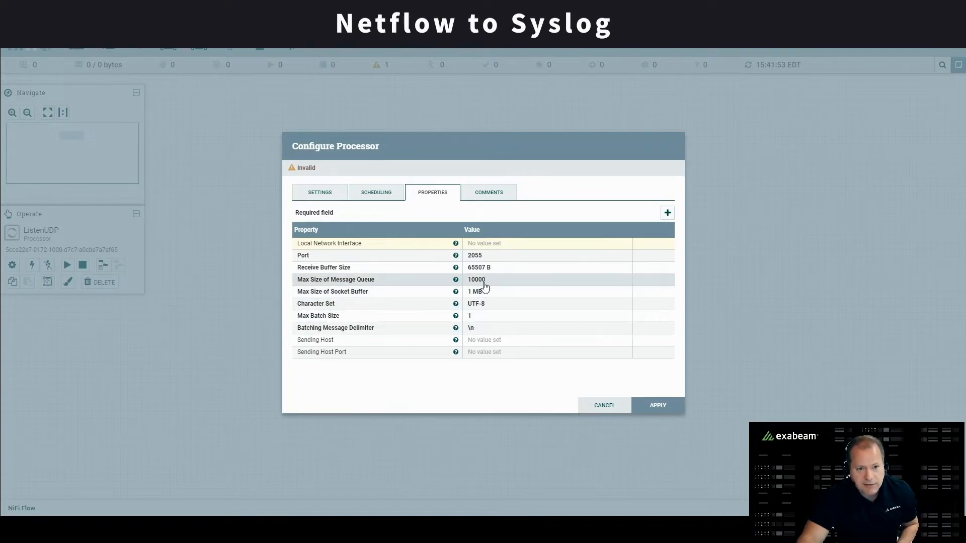
click(319, 192)
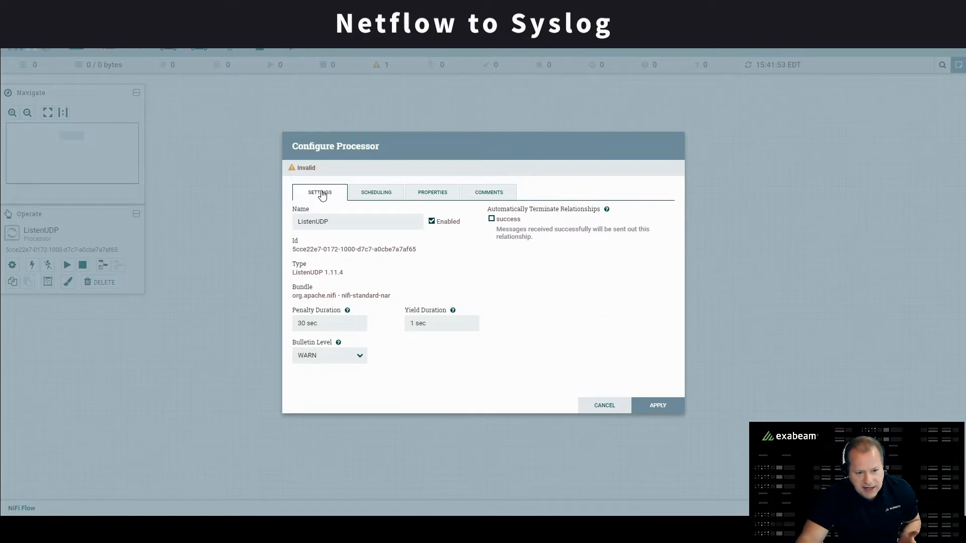
mouse_move(525, 227)
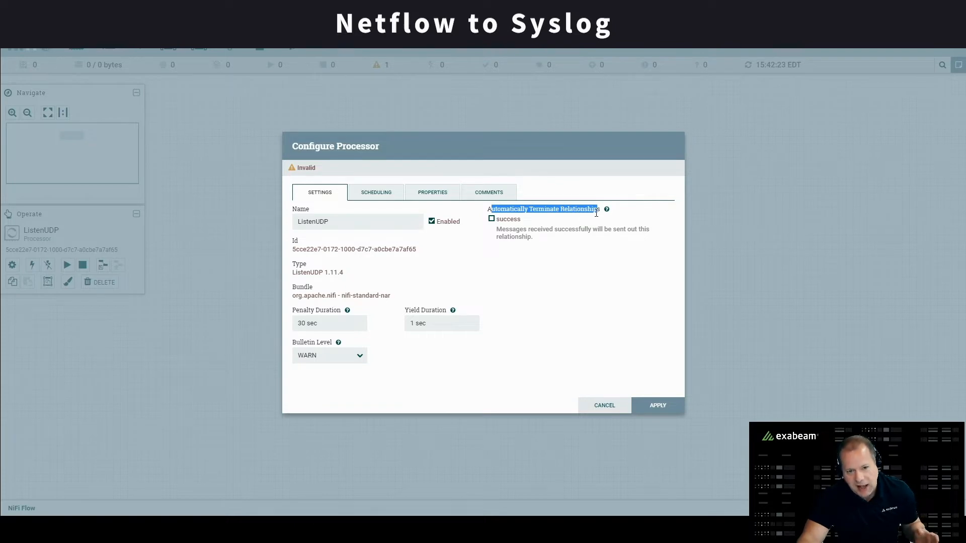
mouse_move(670, 308)
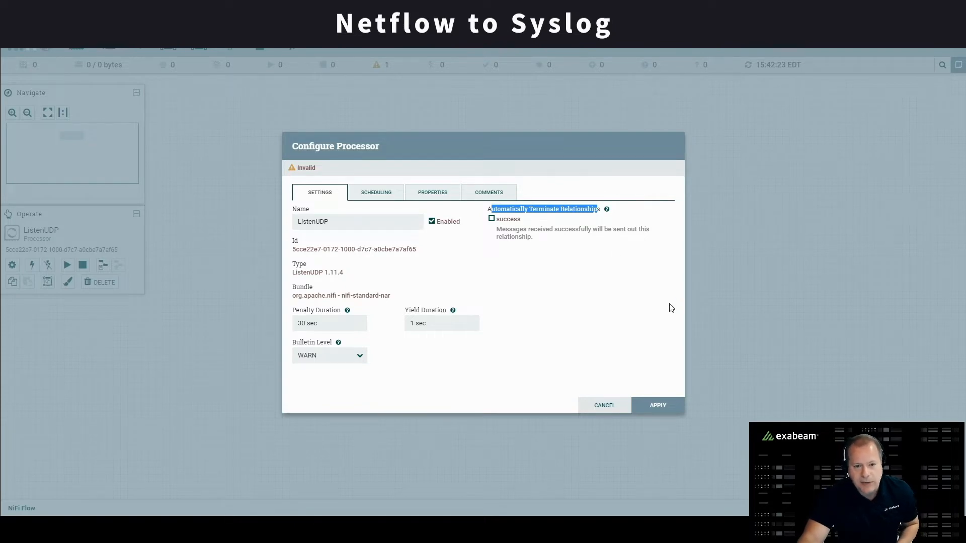
mouse_move(655, 351)
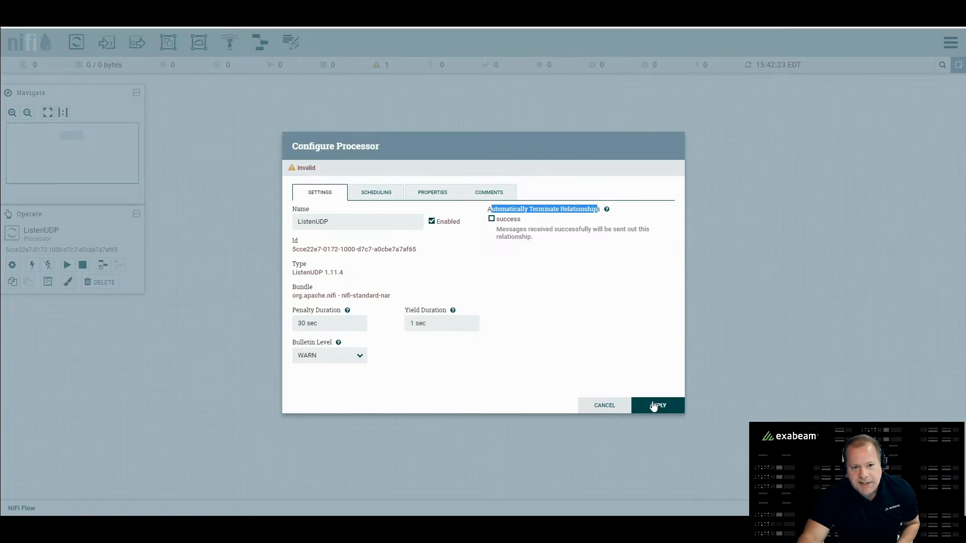
Apply the ListenUDP configuration with port 2055 and close the dialog
click(658, 405)
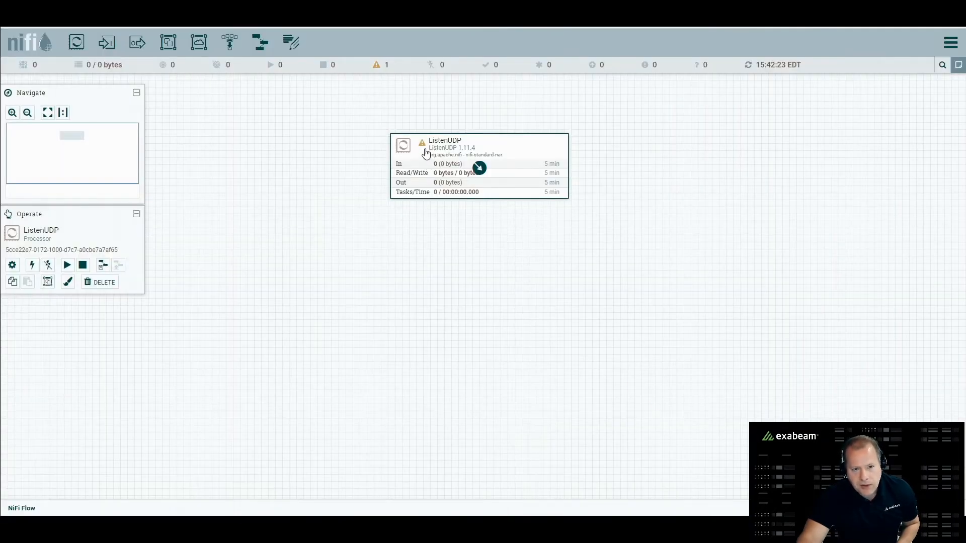
mouse_move(422, 145)
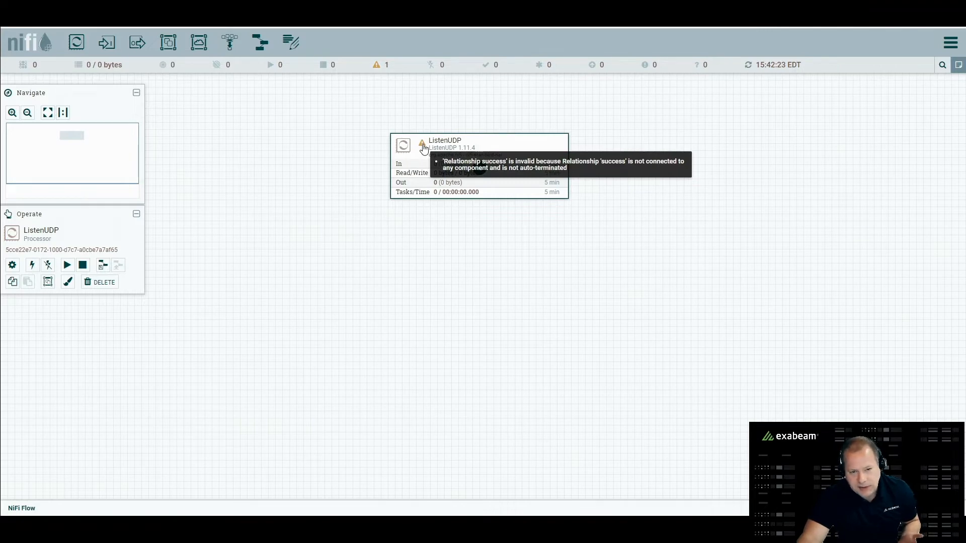
mouse_move(475, 230)
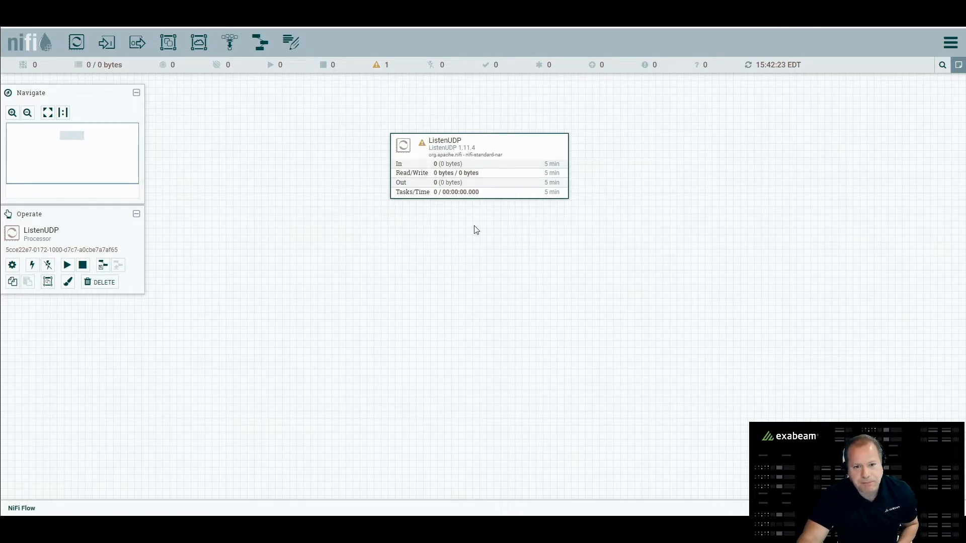
mouse_move(473, 222)
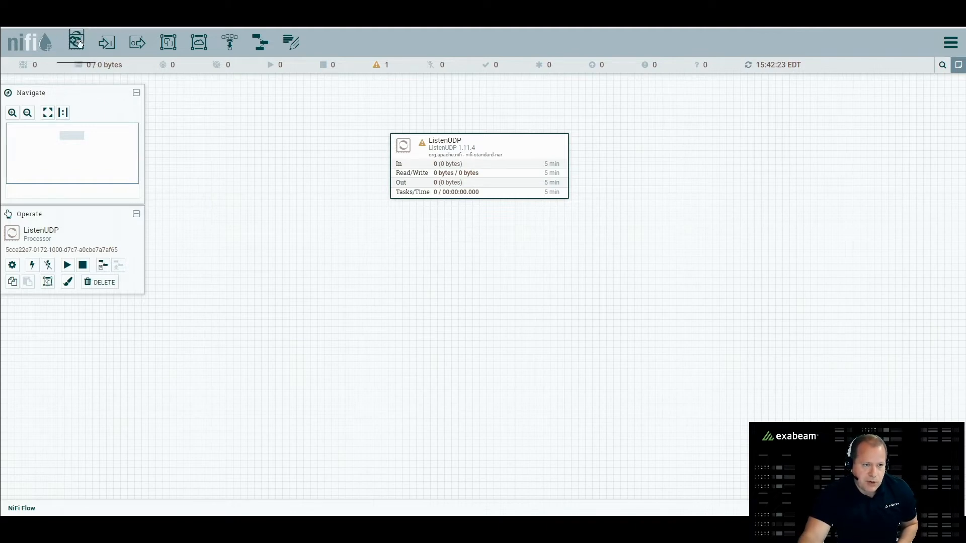
Place a ParseNetflowv5 processor below ListenUDP by filtering for 'netflo'
click(76, 42)
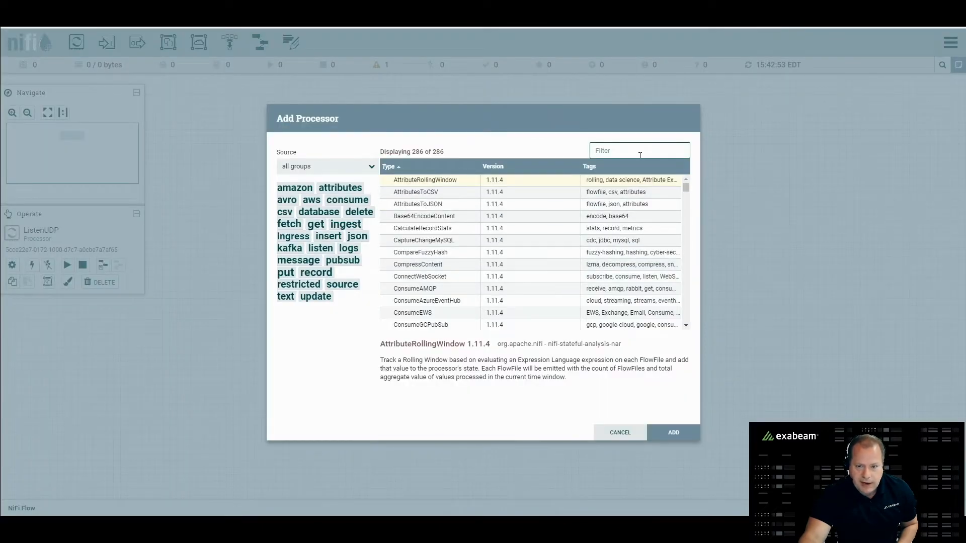
text(netflow)
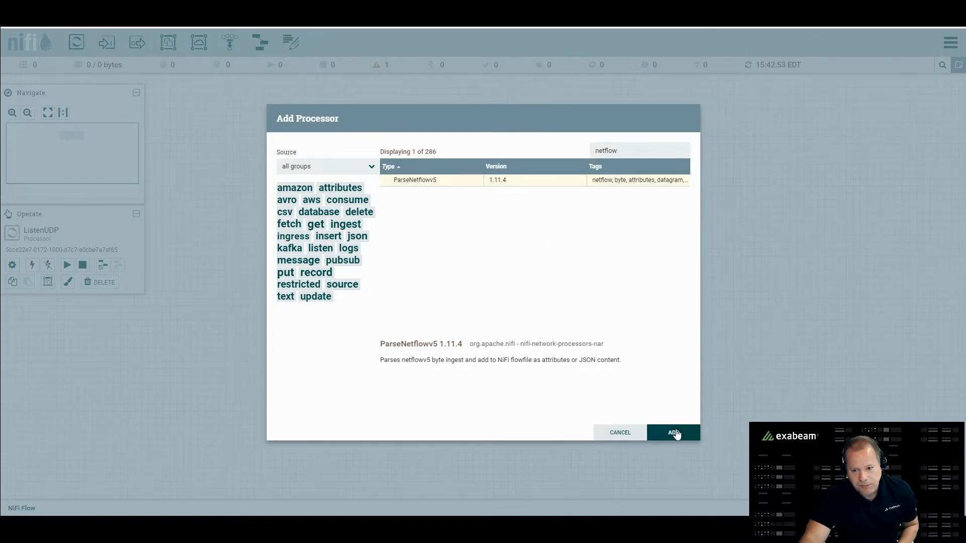
click(672, 433)
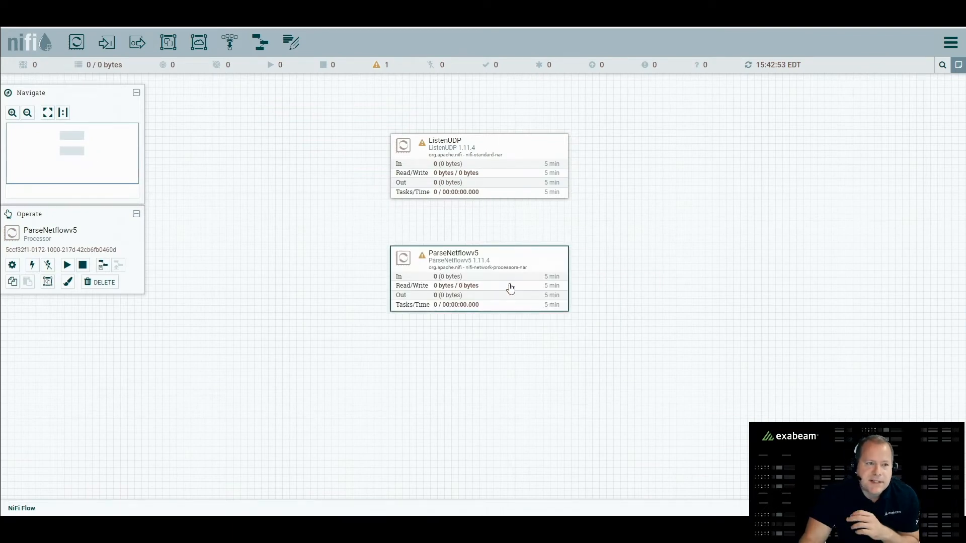
mouse_move(507, 283)
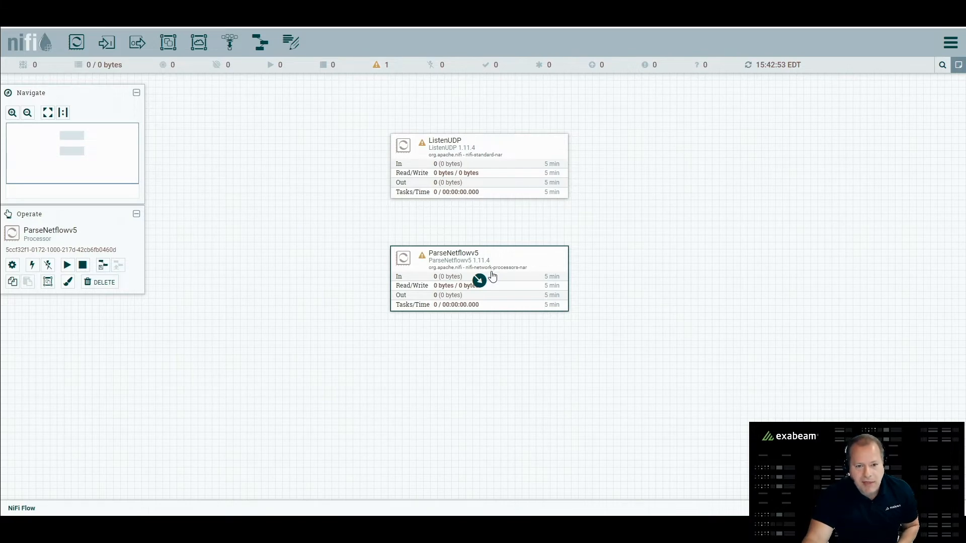
mouse_move(480, 167)
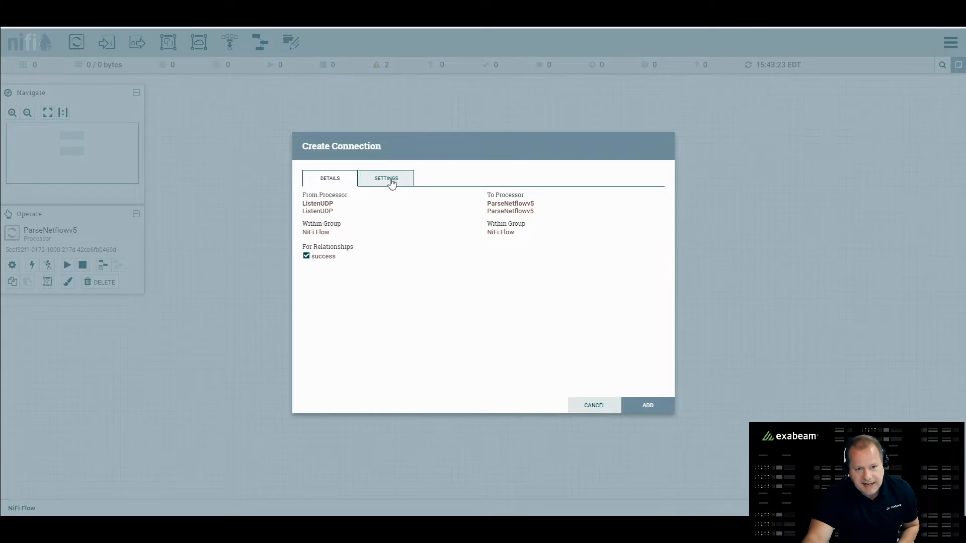
Create the ListenUDP-to-ParseNetflowv5 connection on the success relationship
click(386, 178)
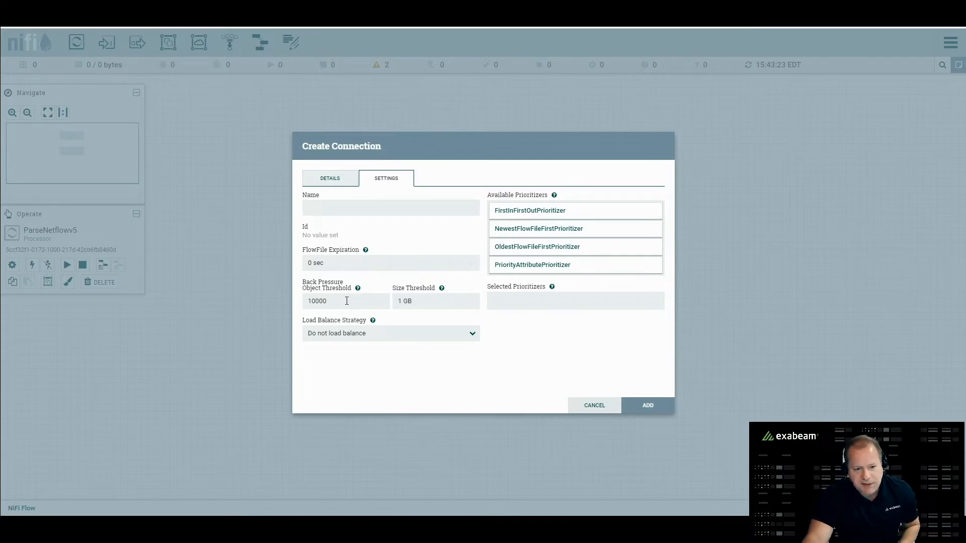
mouse_move(363, 339)
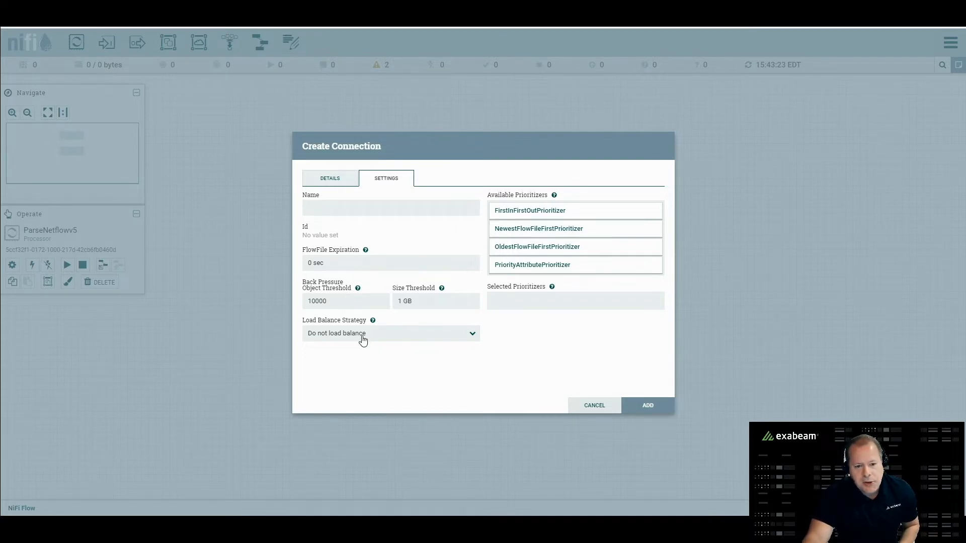
mouse_move(559, 231)
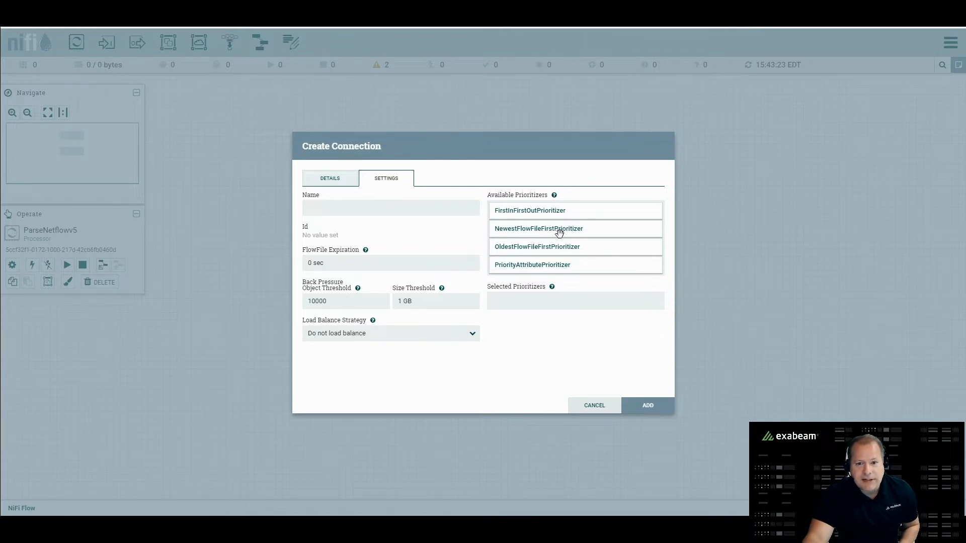
mouse_move(510, 214)
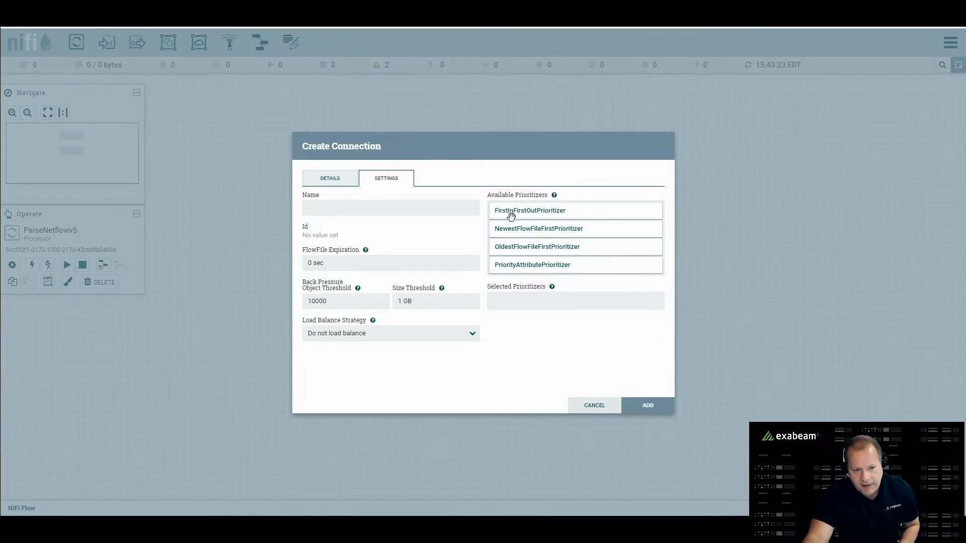
mouse_move(434, 245)
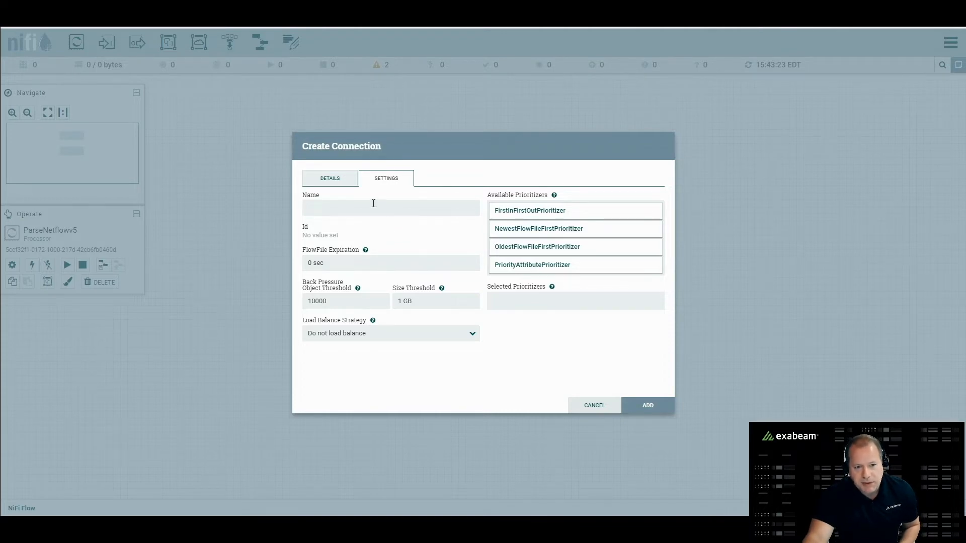
click(329, 178)
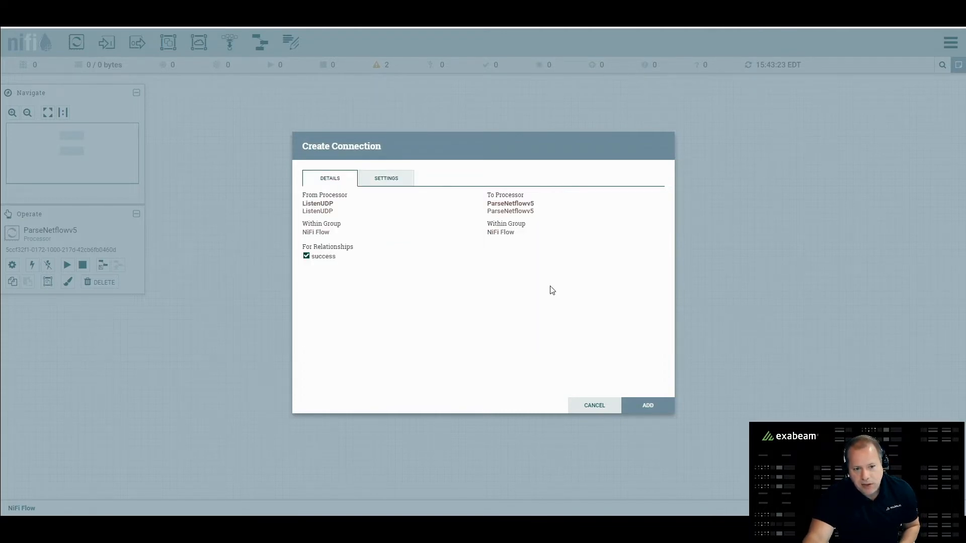
click(648, 406)
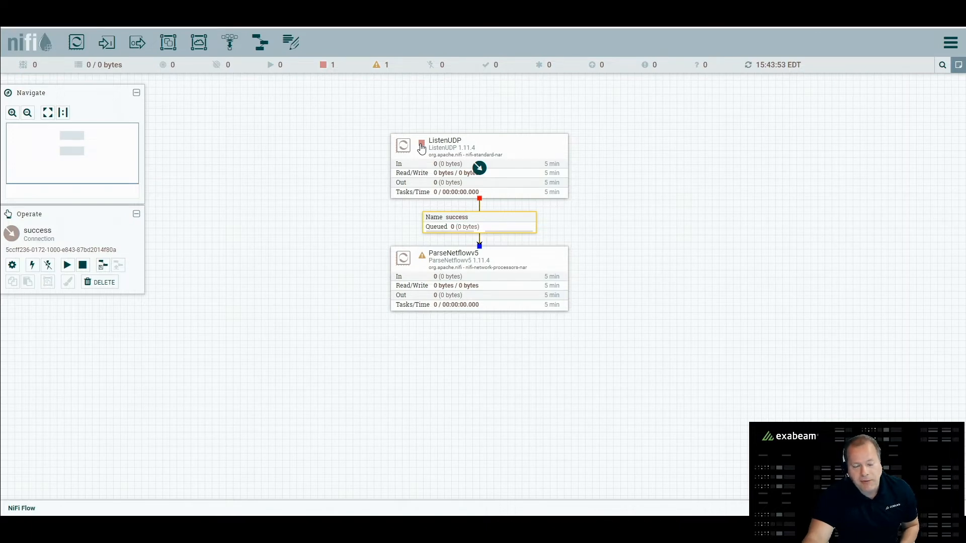
mouse_move(446, 269)
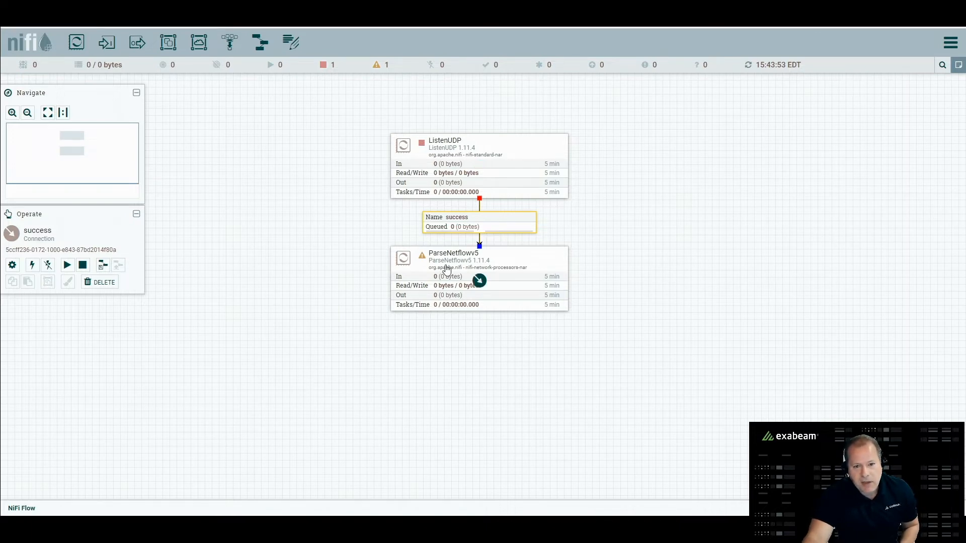
mouse_move(423, 257)
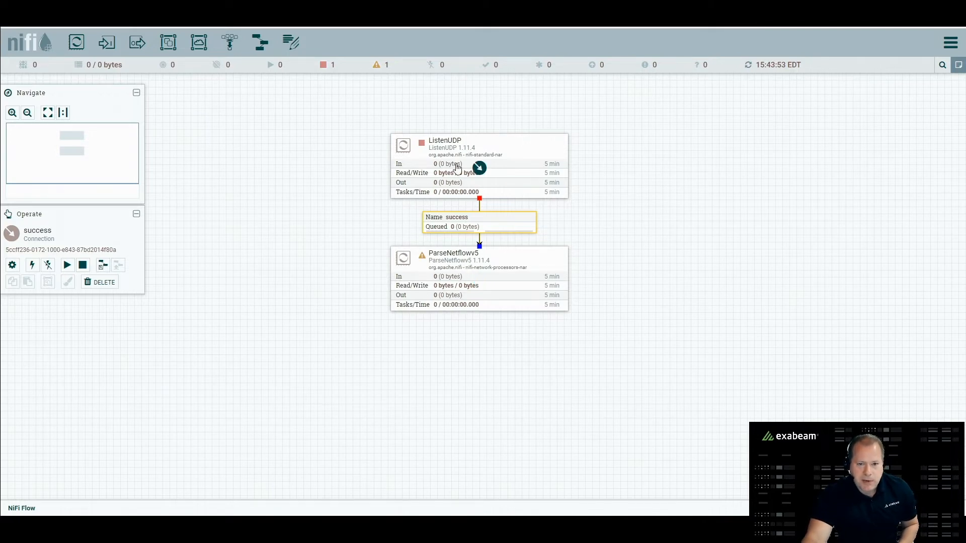
mouse_move(453, 165)
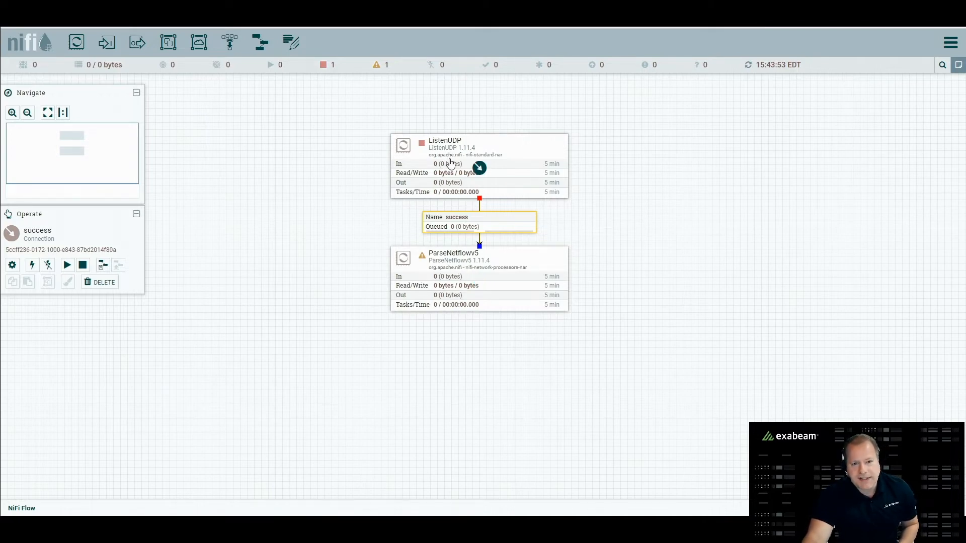
mouse_move(463, 265)
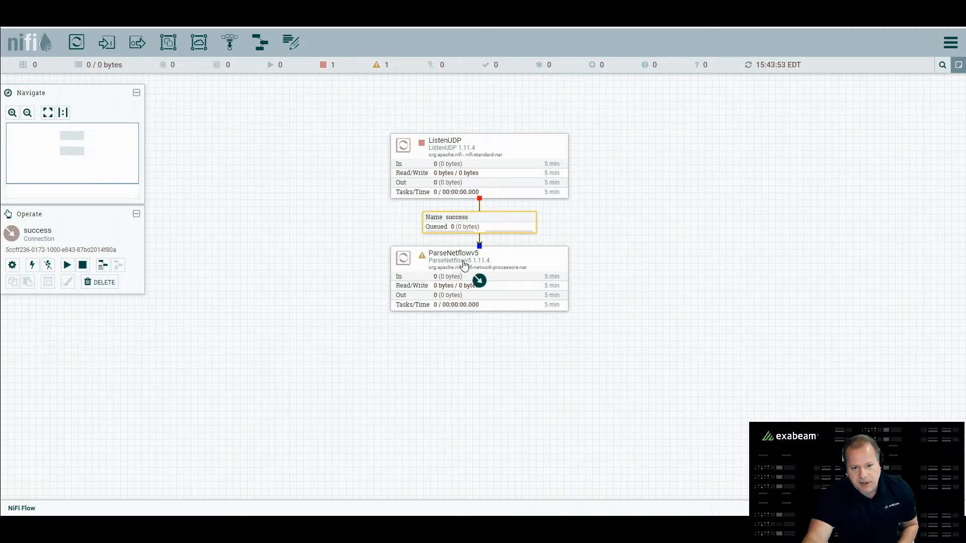
mouse_move(465, 344)
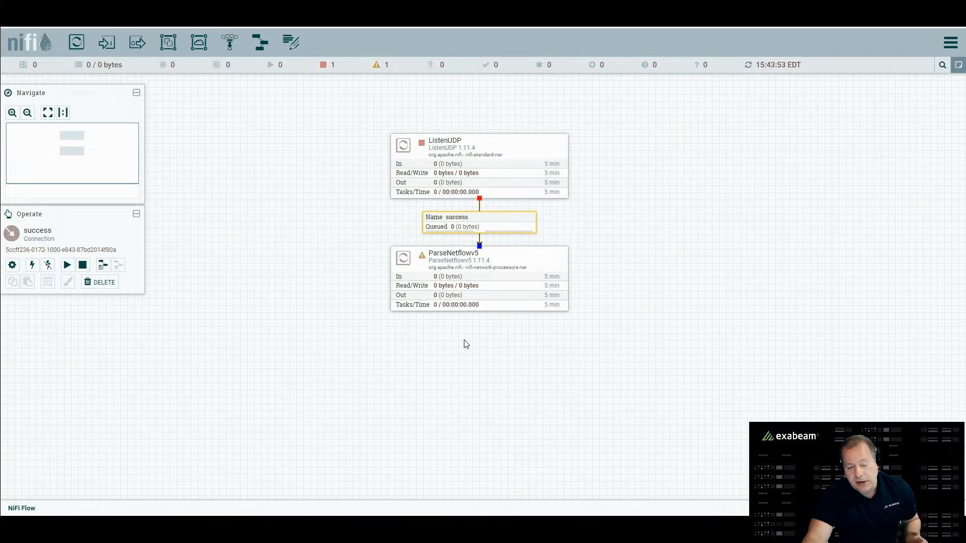
mouse_move(75, 42)
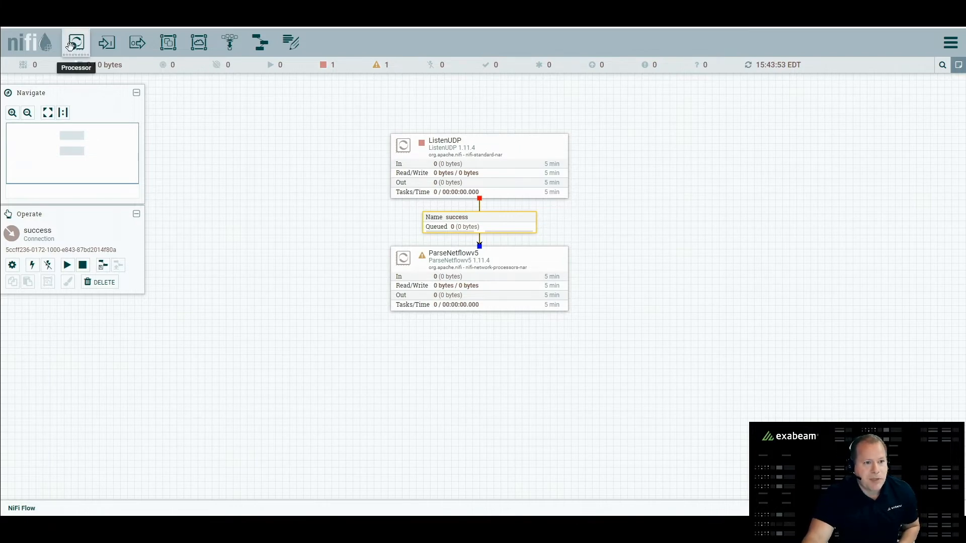
Place a PutUDP processor below ParseNetflowv5 by filtering for 'putudp'
click(74, 42)
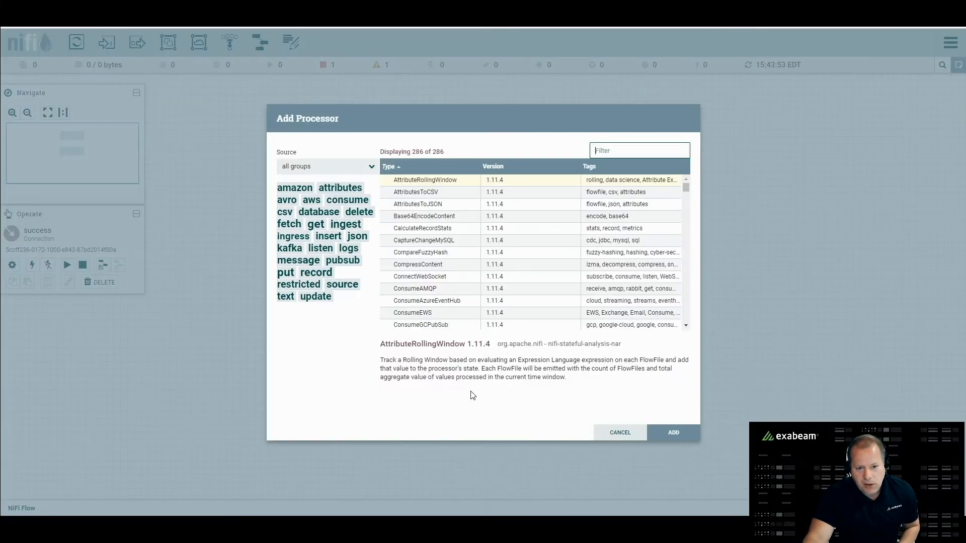
click(639, 151)
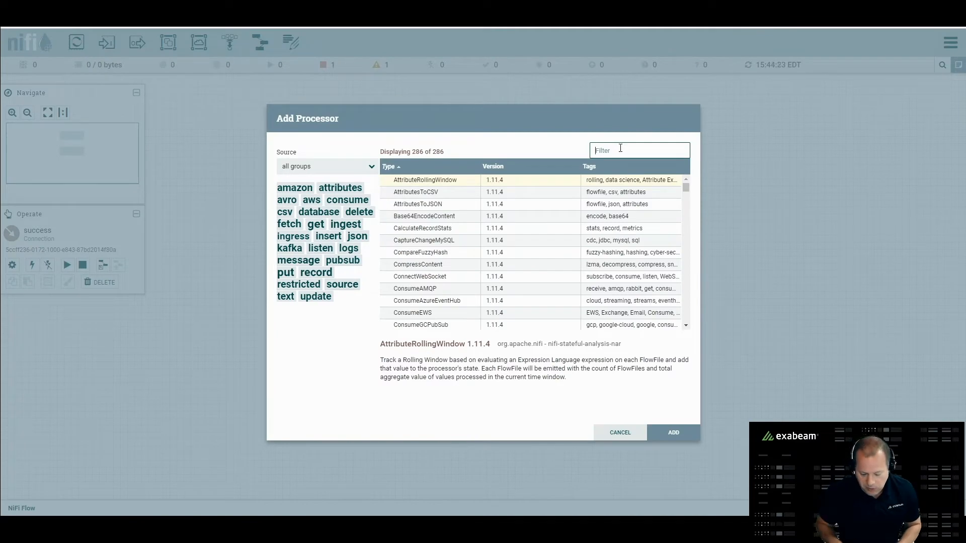
text(putudp)
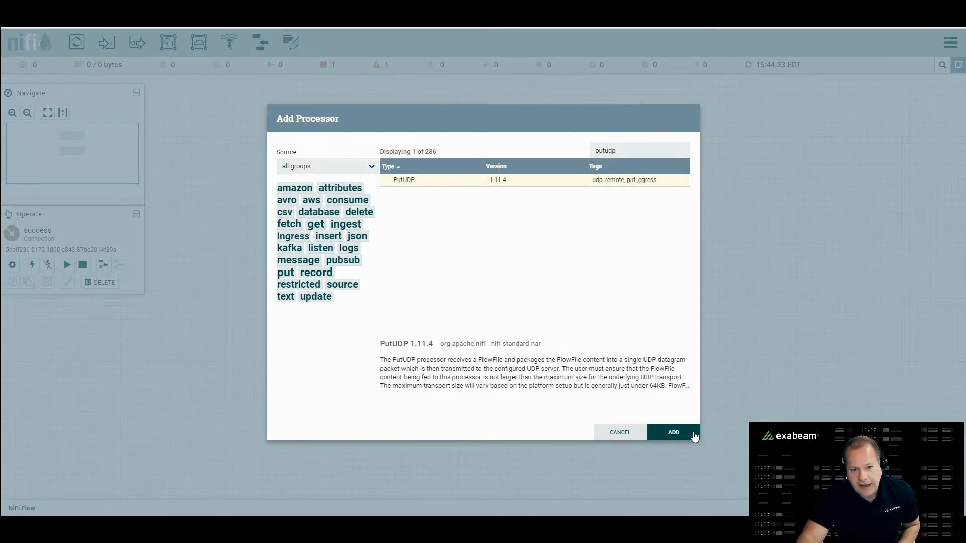
click(672, 433)
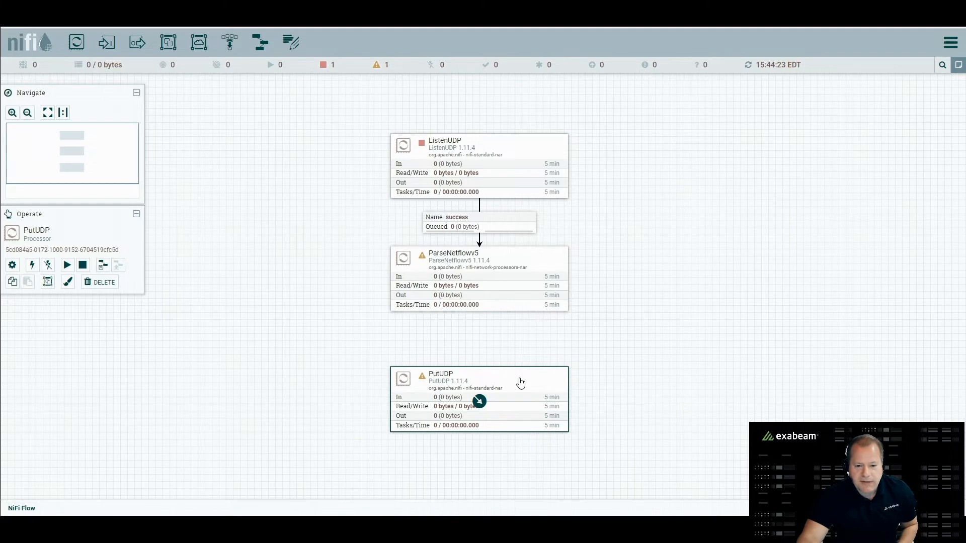
Tick failure and success under PutUDP's Automatically Terminate Relationships
double_click(478, 395)
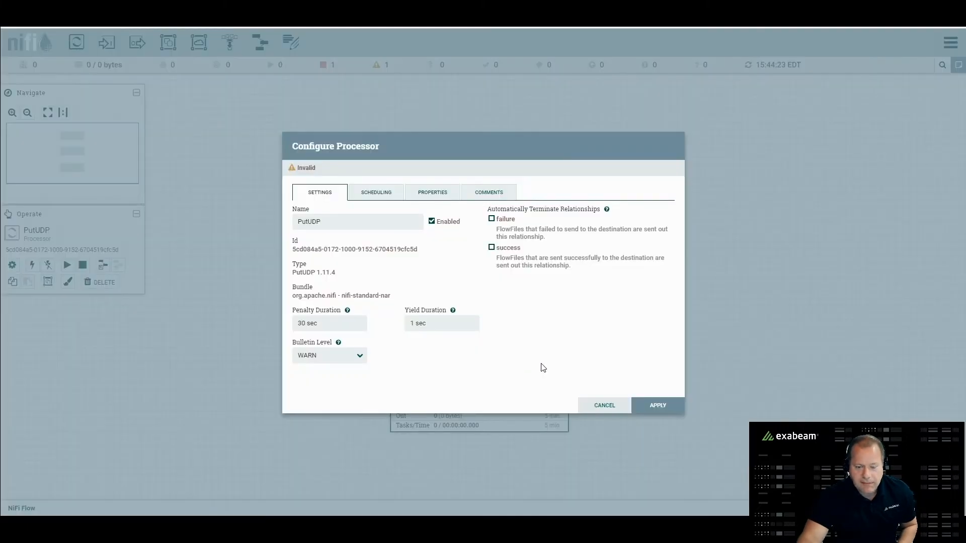
mouse_move(524, 210)
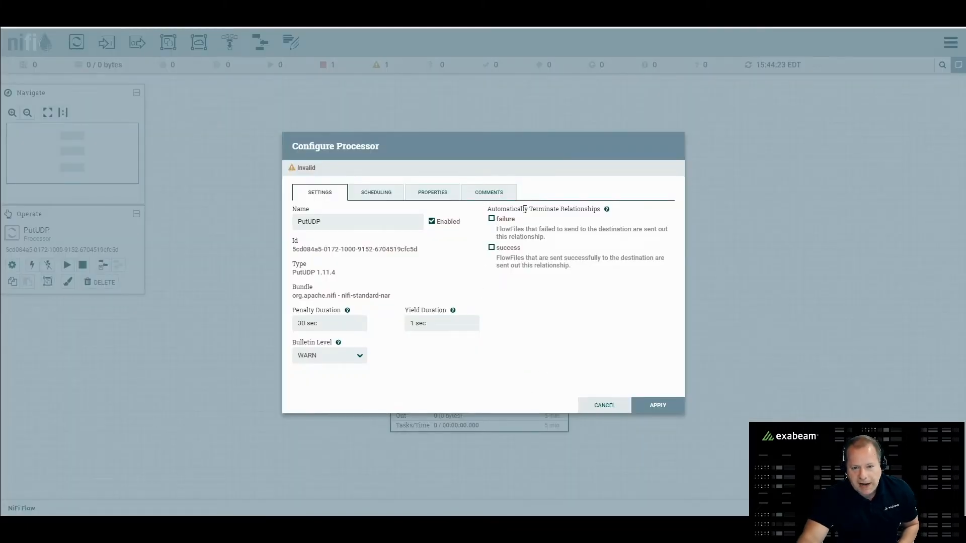
double_click(543, 209)
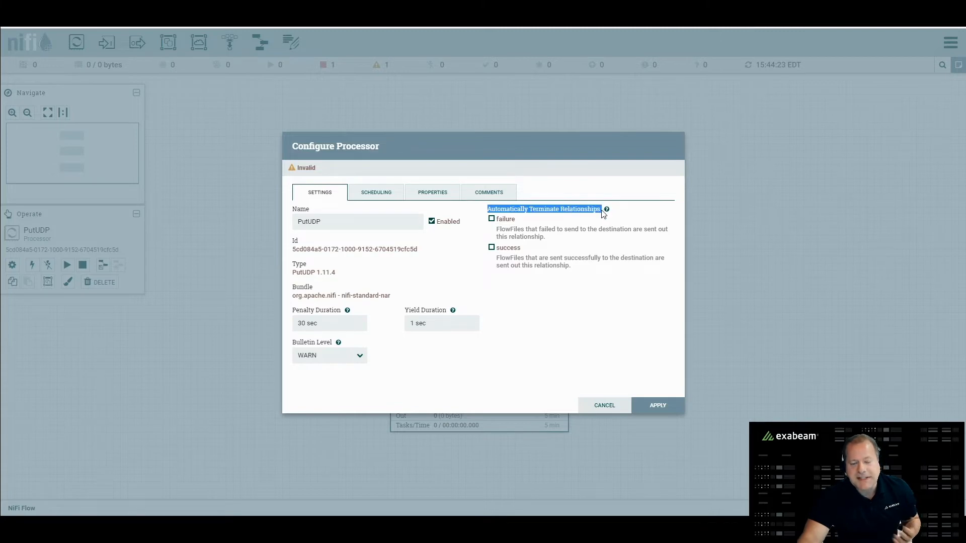
click(491, 219)
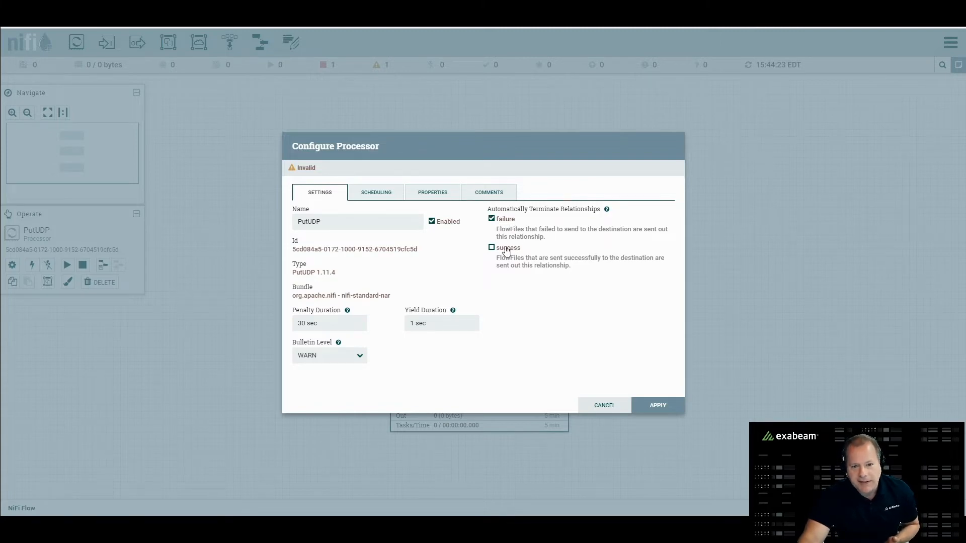
click(492, 247)
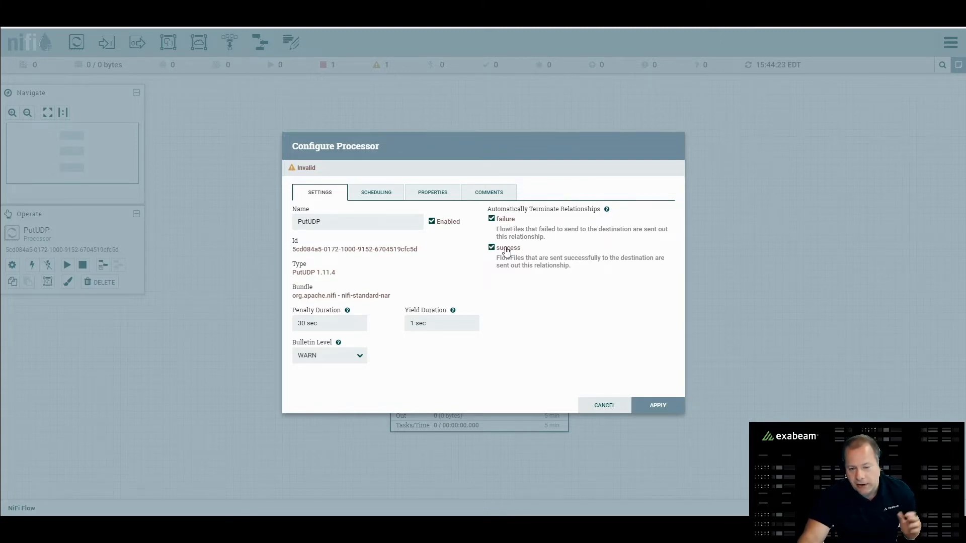
mouse_move(505, 249)
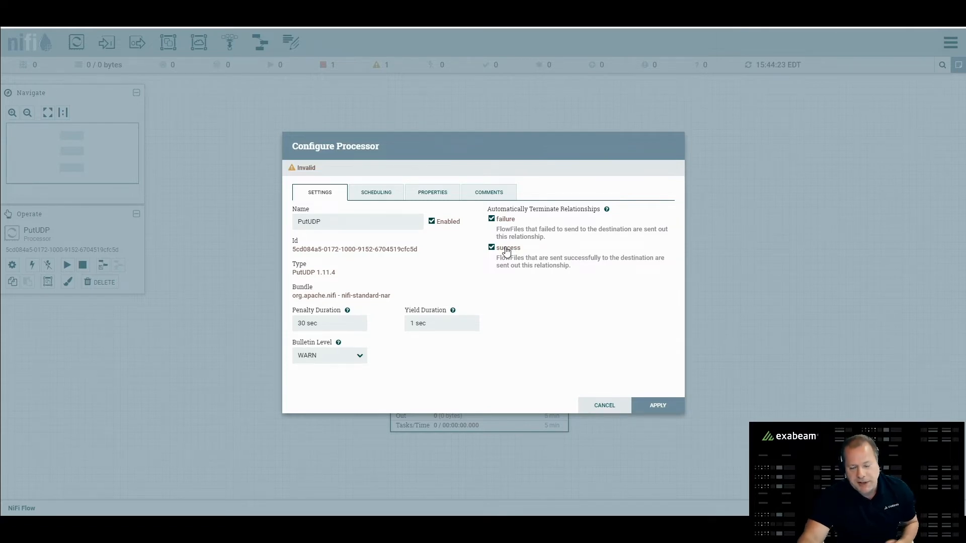
mouse_move(493, 247)
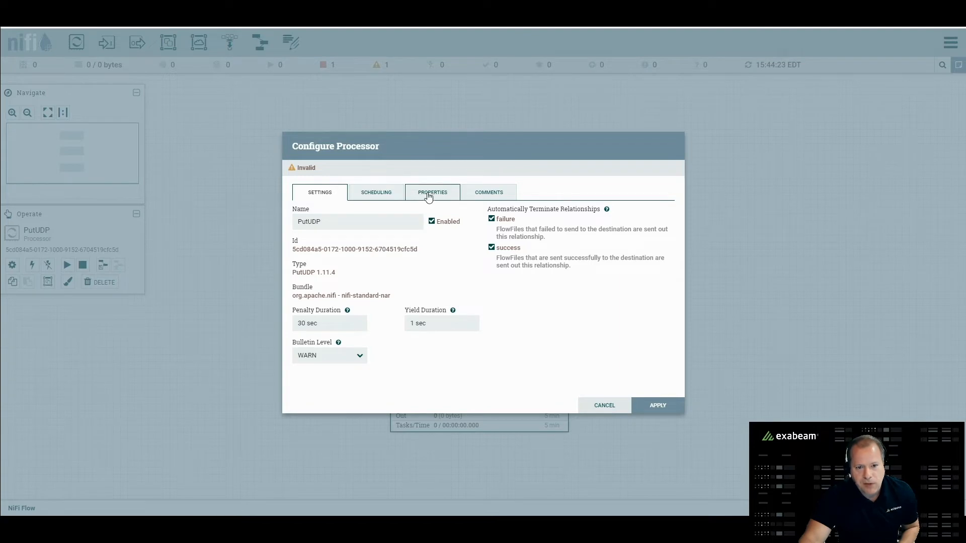
Set PutUDP Hostname to 'elastic' and Port to 1514, then apply
click(431, 192)
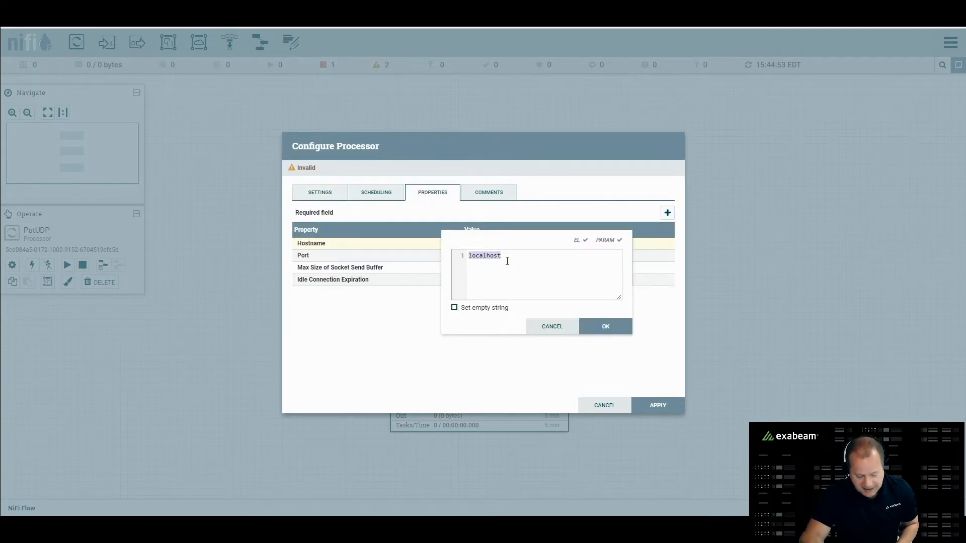
text(elas)
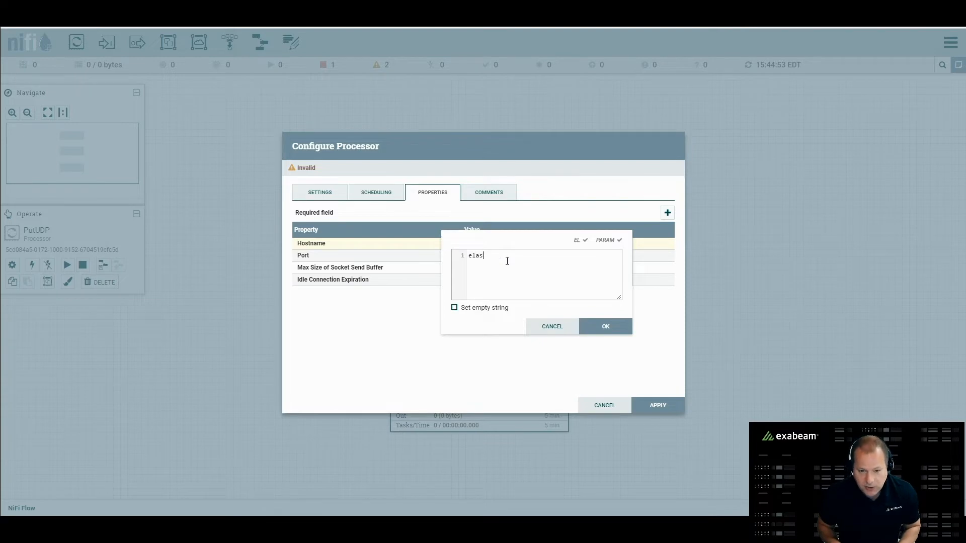
text(tic)
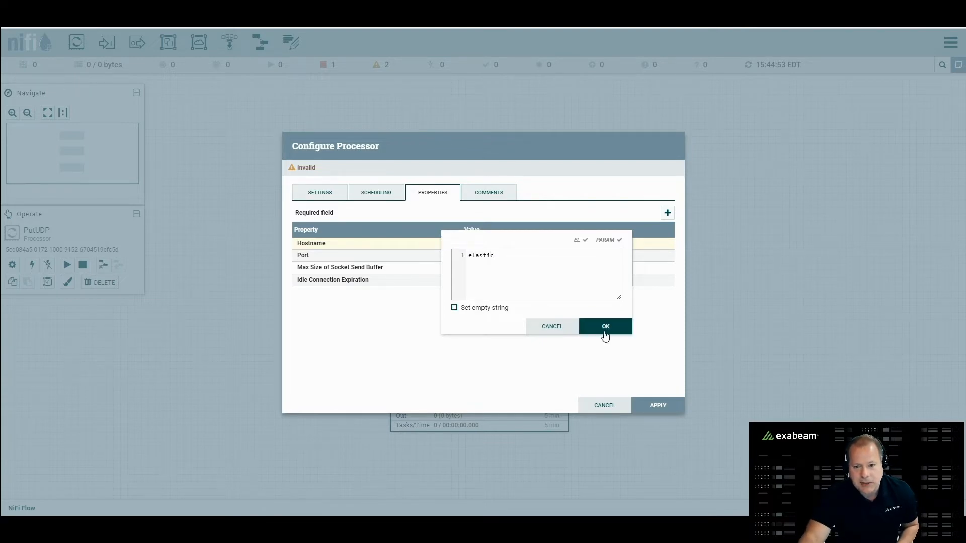
click(605, 327)
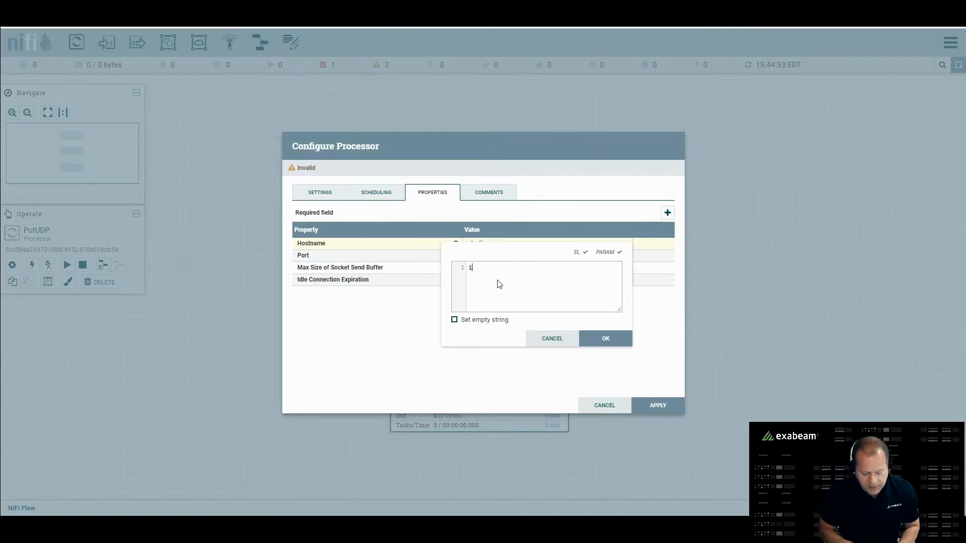
text(514)
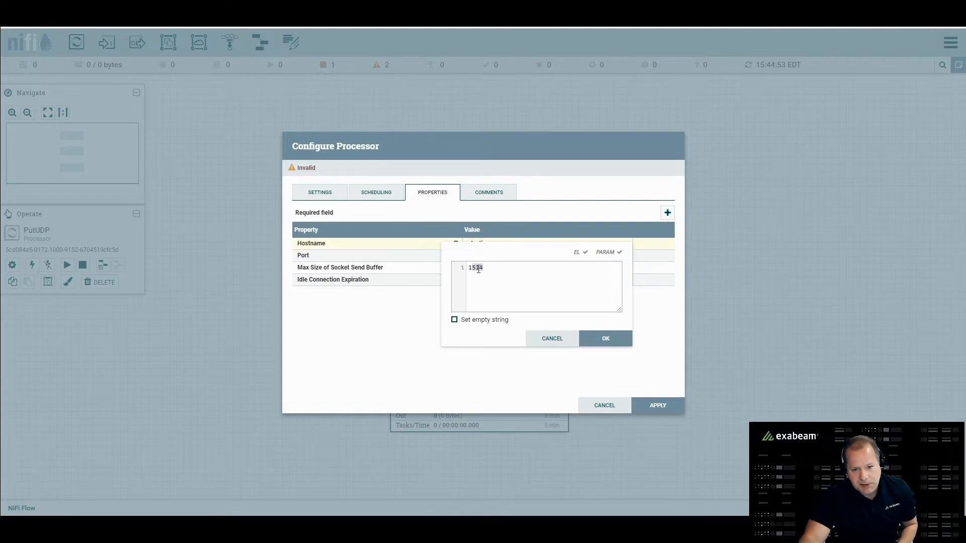
mouse_move(610, 374)
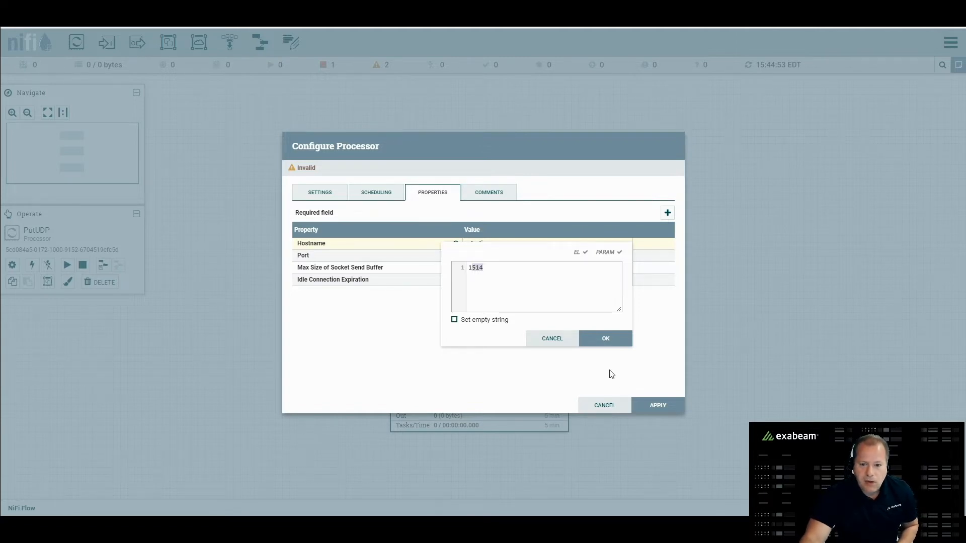
click(605, 338)
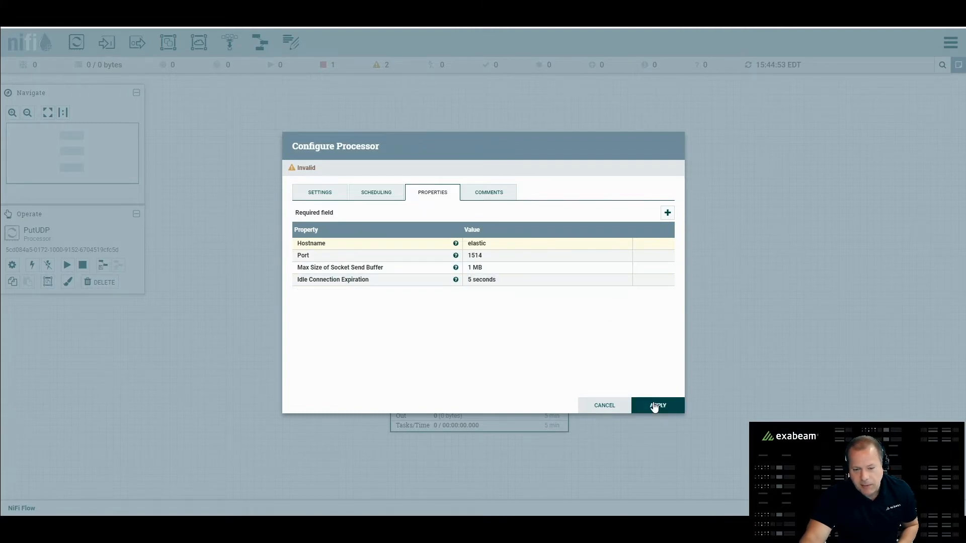
click(657, 405)
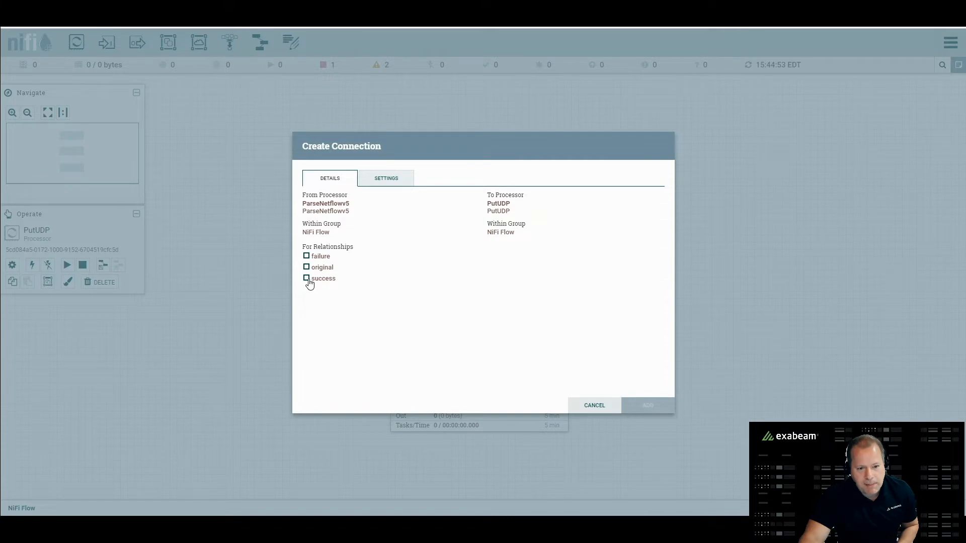
Connect ParseNetflowv5 to PutUDP using only the success relationship
click(307, 278)
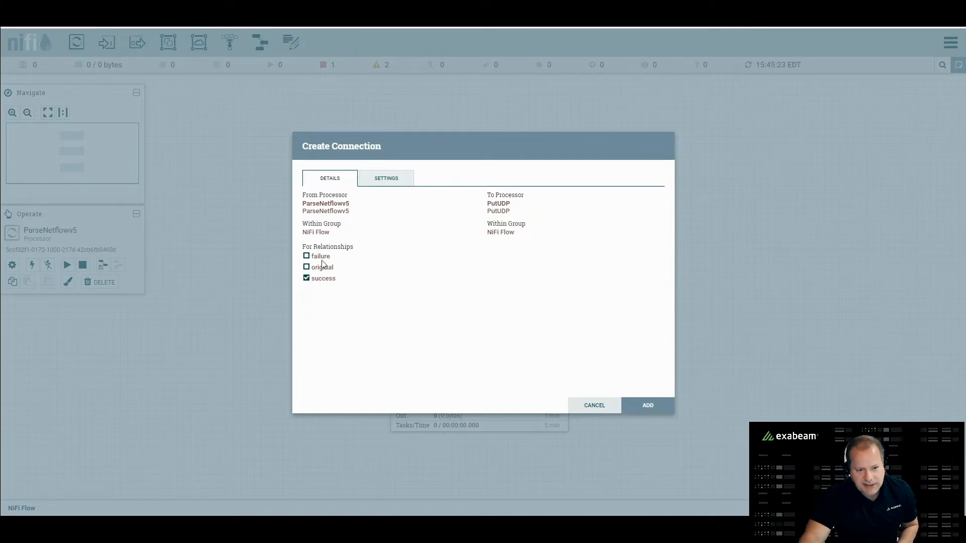
mouse_move(325, 271)
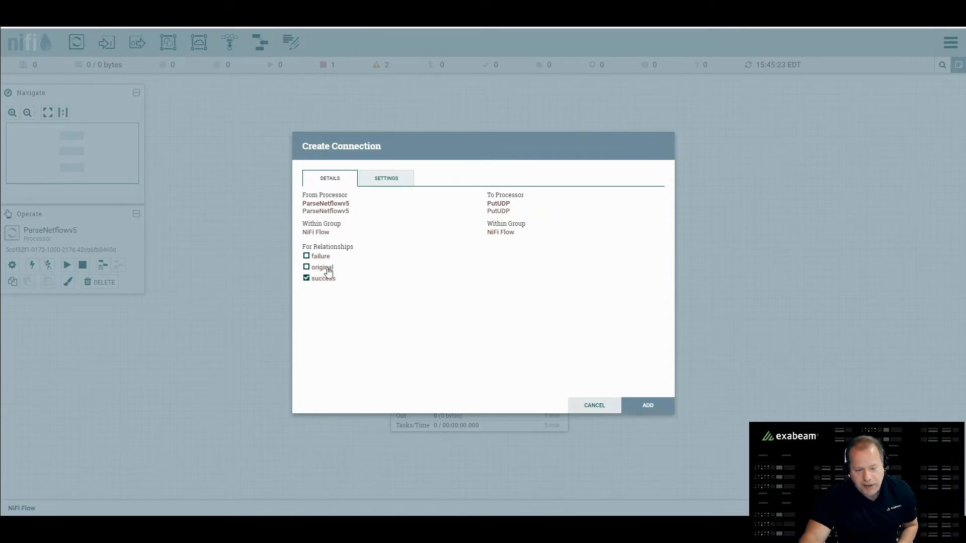
mouse_move(327, 284)
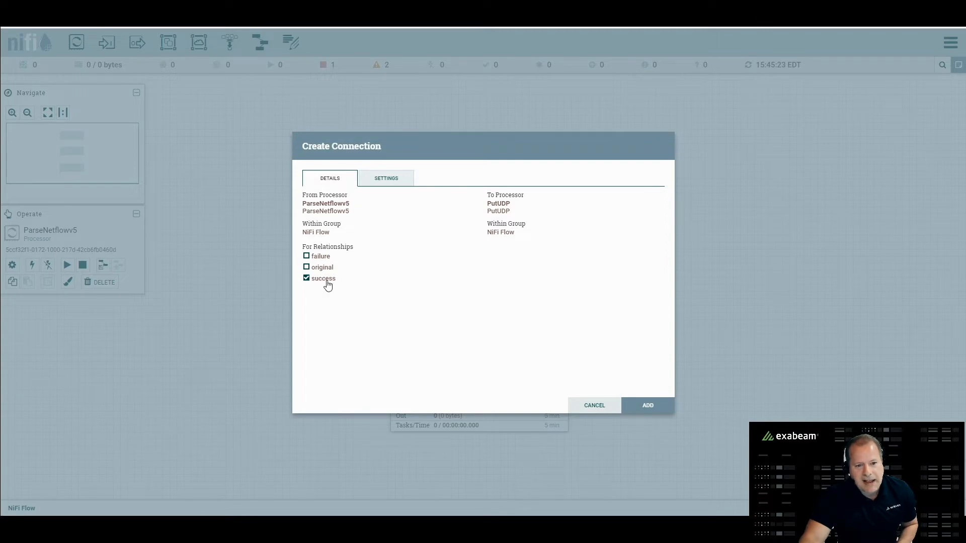
mouse_move(326, 286)
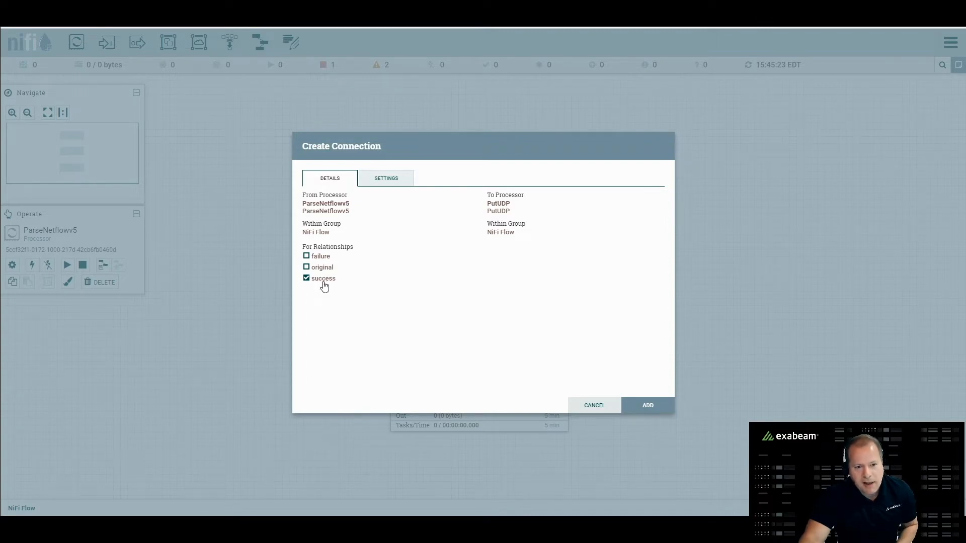
click(647, 406)
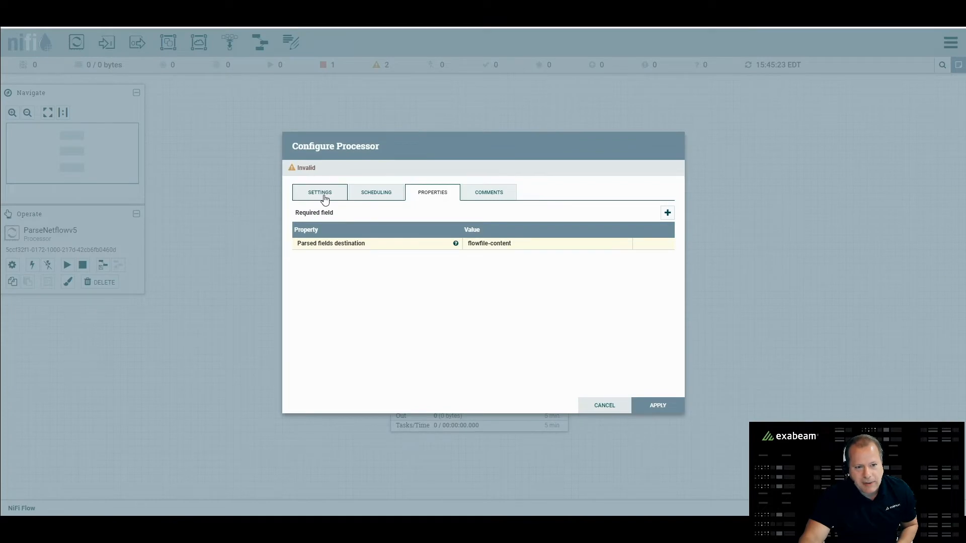
Auto-terminate ParseNetflowv5's failure and original relationships and apply the settings
click(319, 192)
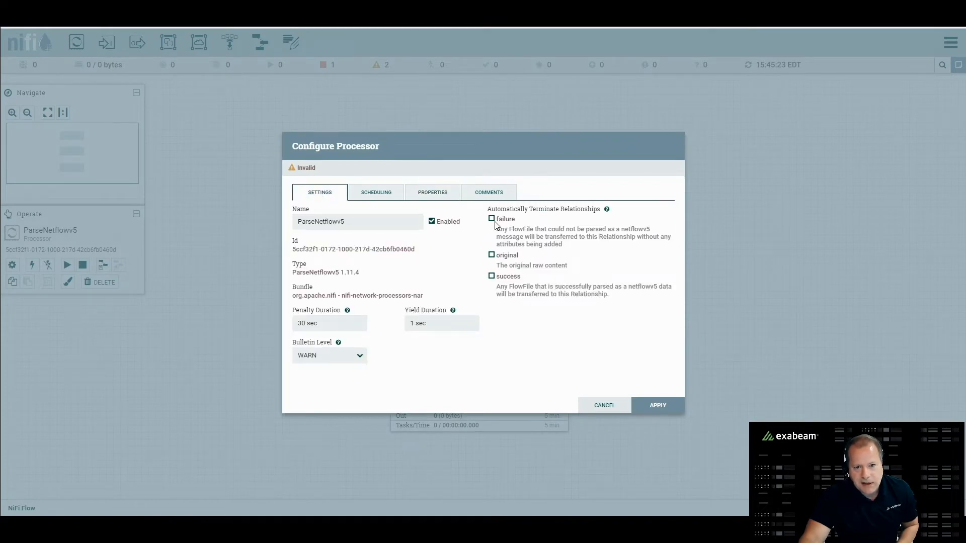
click(492, 219)
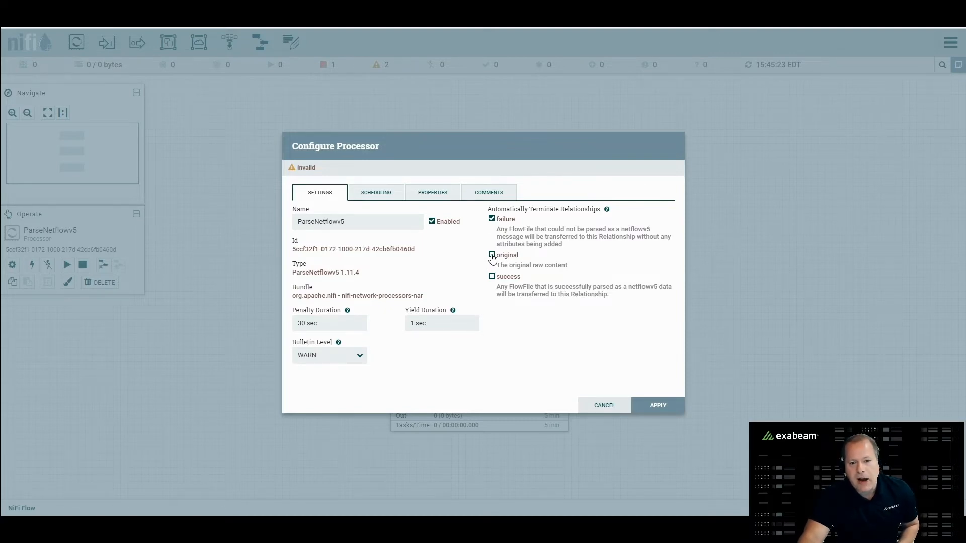
click(491, 255)
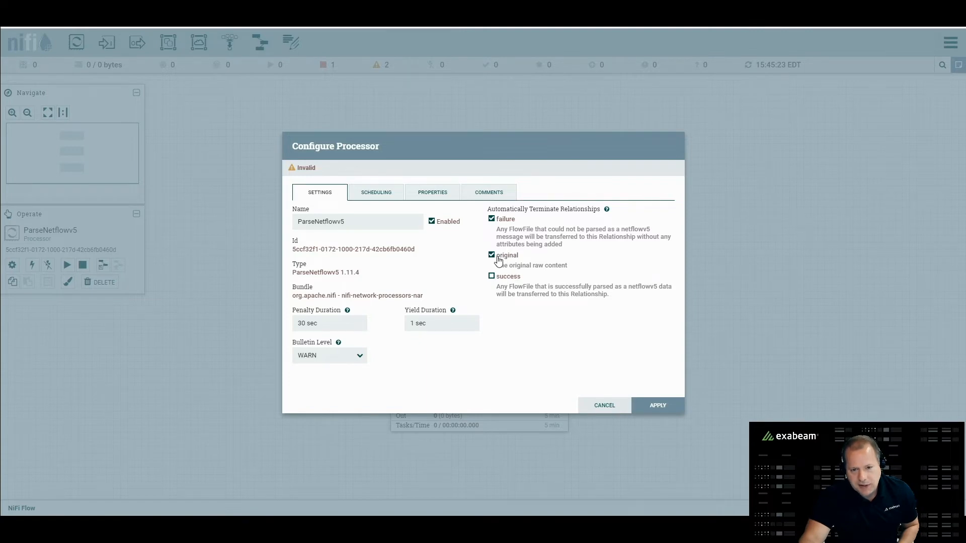
mouse_move(498, 258)
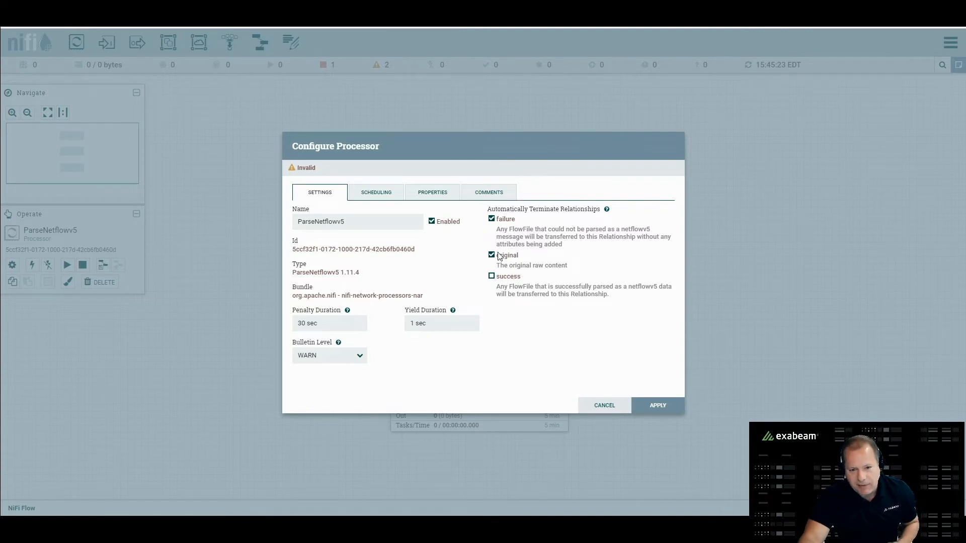
click(657, 405)
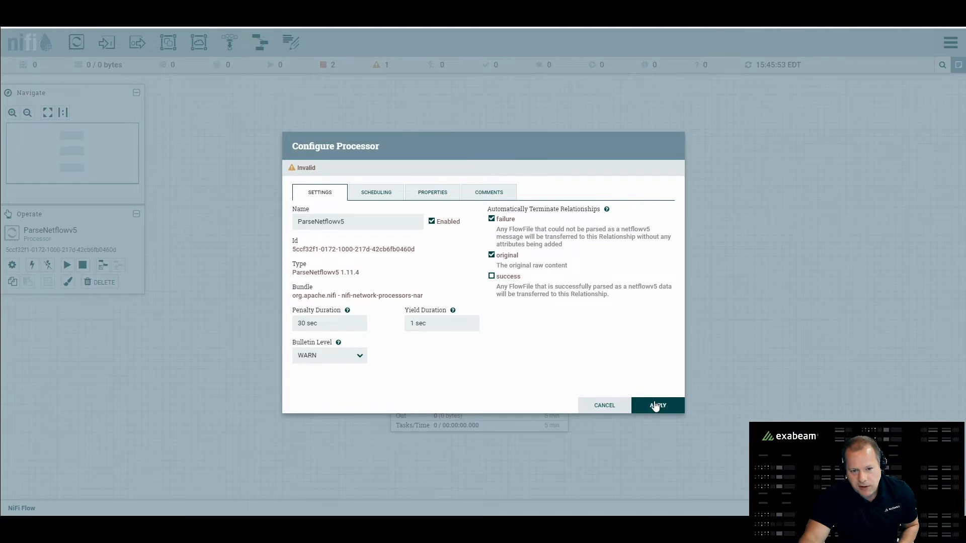
click(657, 405)
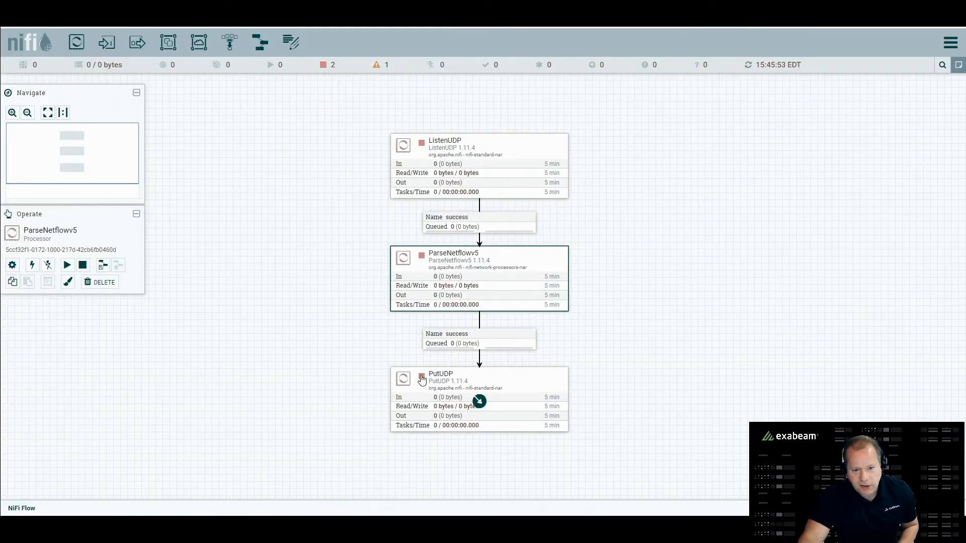
mouse_move(624, 238)
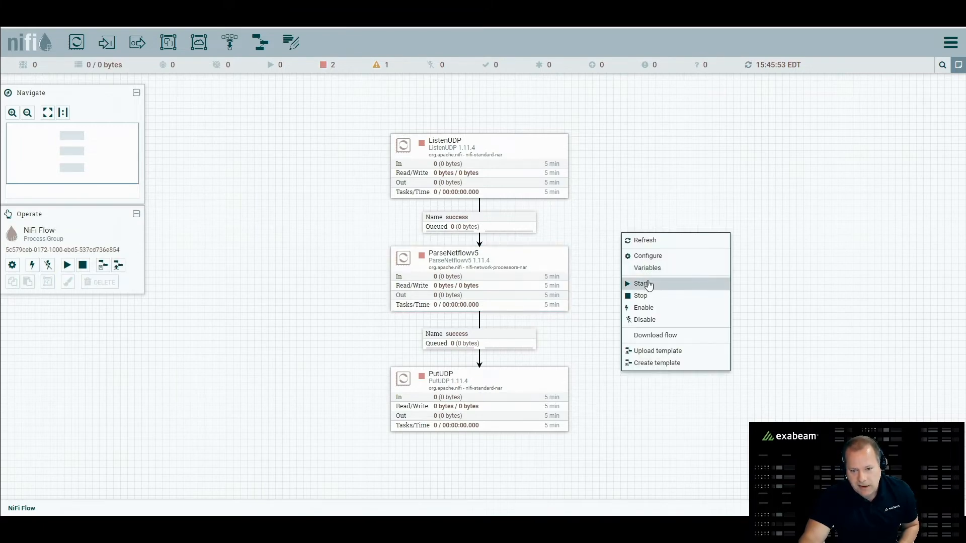
Start all processors in the ListenUDP → ParseNetflowv5 → PutUDP flow from the canvas
click(643, 283)
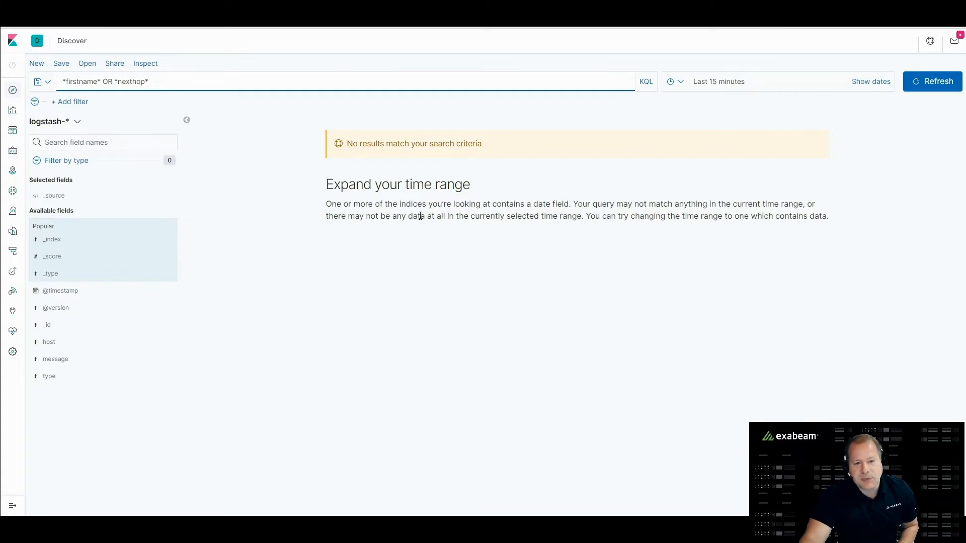
Refresh the logstash-* firstname-or-nexthop search to 180 hits and highlight the netflowv5 value
click(931, 80)
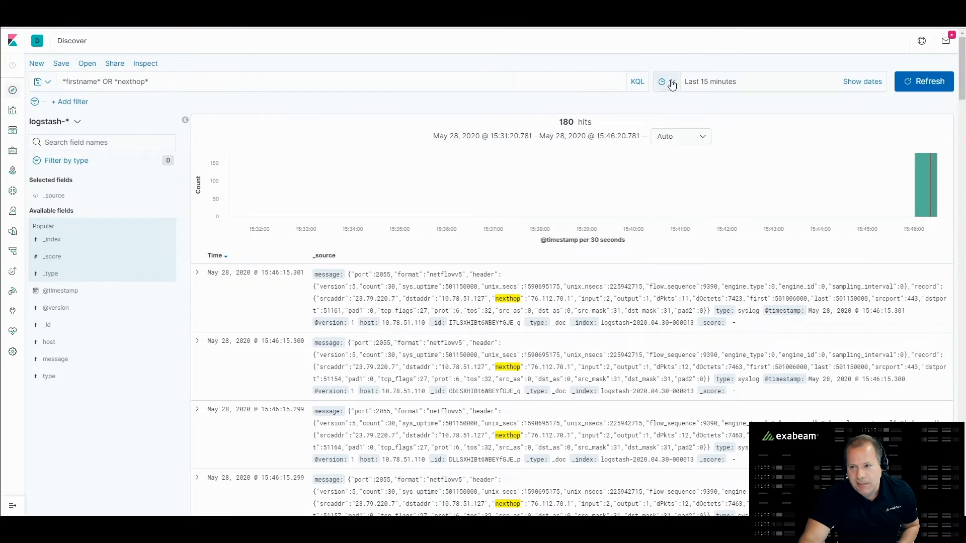
click(667, 82)
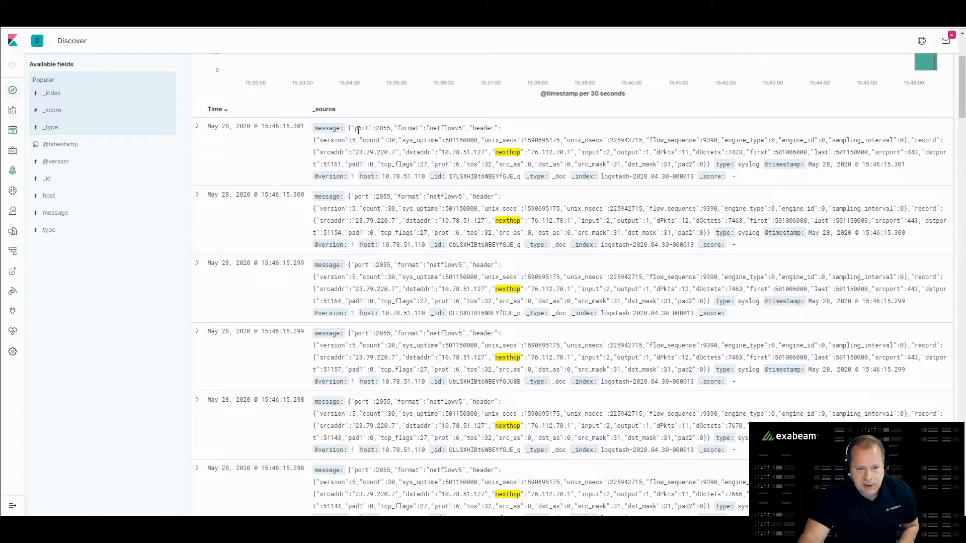
double_click(373, 127)
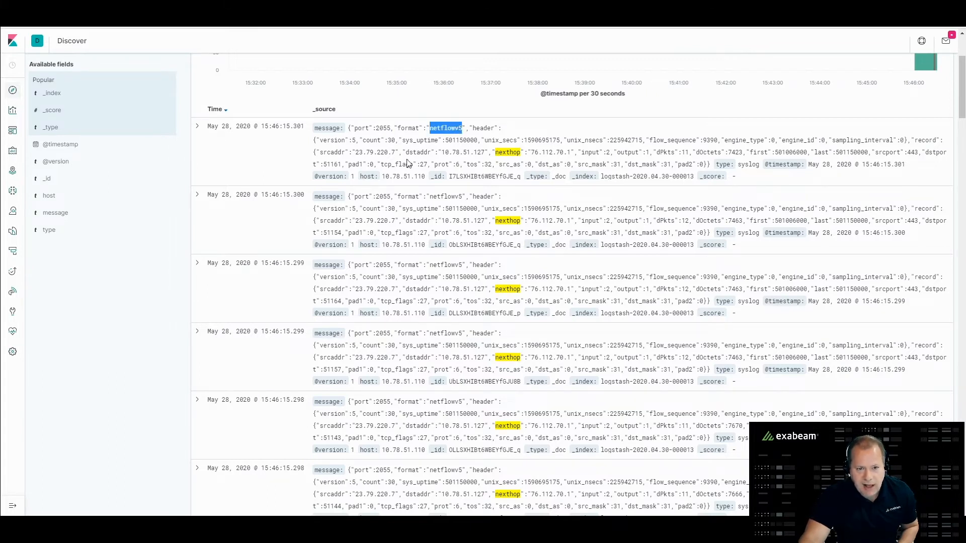
mouse_move(425, 161)
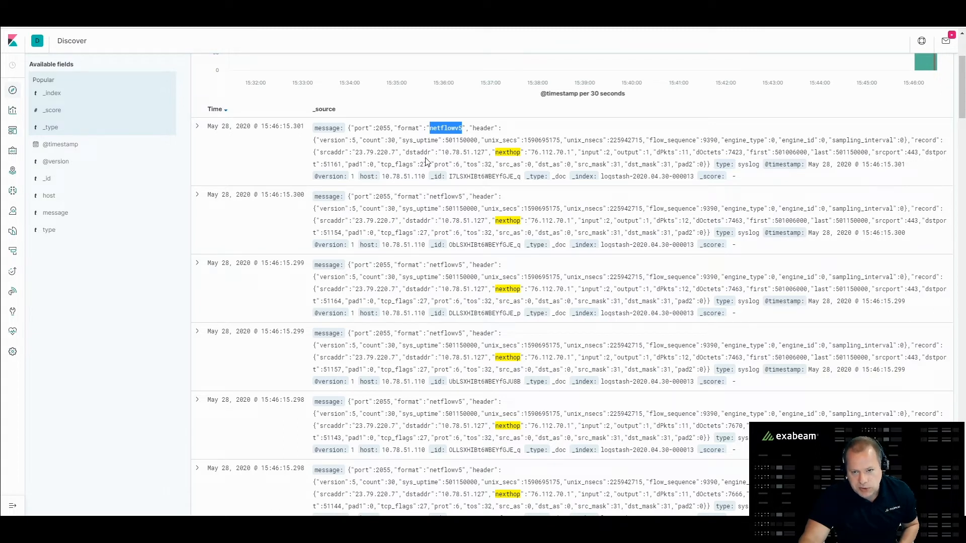
mouse_move(711, 162)
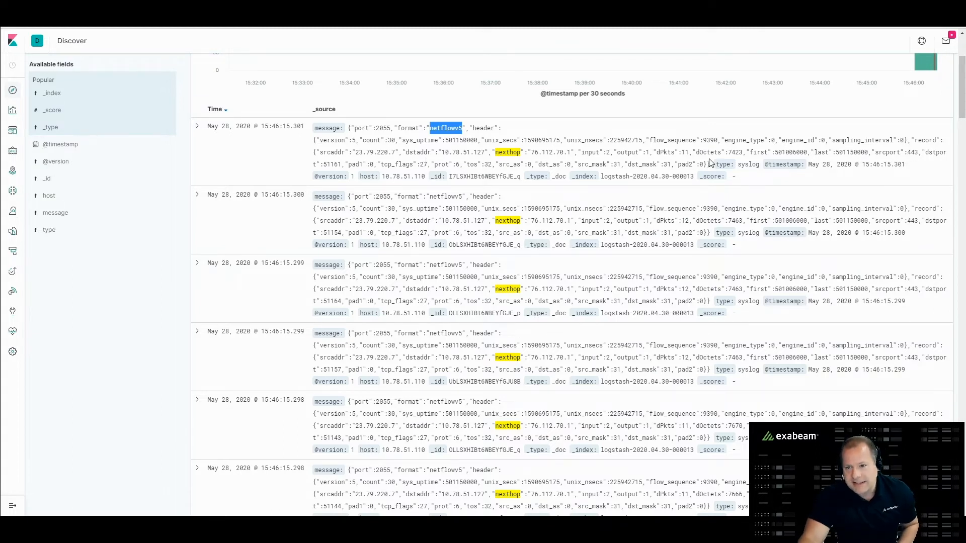
mouse_move(628, 142)
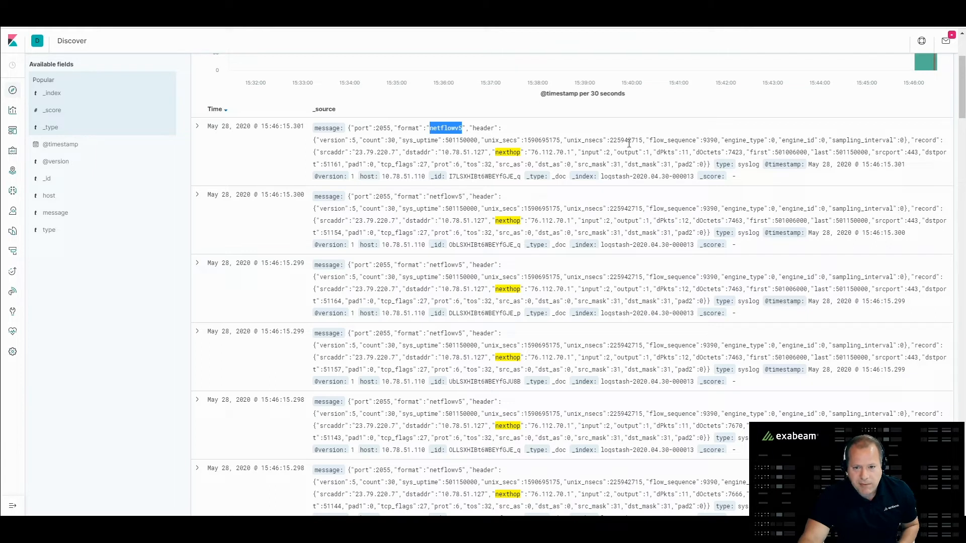
mouse_move(638, 160)
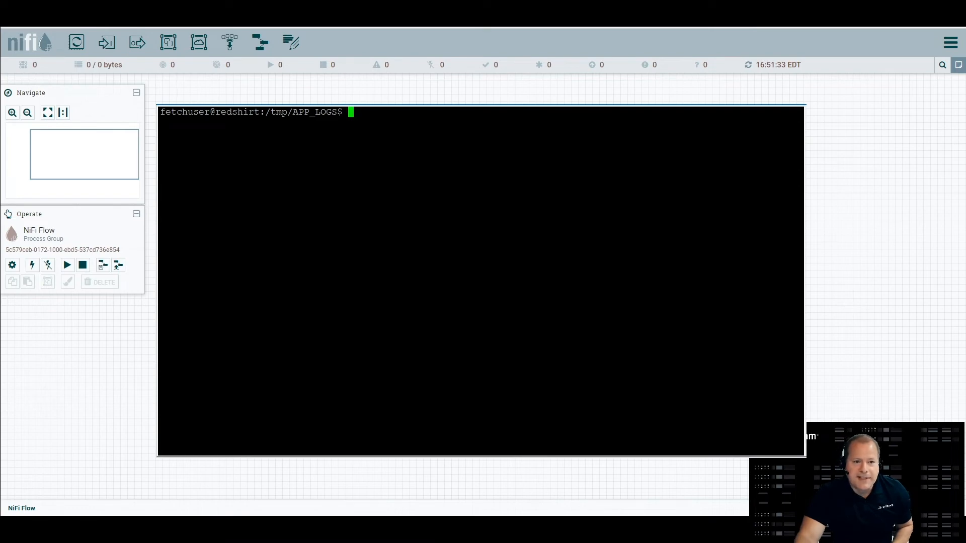
mouse_move(219, 112)
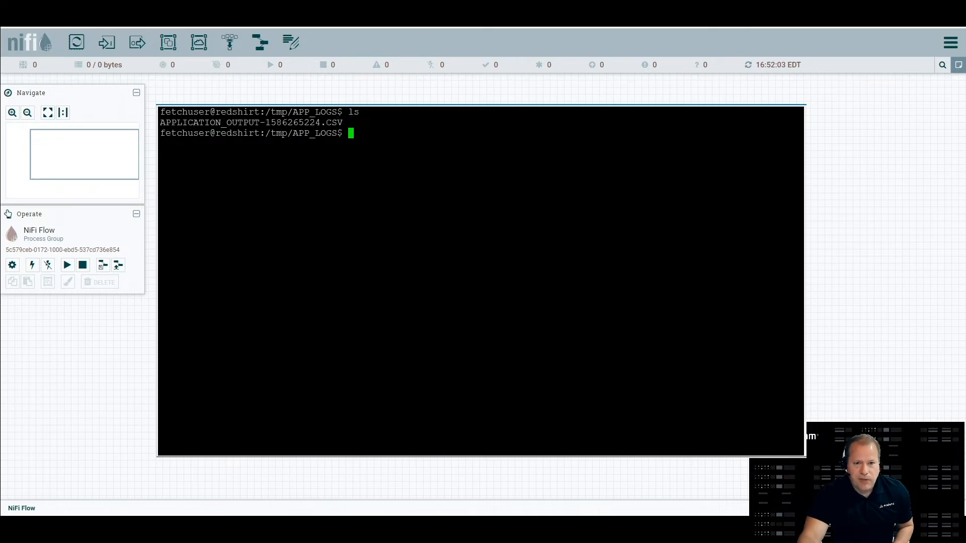
Preview the head of APPLICATION_OUTPUT-1586265224.CSV and highlight its id column header
text(head APPLICATION_OUTPUT-1586265224.CSV)
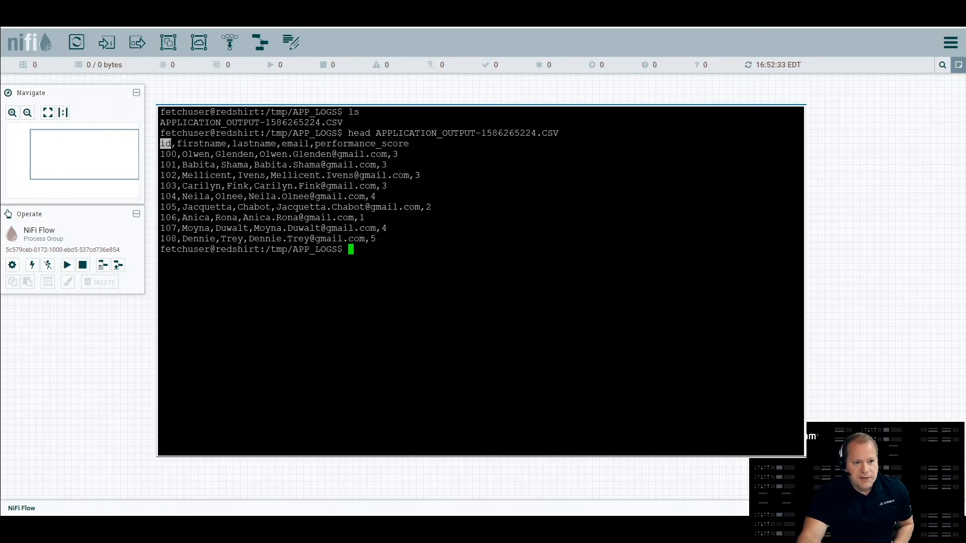
double_click(200, 143)
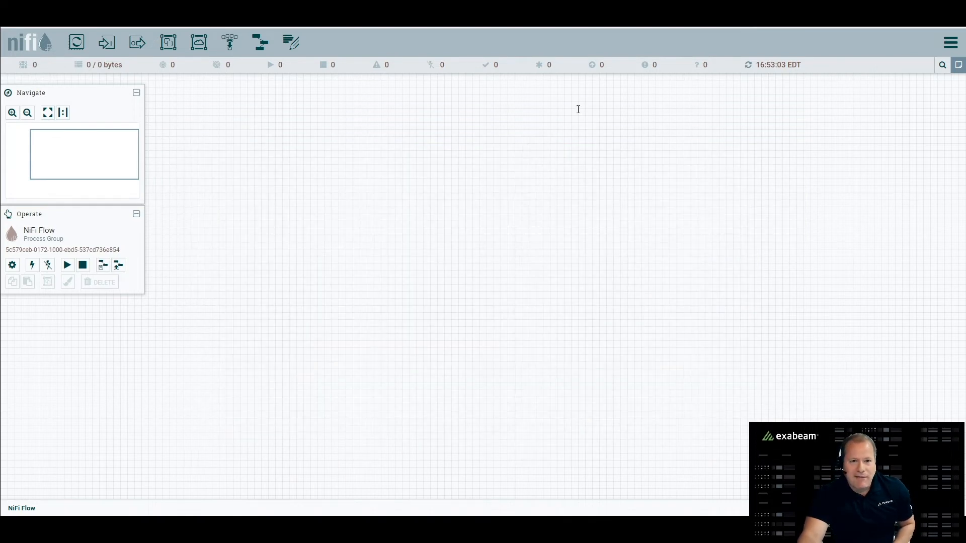
mouse_move(377, 487)
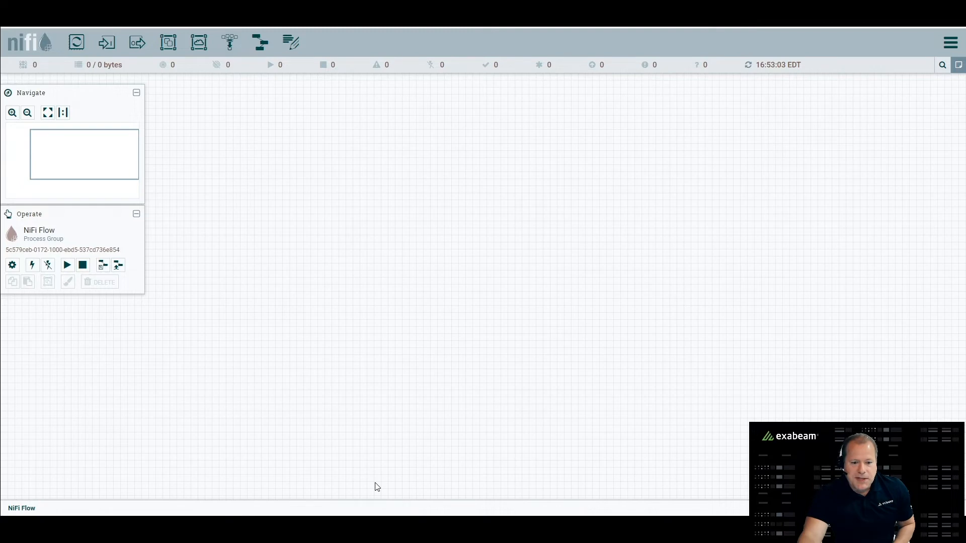
mouse_move(303, 399)
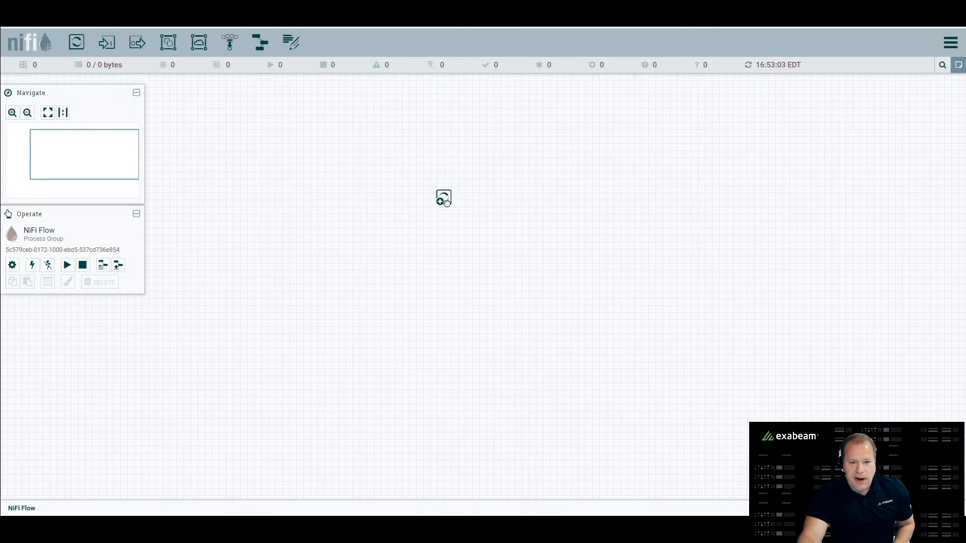
Place a new processor on the canvas and choose GetSFTP using the 'getsftp' filter
double_click(444, 198)
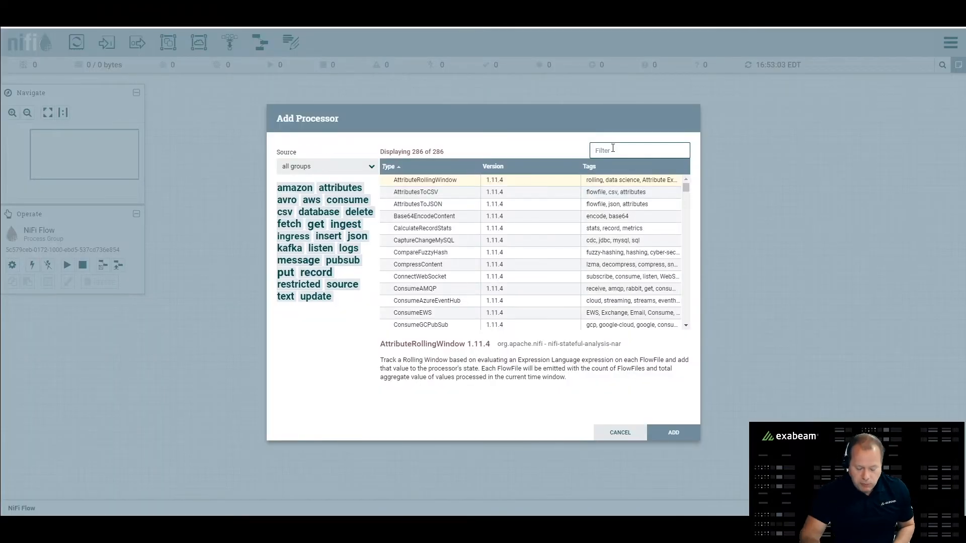
text(getsftp)
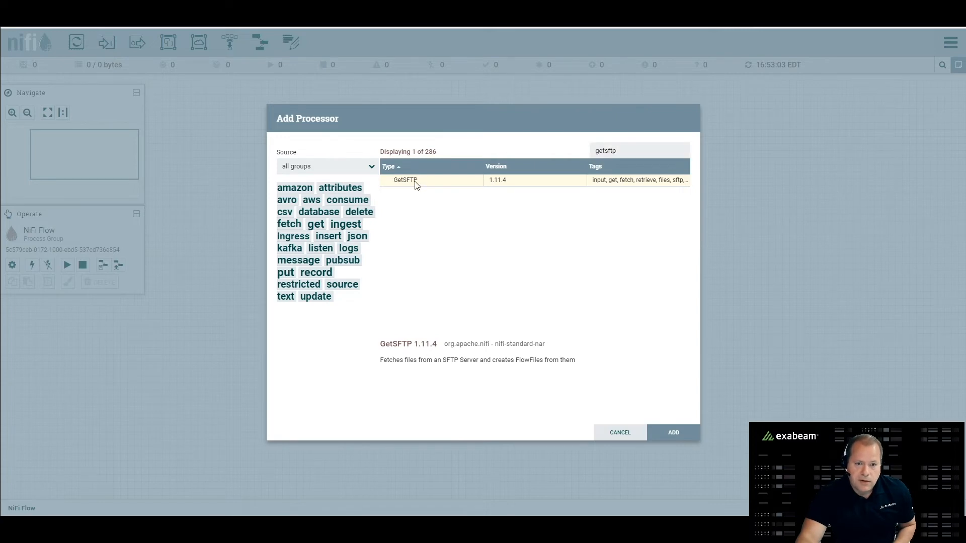
click(673, 432)
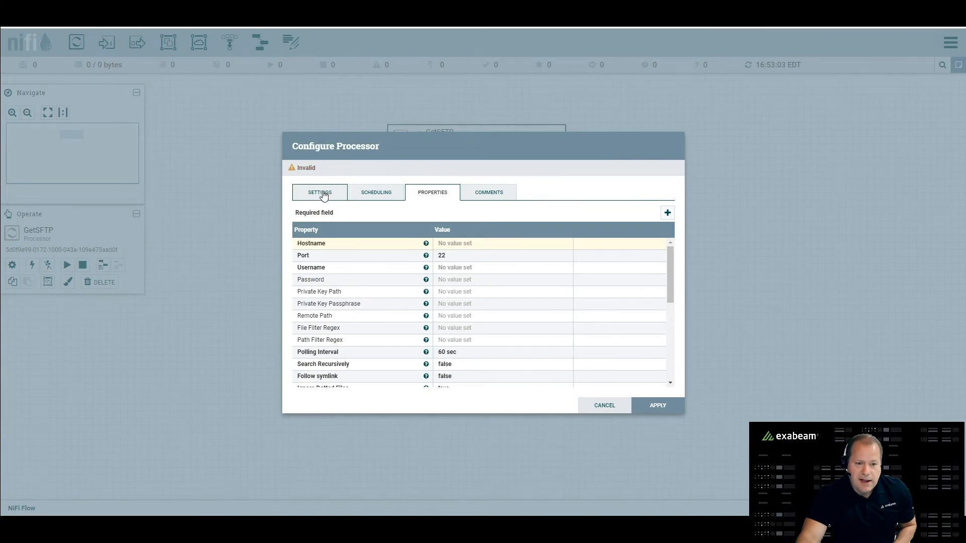
Change GetSFTP's Run Schedule to 60 sec under its scheduling settings
click(319, 193)
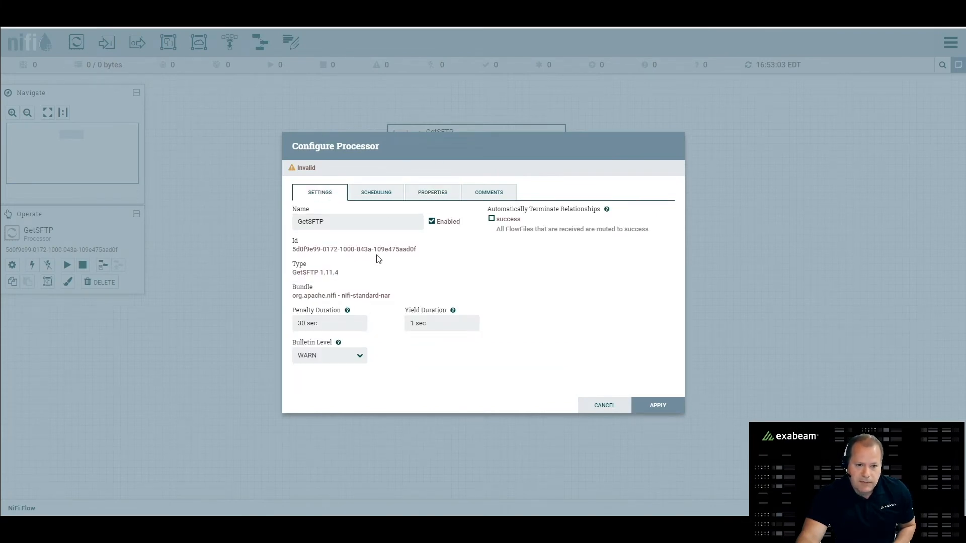
click(375, 192)
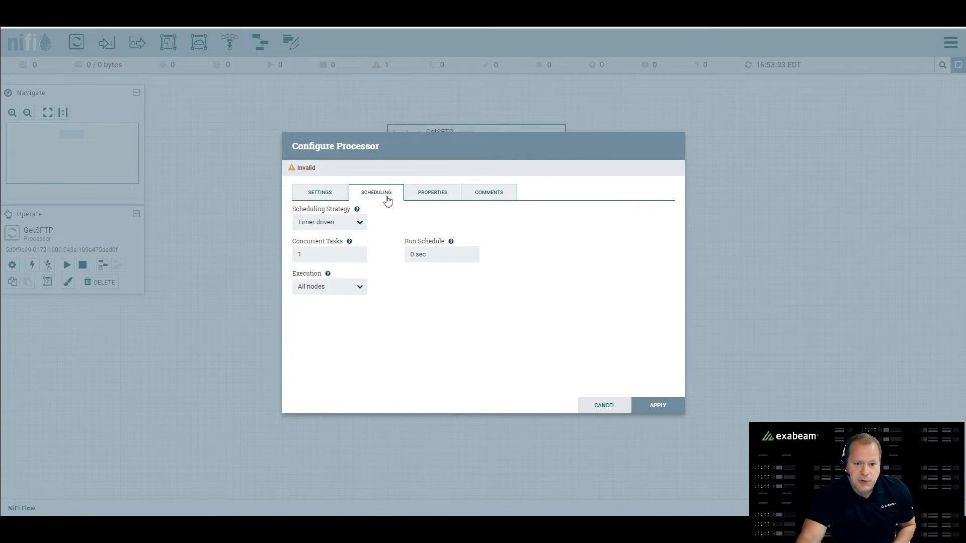
double_click(418, 241)
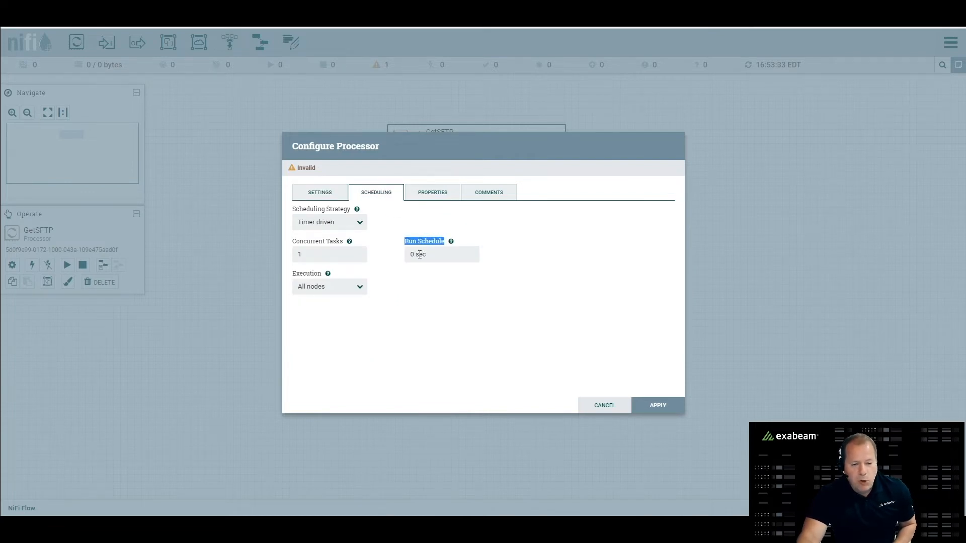
click(431, 254)
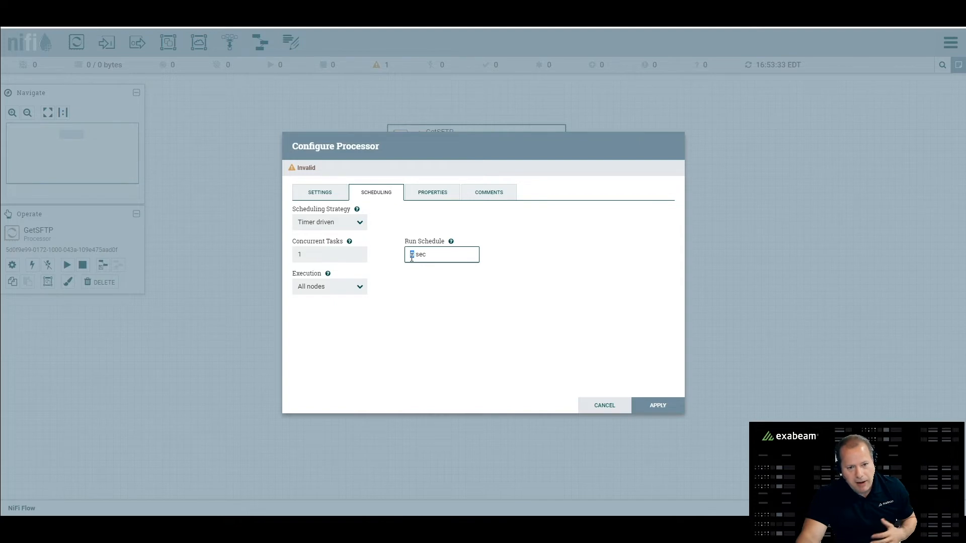
text(60)
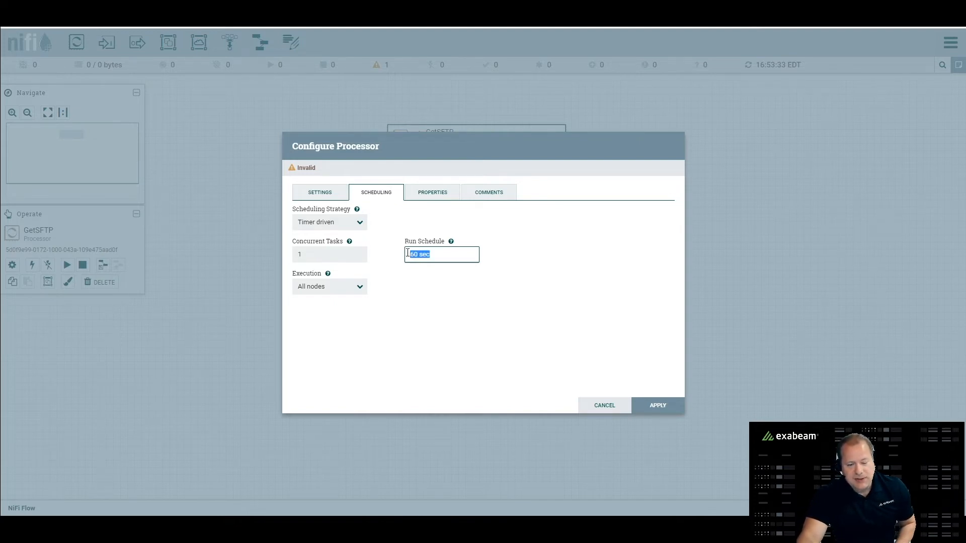
mouse_move(428, 198)
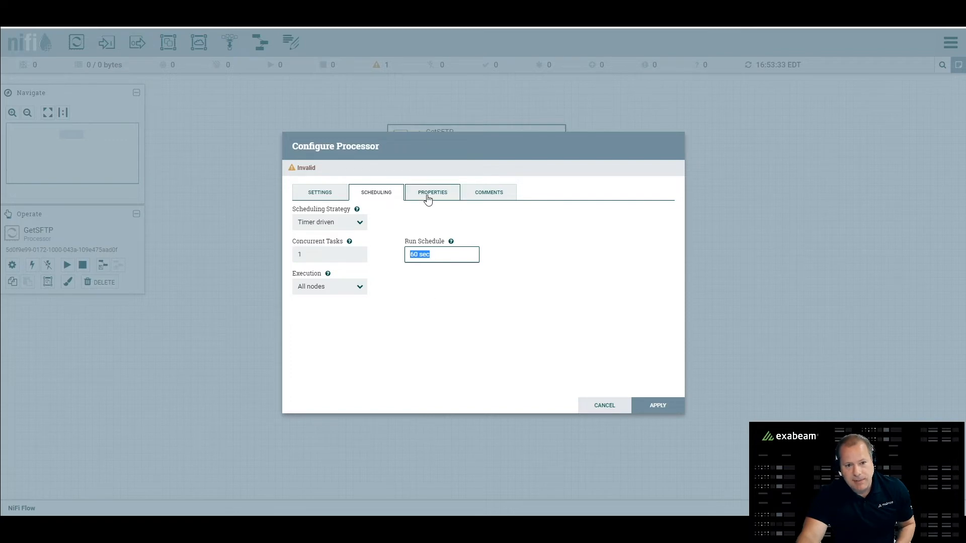
Set GetSFTP Hostname redshirt, Username fetchuser, a password, and Remote Path /tmp/APP_LOGS
click(433, 192)
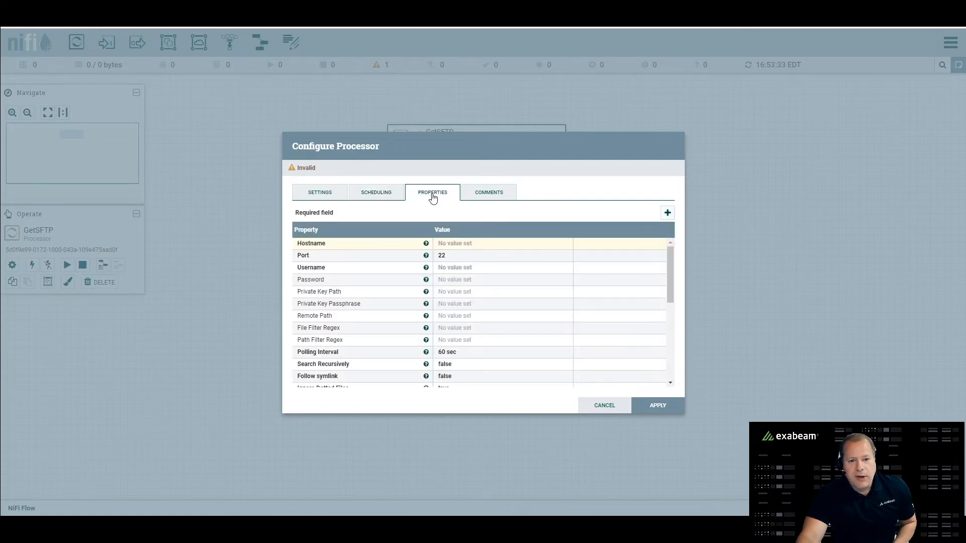
mouse_move(450, 245)
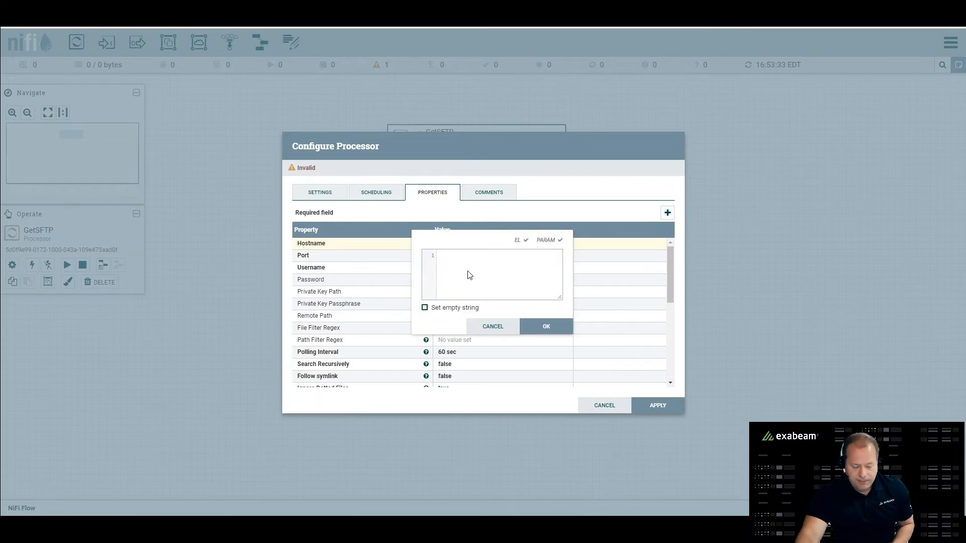
text(redshirt)
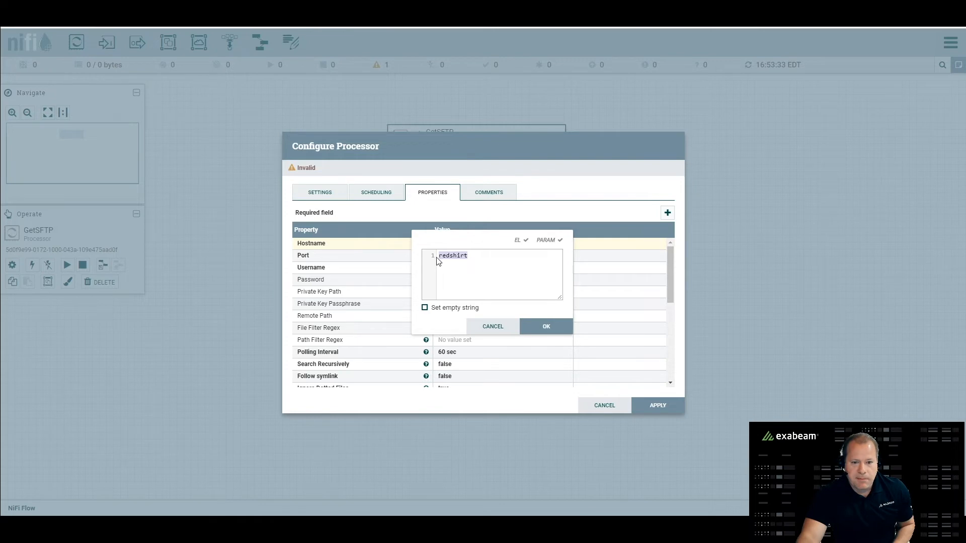
click(545, 326)
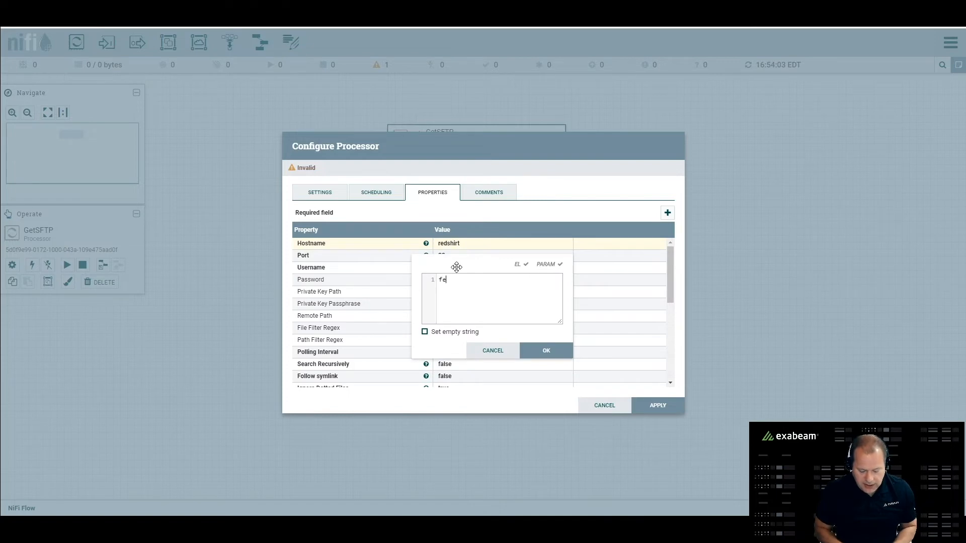
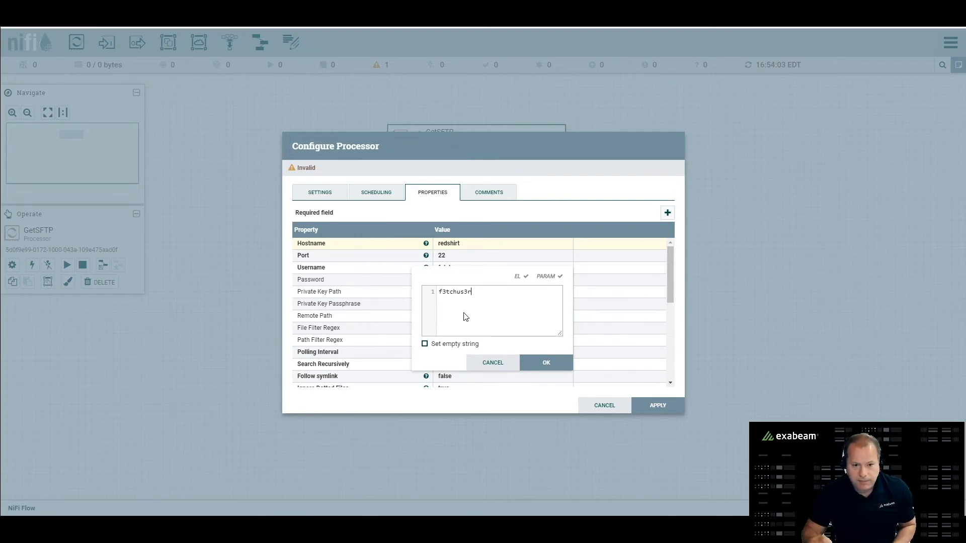
click(544, 362)
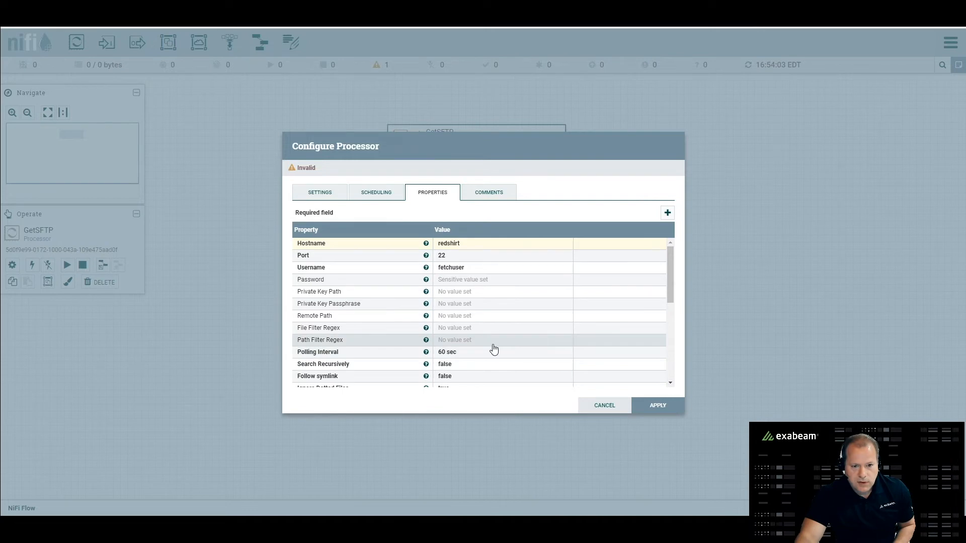
mouse_move(456, 303)
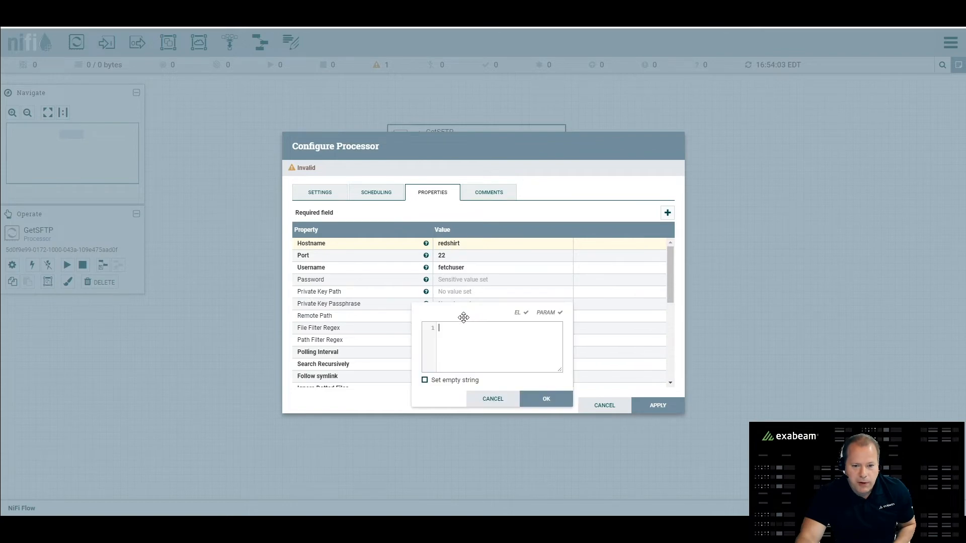
mouse_move(464, 318)
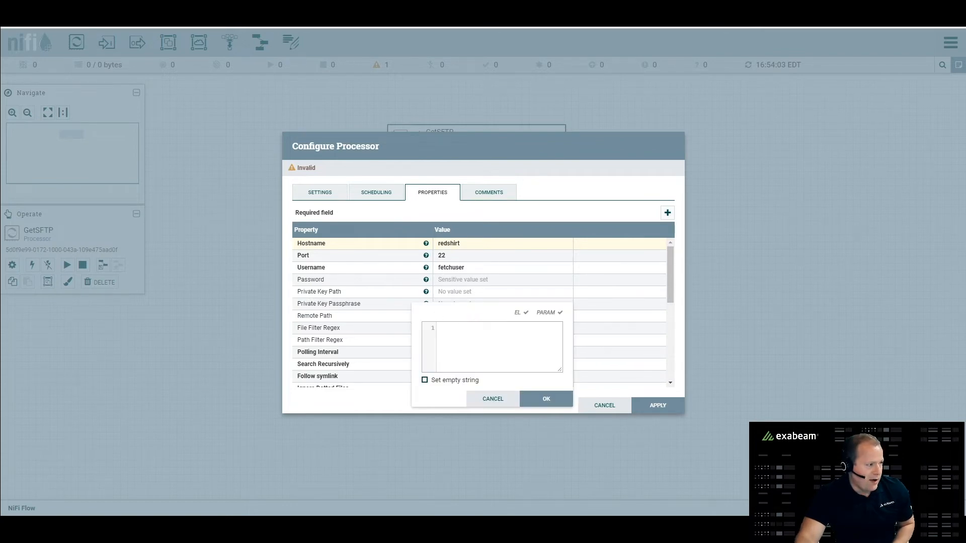
text(/tmp/APP_LOGS)
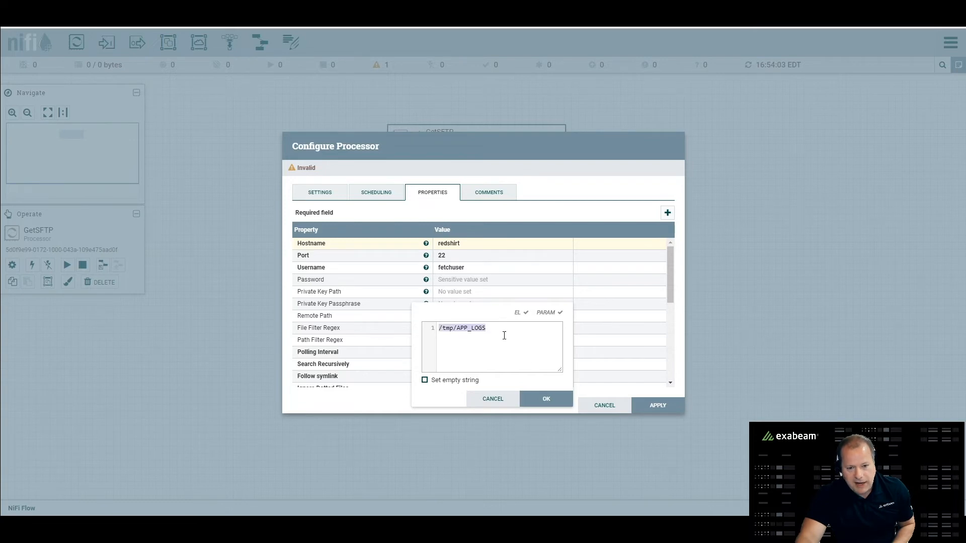
click(544, 399)
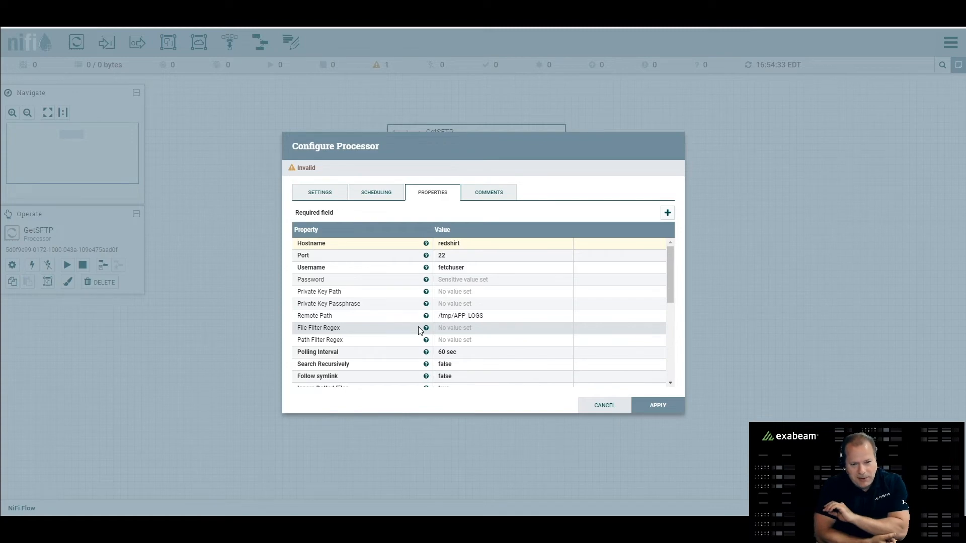
mouse_move(433, 321)
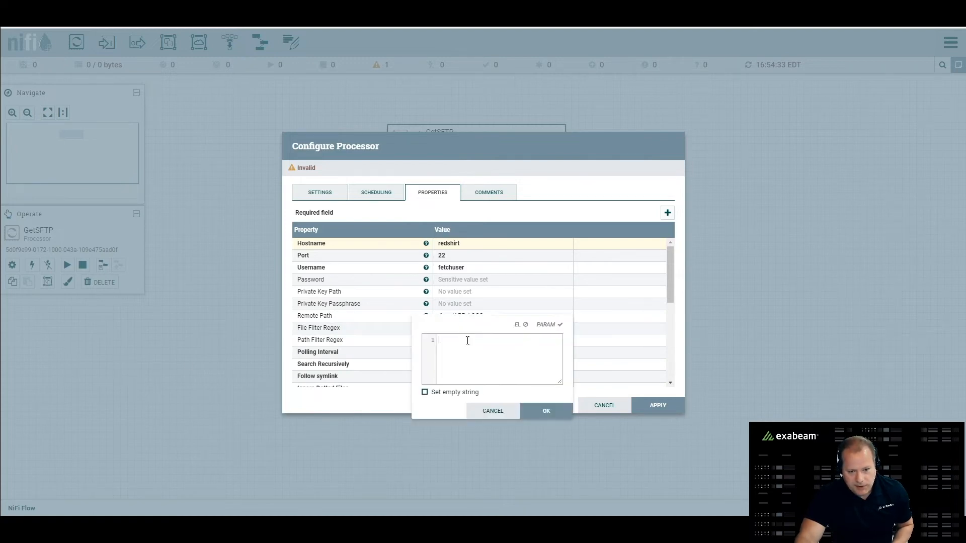
Set File Filter Regex to ^APPLICATION_OUTPUT-\d*?\.CSV, keep Delete Original true, and apply
text(APPLICATION_OUTPUT-\d*?\.CSV)
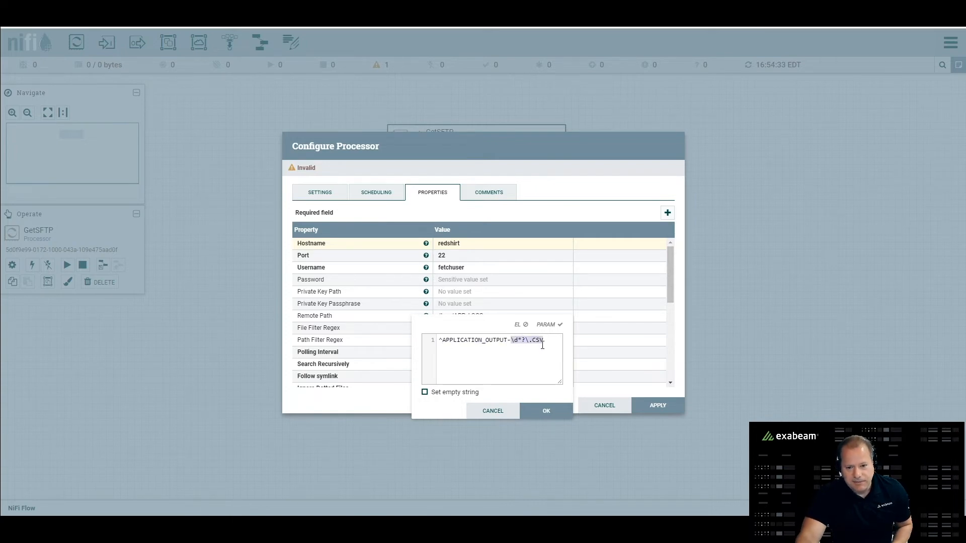
click(546, 411)
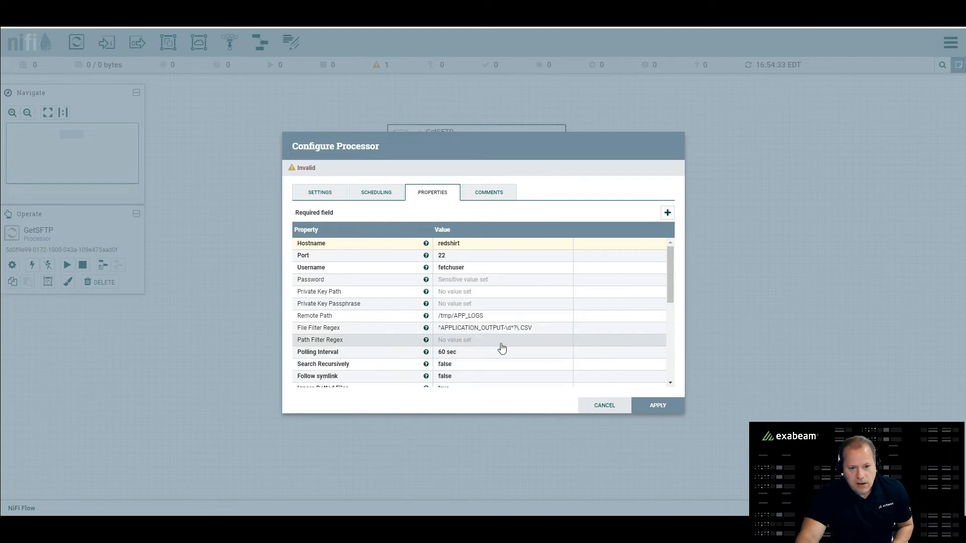
scroll(down, 3)
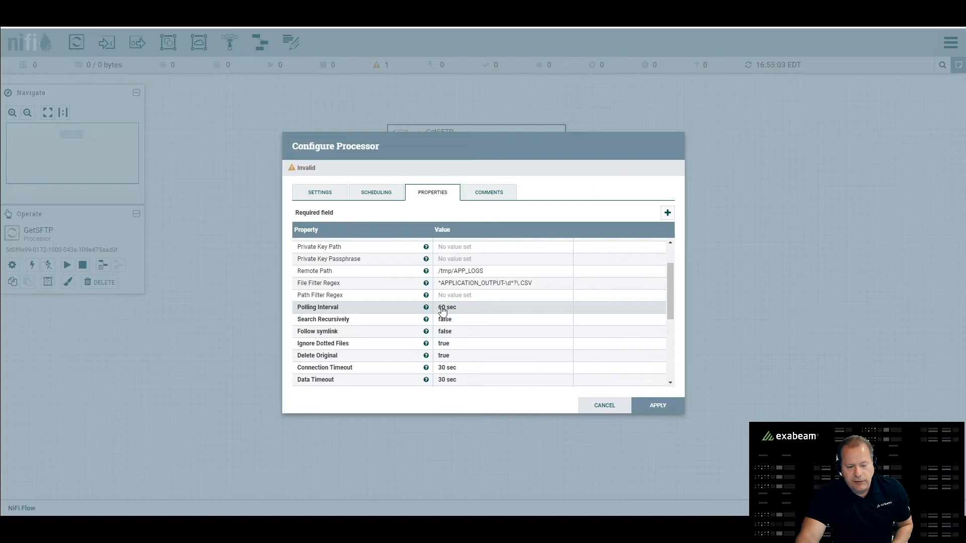
mouse_move(449, 335)
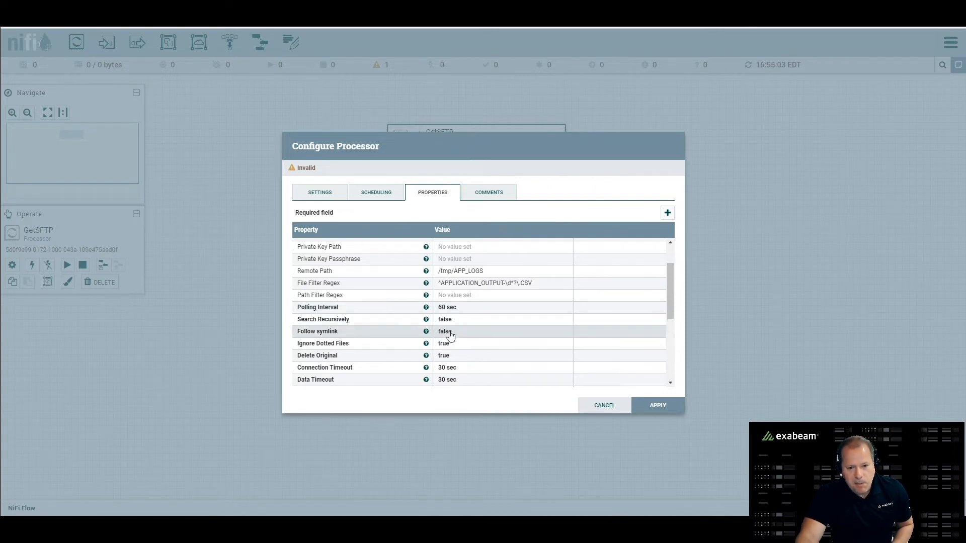
scroll(down, 3)
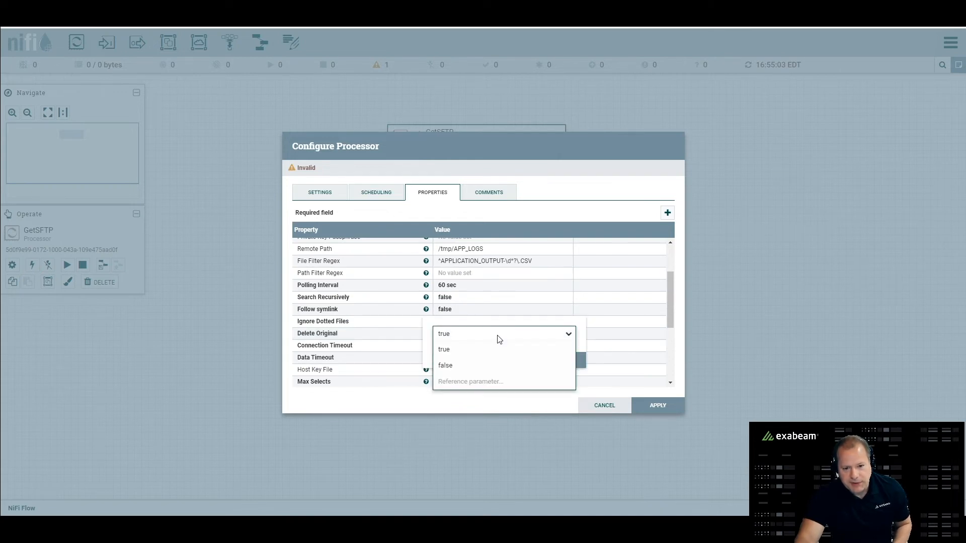
click(445, 365)
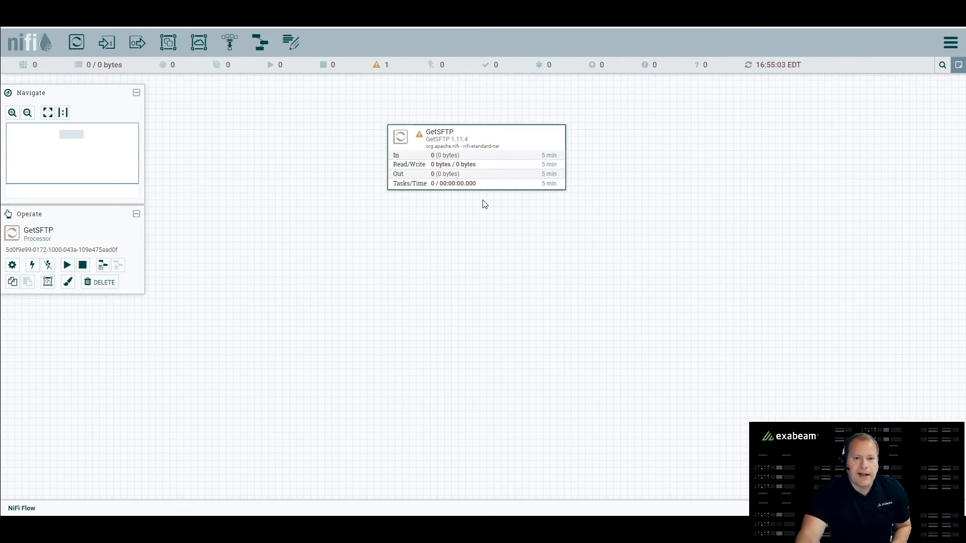
mouse_move(75, 42)
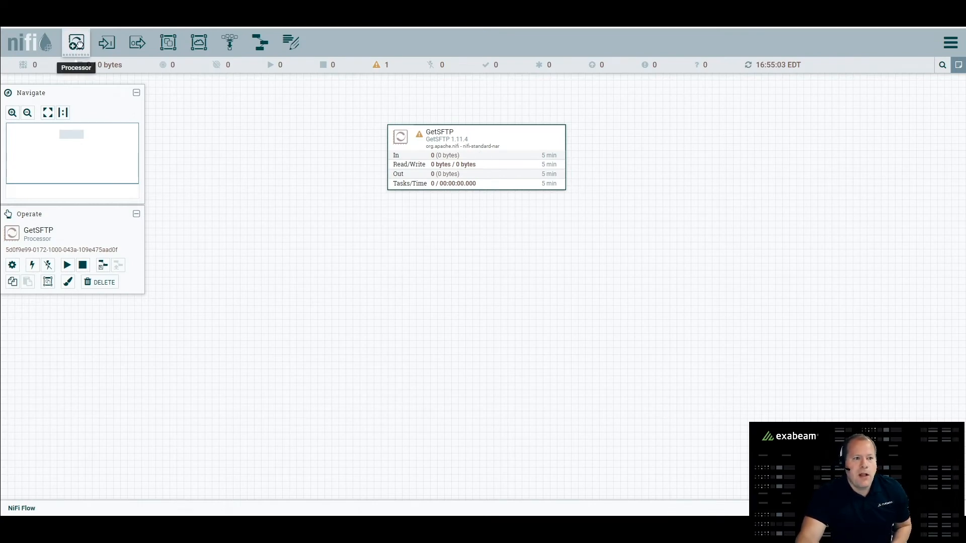
Add a ConvertRecord processor below GetSFTP using the 'convert' type filter
click(75, 42)
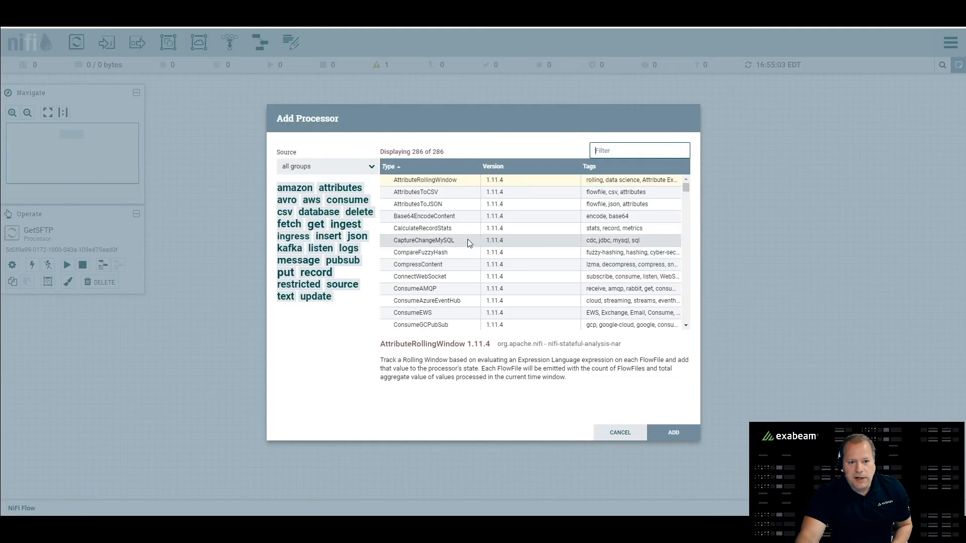
click(639, 150)
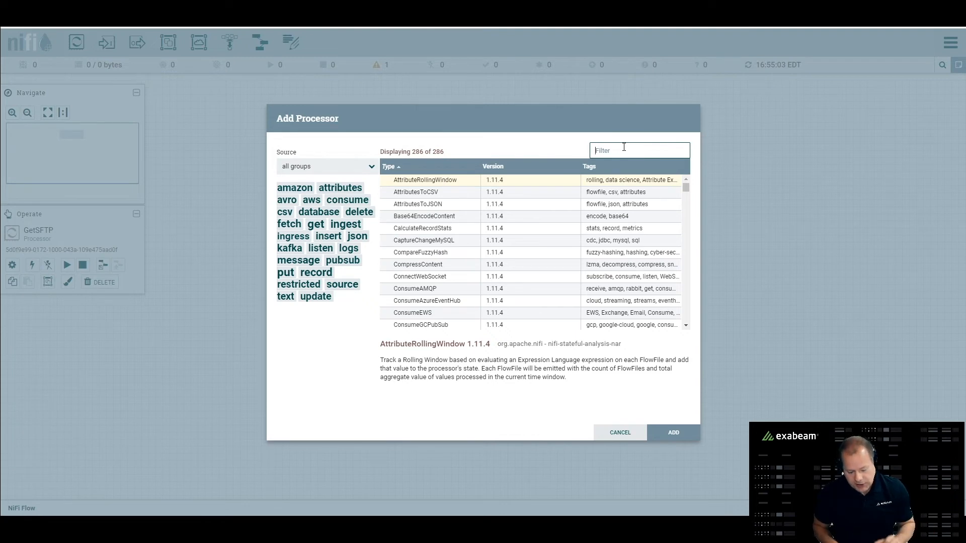
text(convertrec)
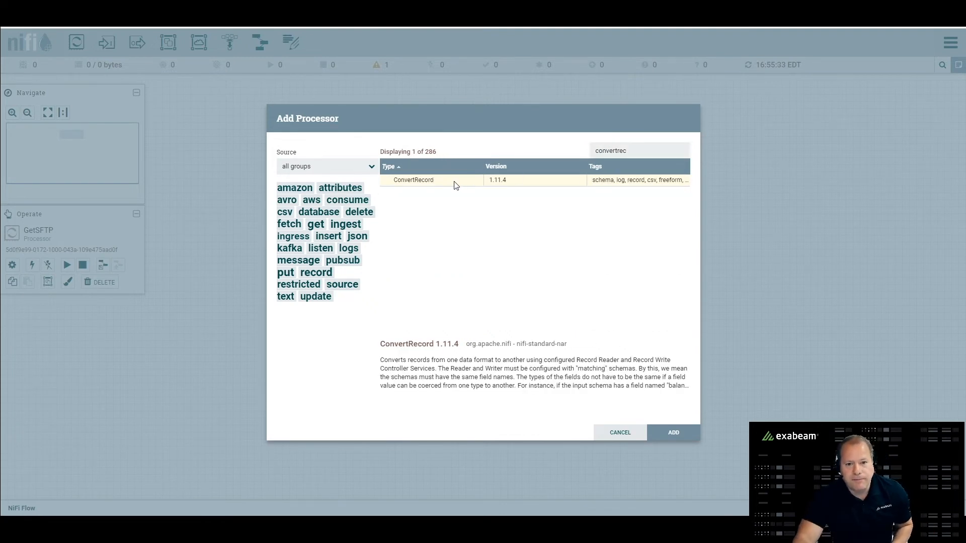
click(672, 432)
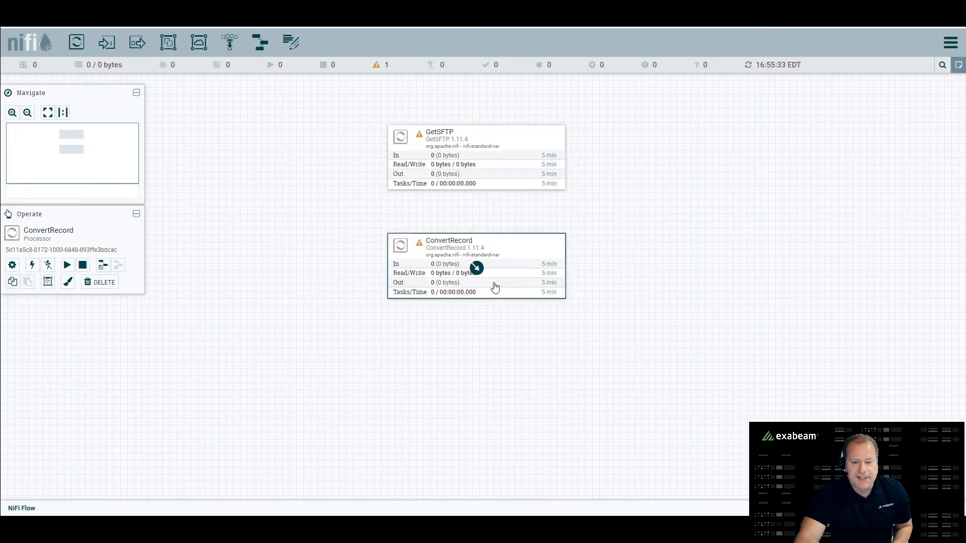
mouse_move(510, 280)
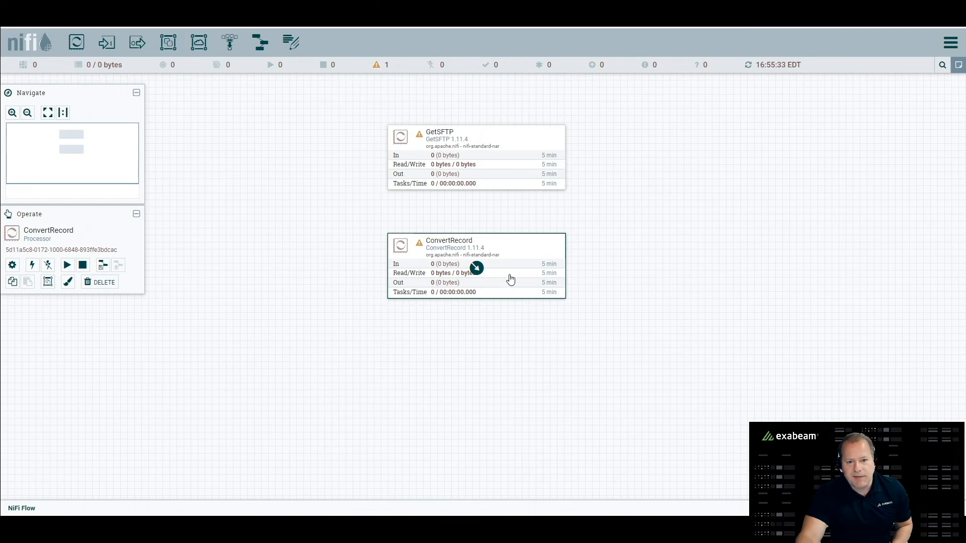
Open ConvertRecord's configuration to reach its unset Record Reader property
double_click(474, 263)
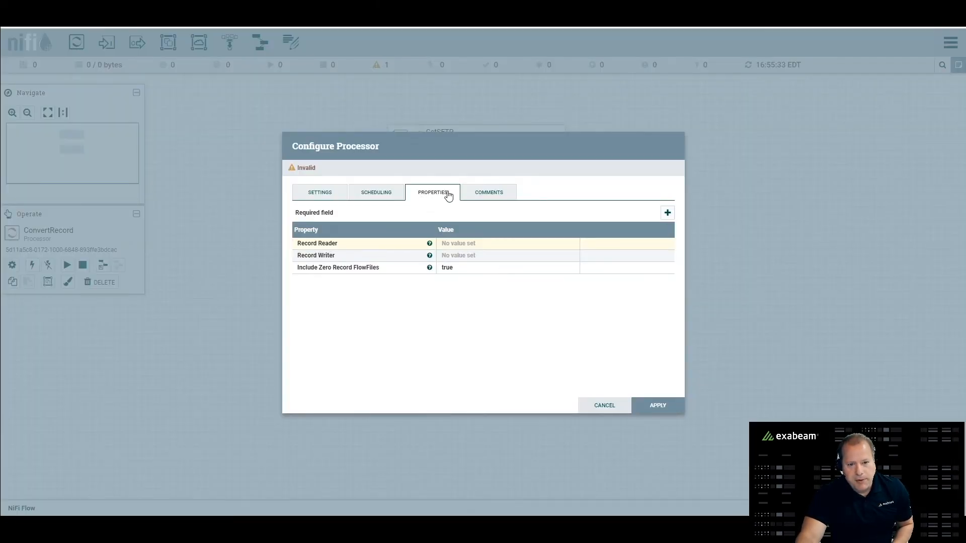
mouse_move(337, 242)
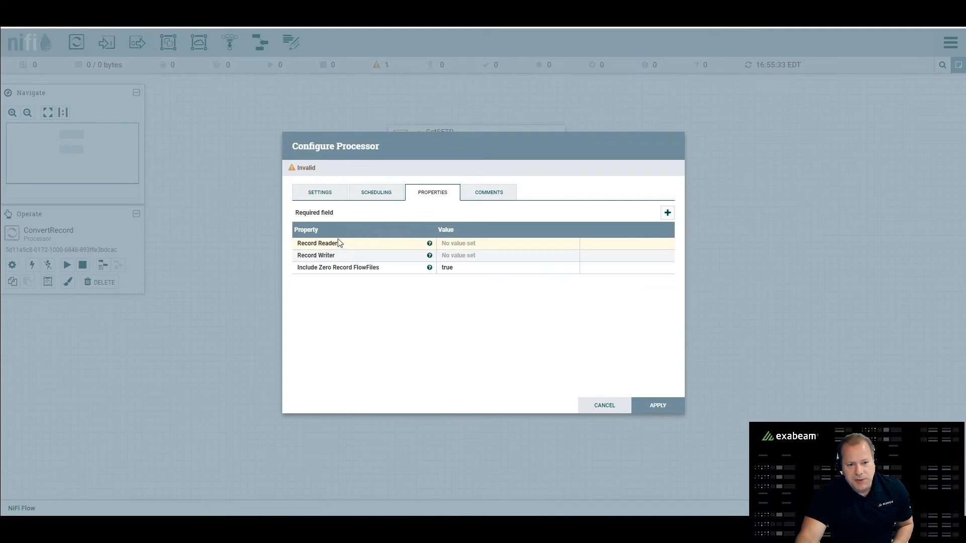
mouse_move(341, 253)
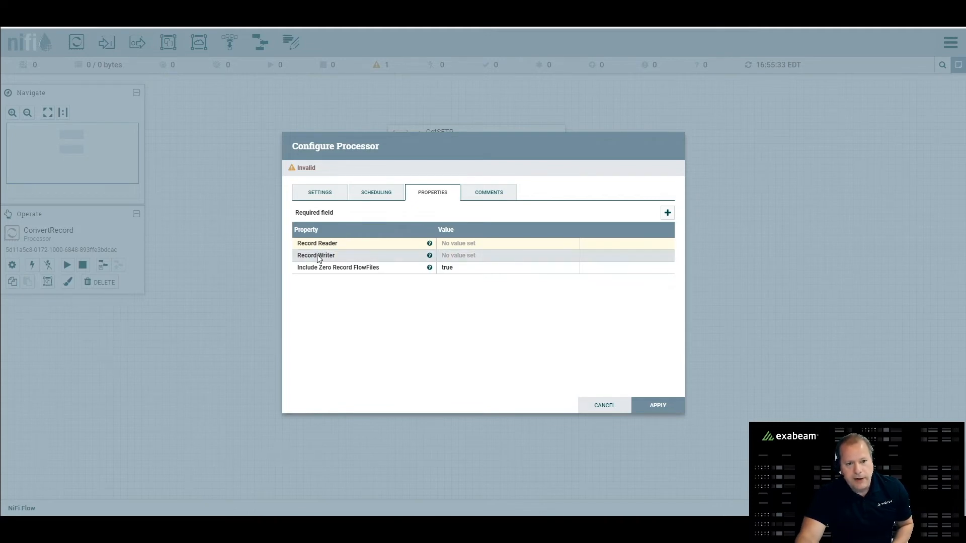
mouse_move(317, 242)
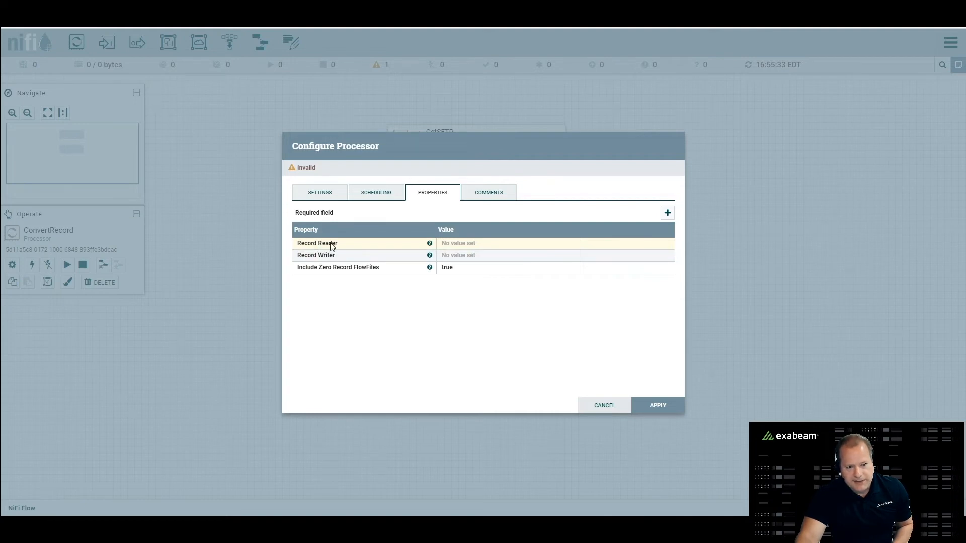
mouse_move(466, 251)
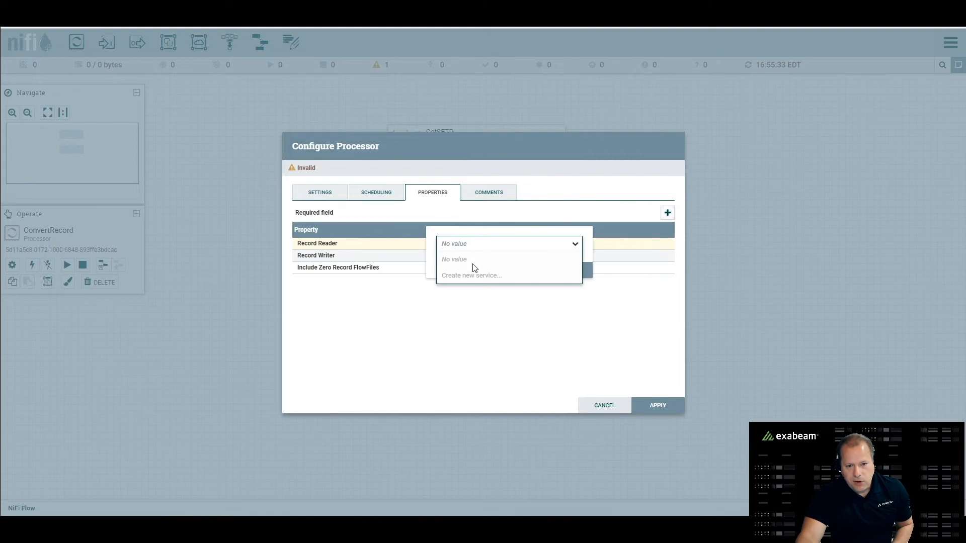
mouse_move(472, 276)
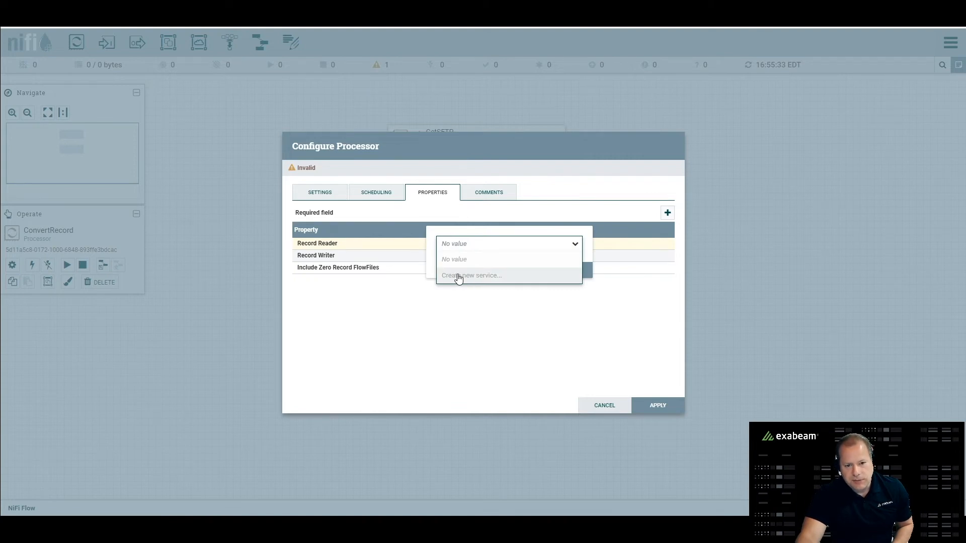
Create a CSVReader 1.11.4 controller service as ConvertRecord's Record Reader
click(471, 276)
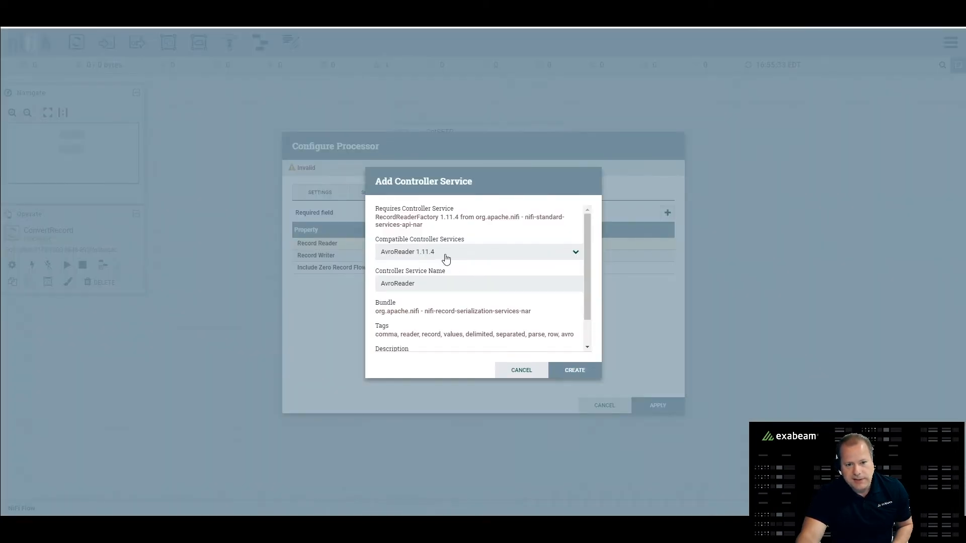
click(574, 252)
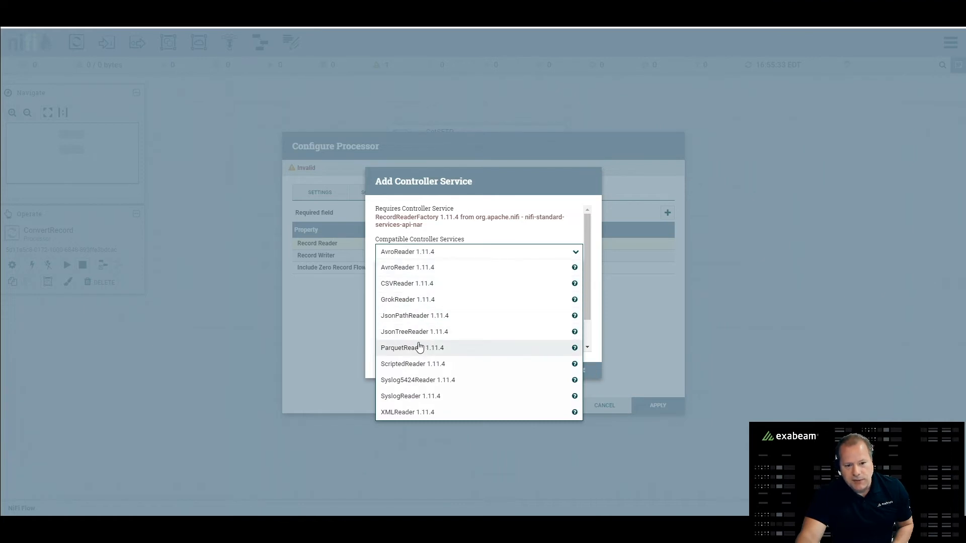
mouse_move(414, 316)
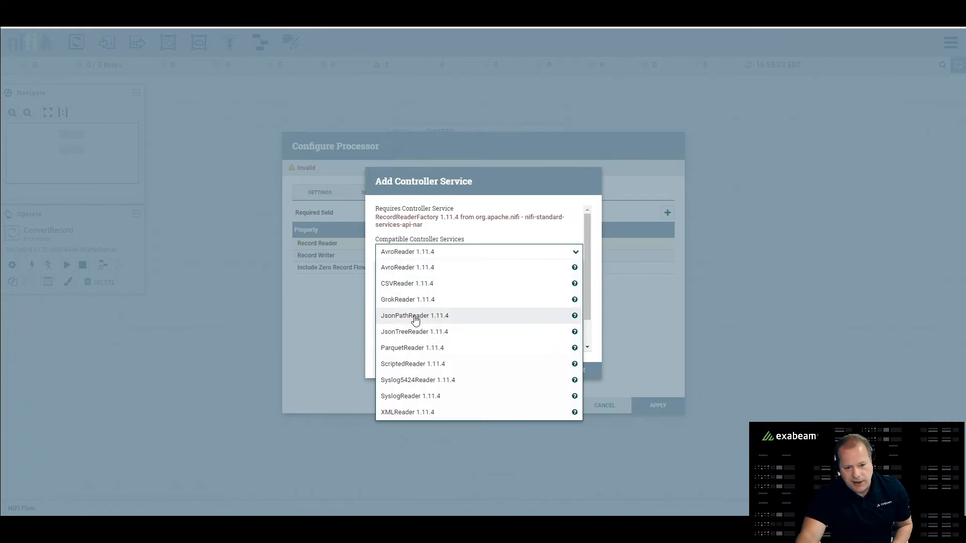
mouse_move(394, 283)
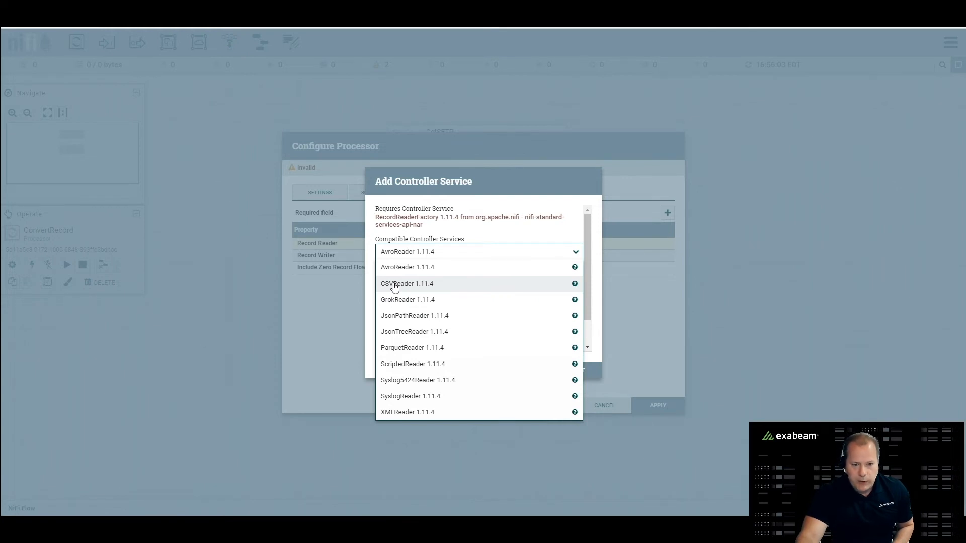
click(407, 282)
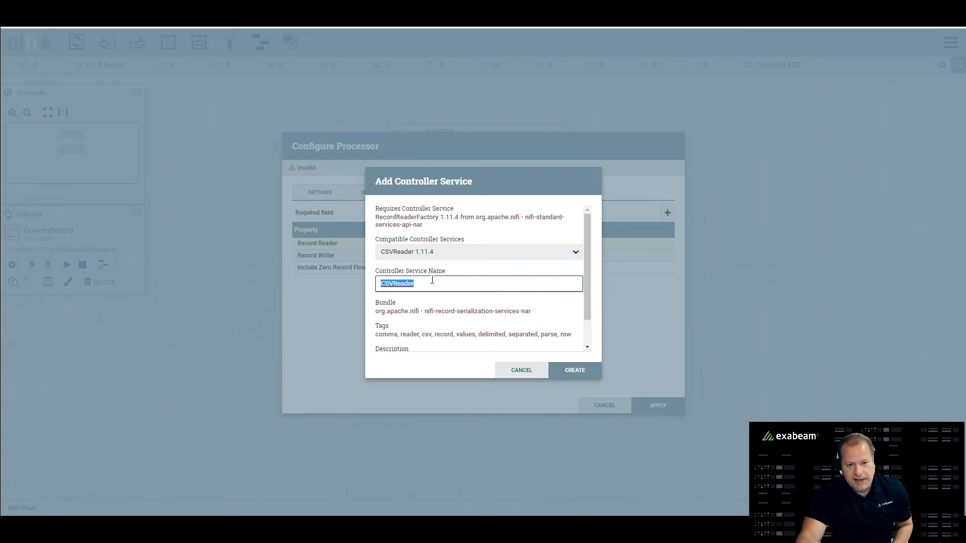
click(574, 370)
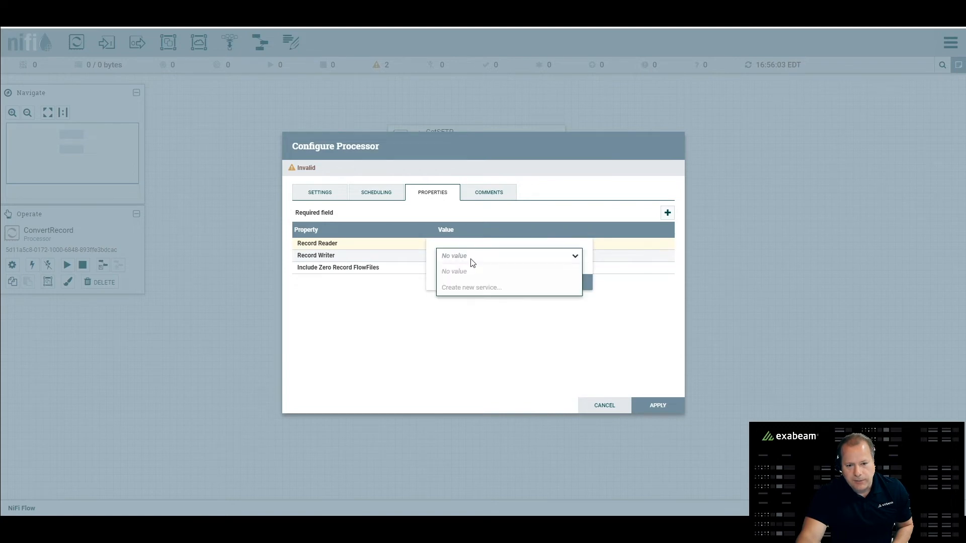
Create a new JsonRecordSetWriter 1.11.4 service as ConvertRecord's Record Writer
click(471, 287)
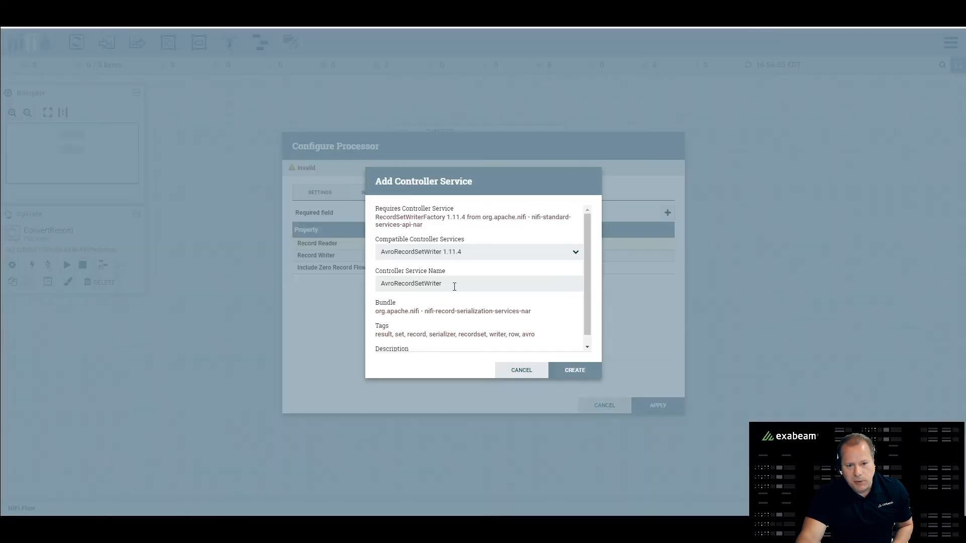
click(575, 252)
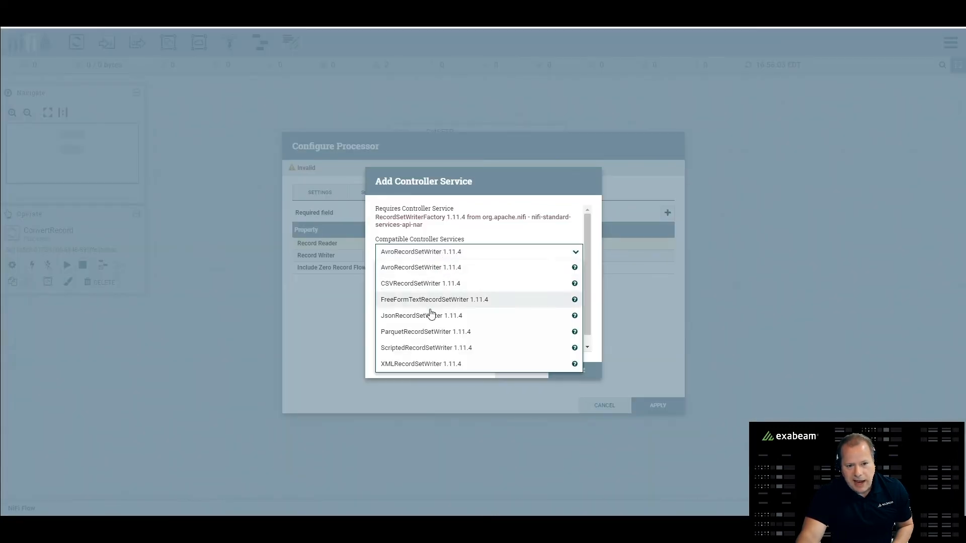
mouse_move(421, 316)
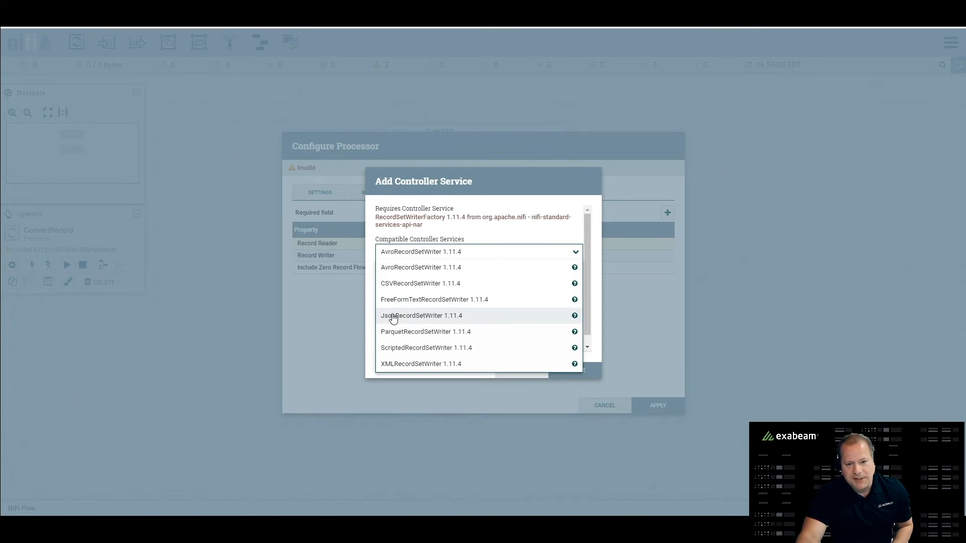
click(422, 316)
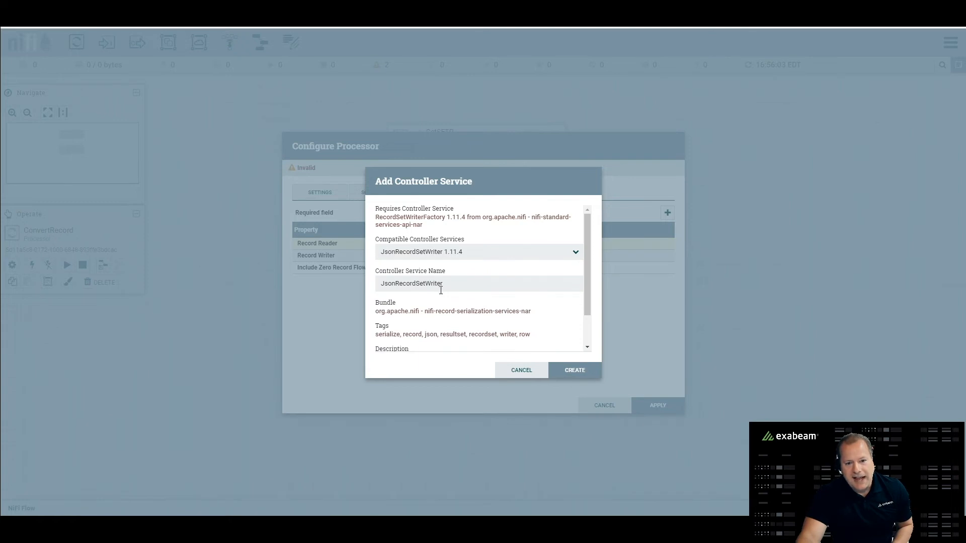
click(574, 370)
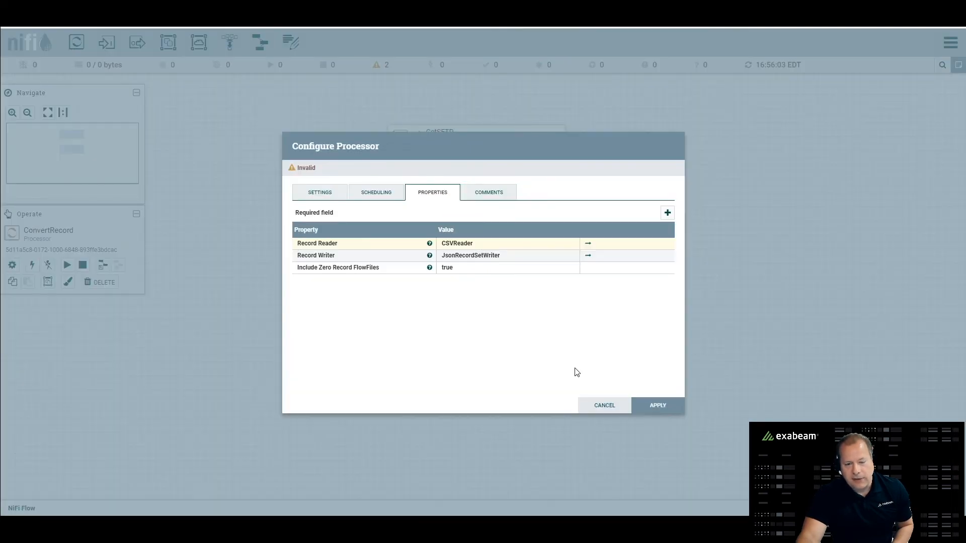
mouse_move(587, 248)
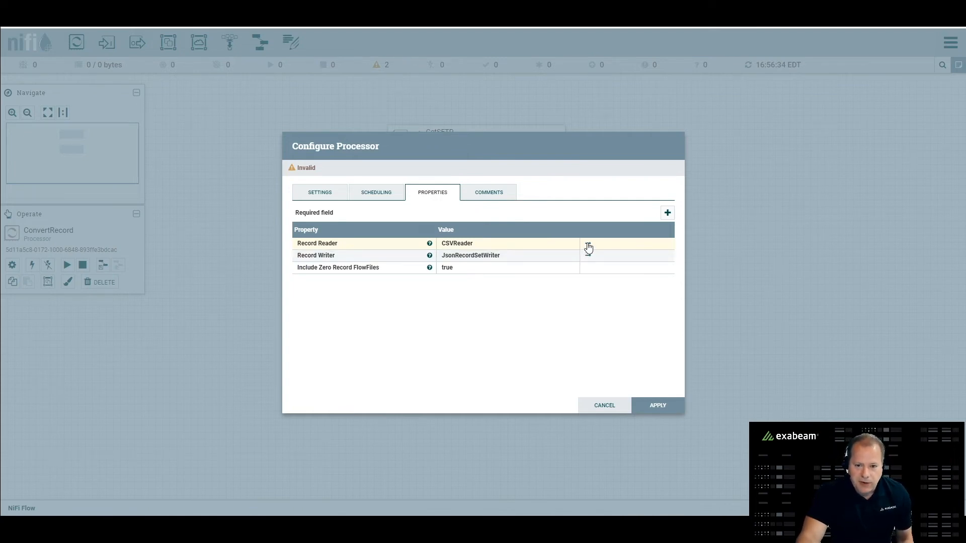
Save ConvertRecord's changes and set CSVReader's Treat First Line as Header to true
click(587, 244)
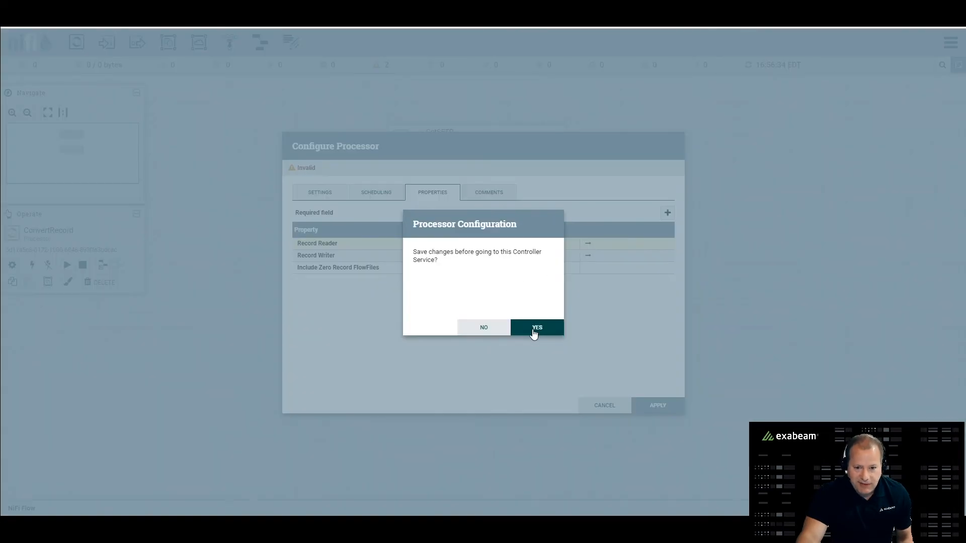
click(536, 327)
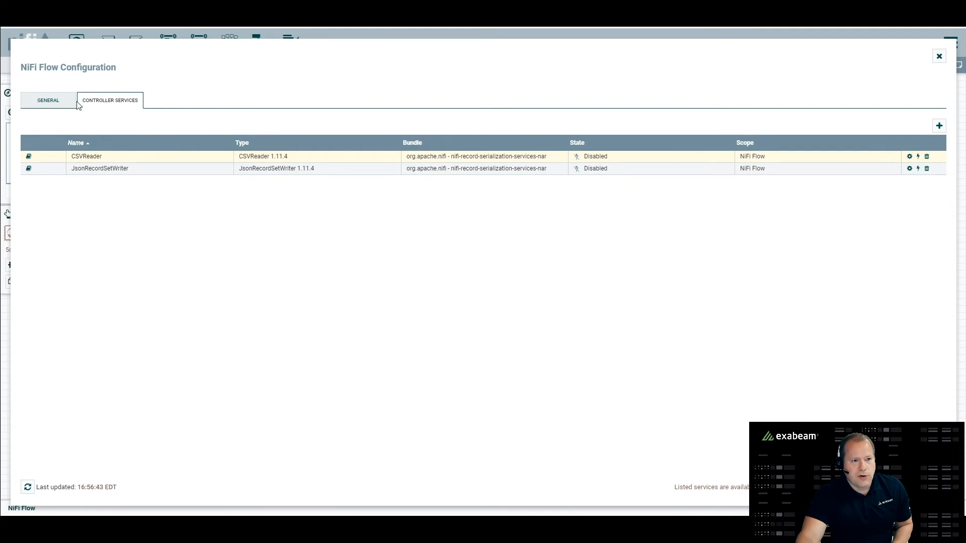
mouse_move(133, 108)
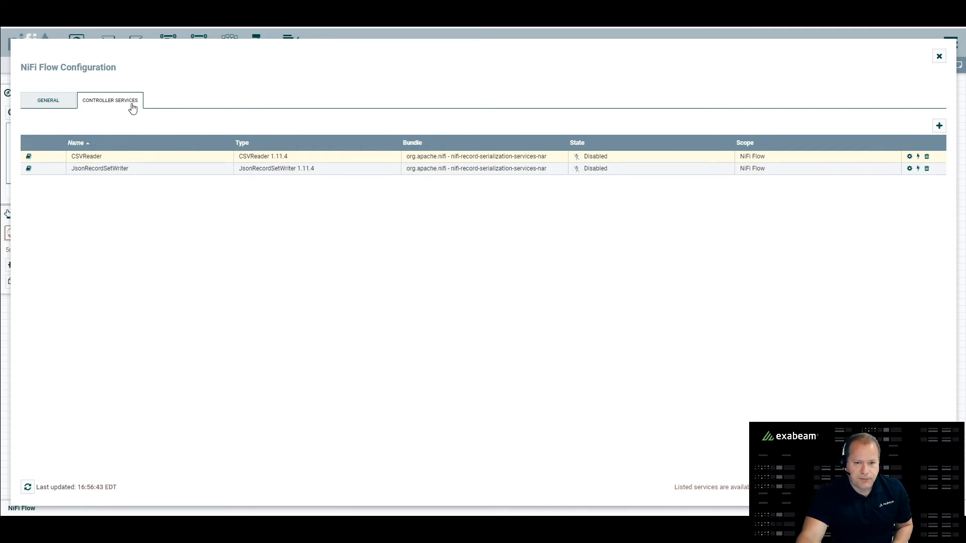
mouse_move(442, 168)
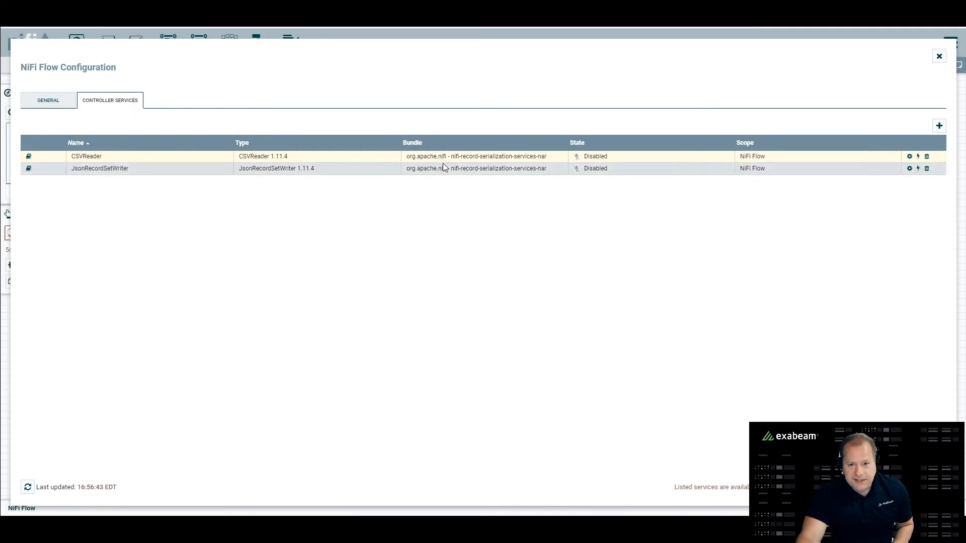
mouse_move(635, 171)
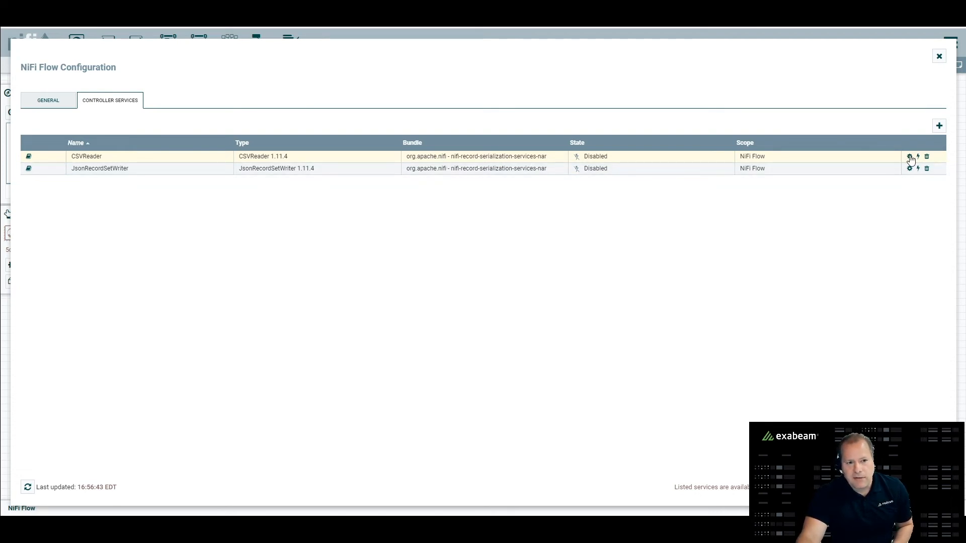
click(910, 156)
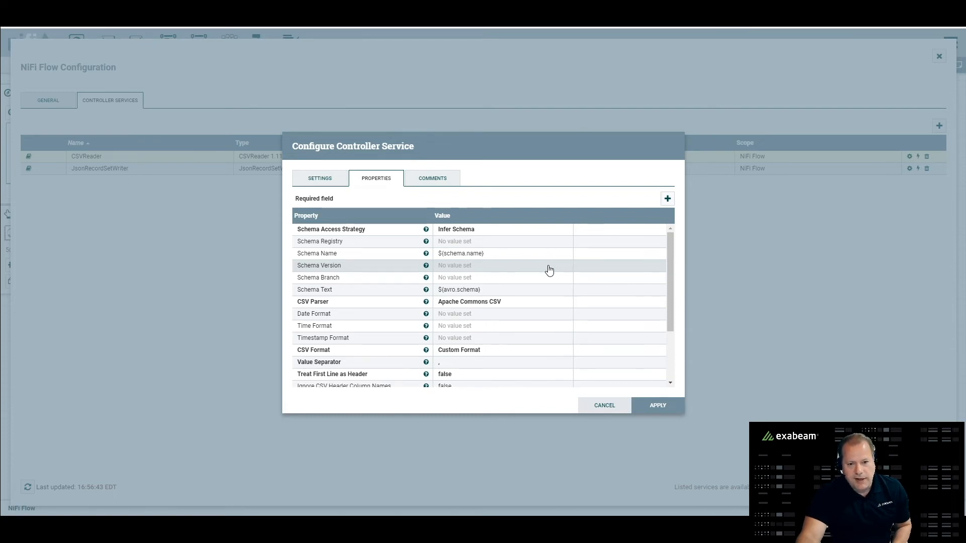
mouse_move(507, 249)
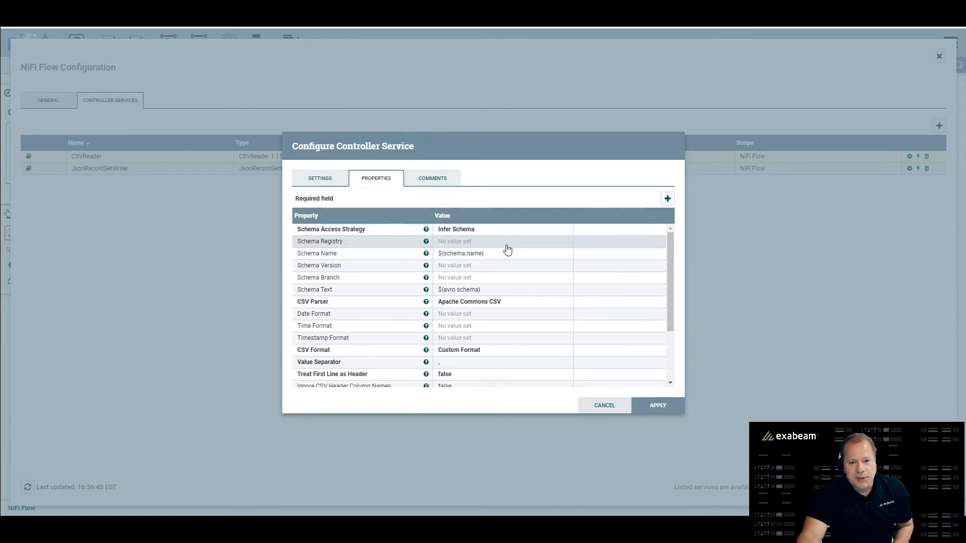
mouse_move(487, 351)
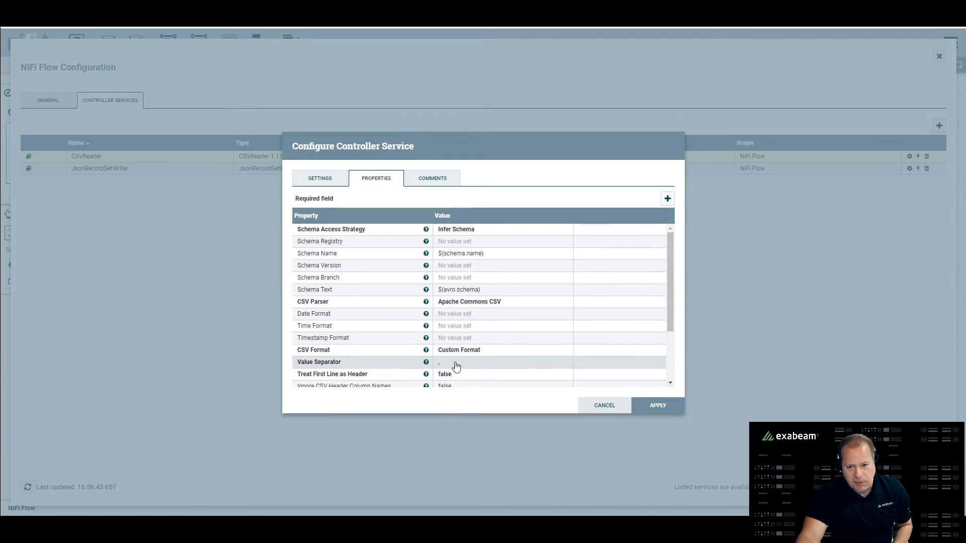
scroll(down, 3)
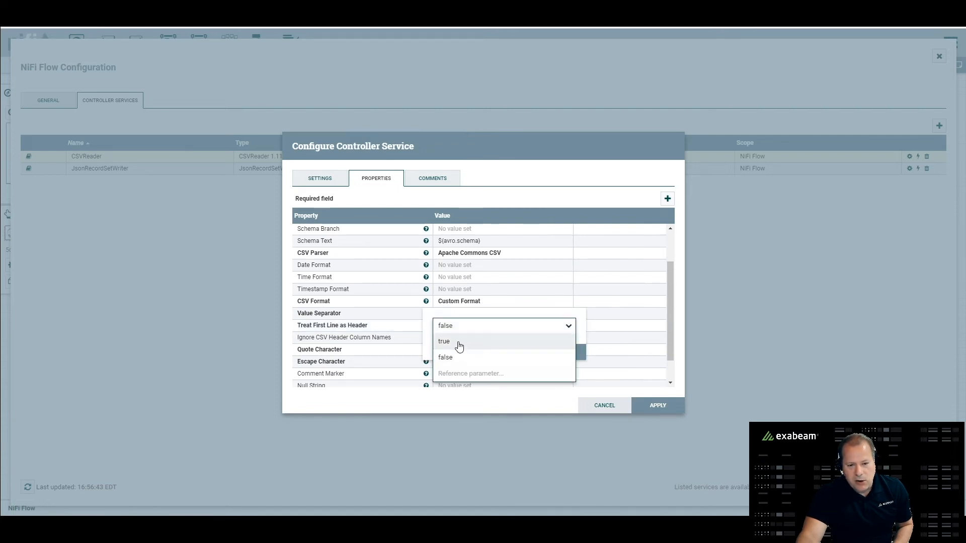
mouse_move(459, 344)
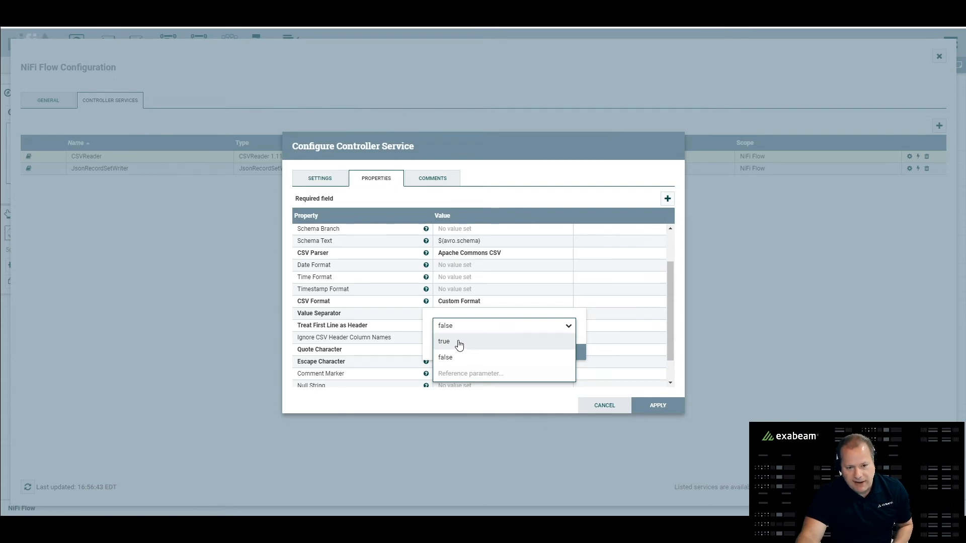
click(444, 341)
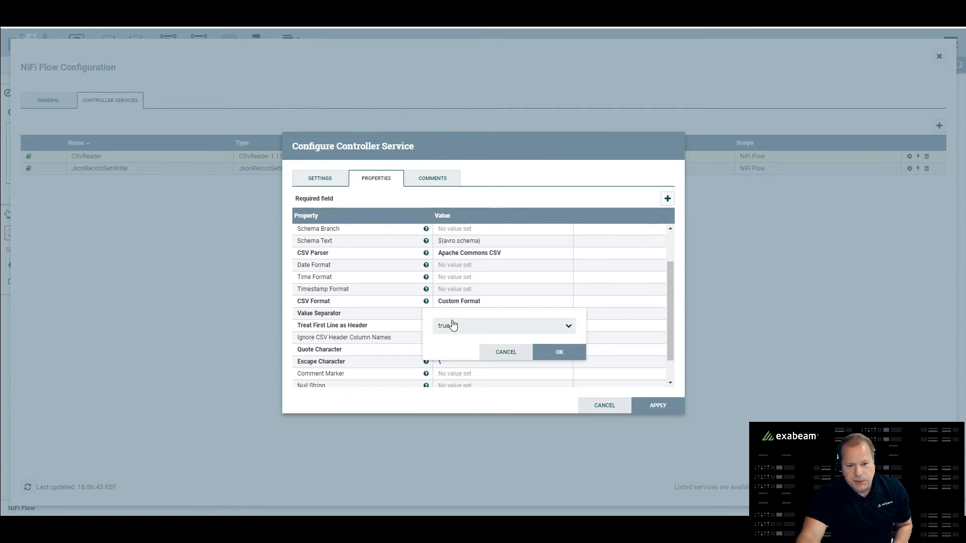
click(558, 351)
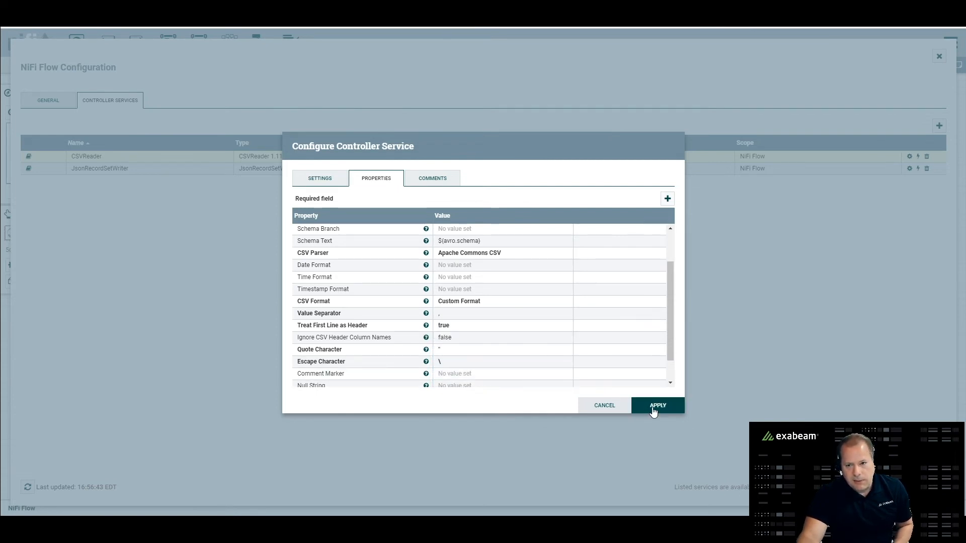
click(656, 406)
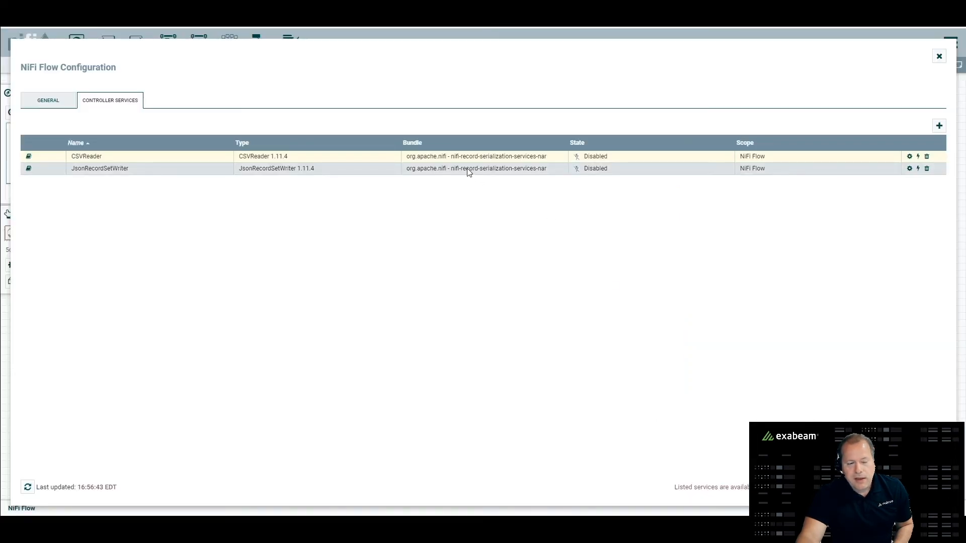
mouse_move(717, 186)
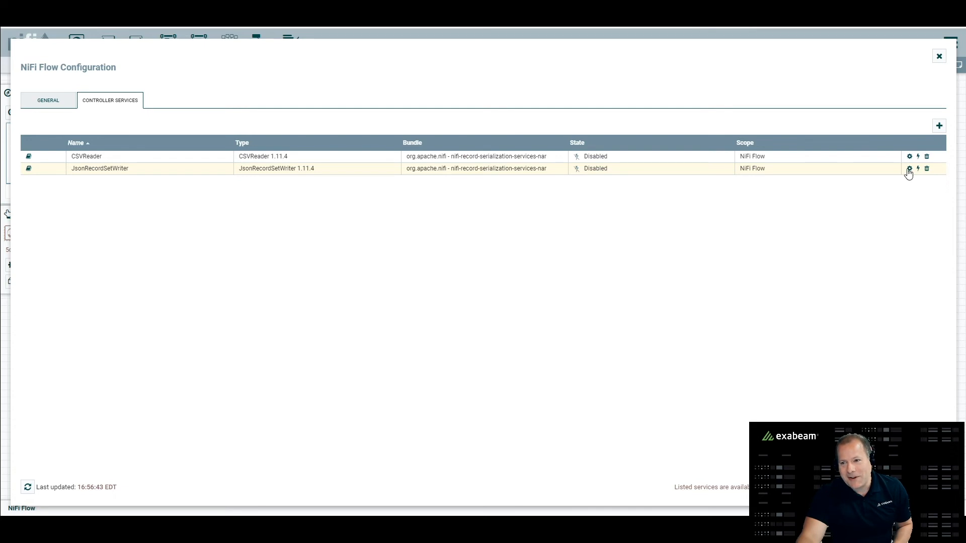
click(908, 168)
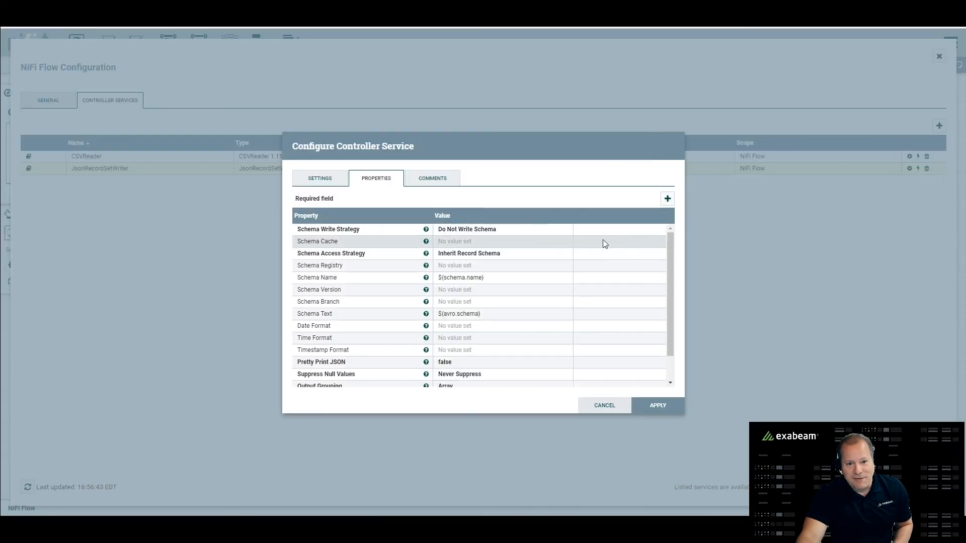
mouse_move(584, 247)
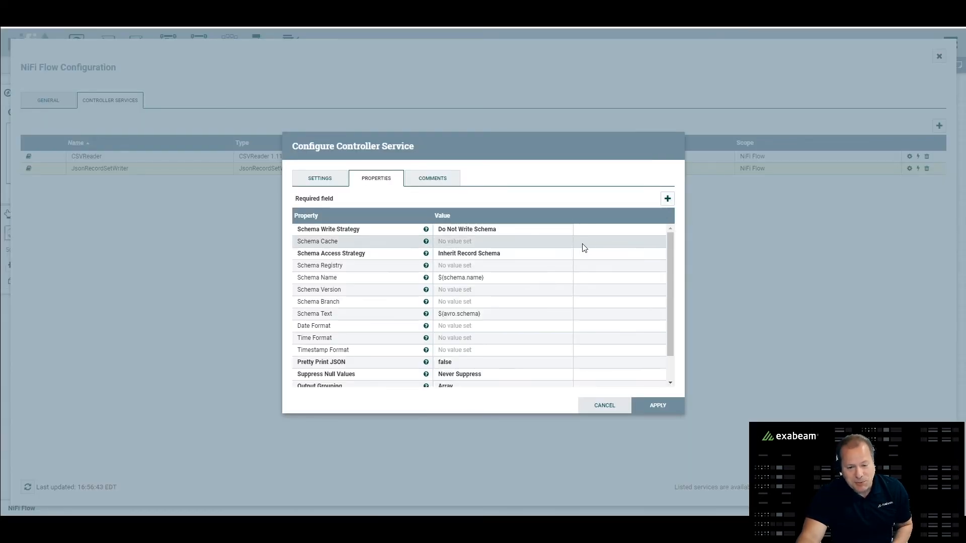
scroll(down, 3)
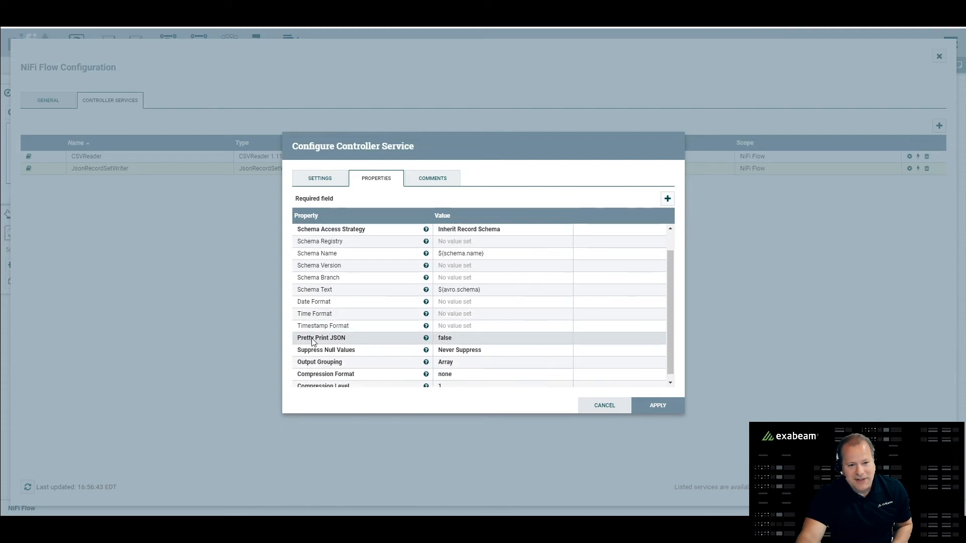
mouse_move(427, 338)
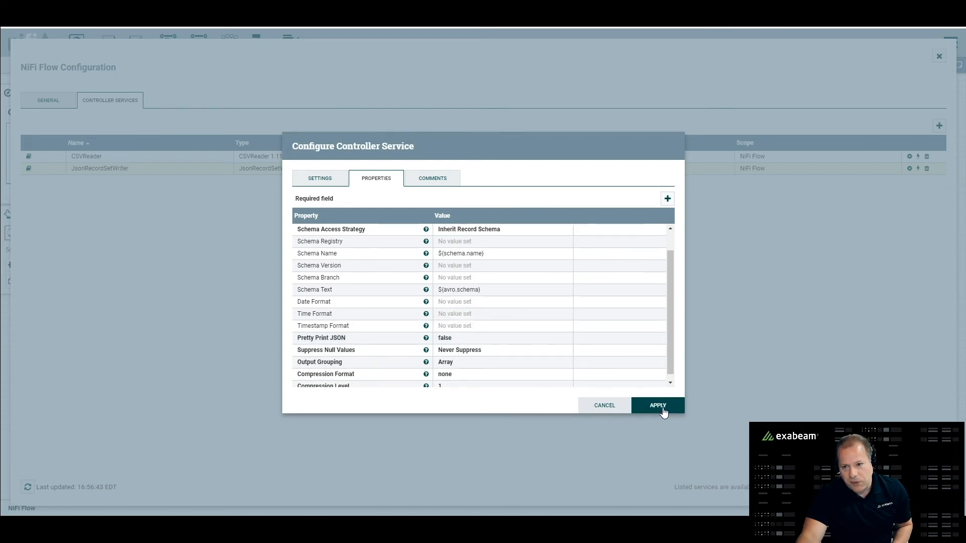
click(656, 405)
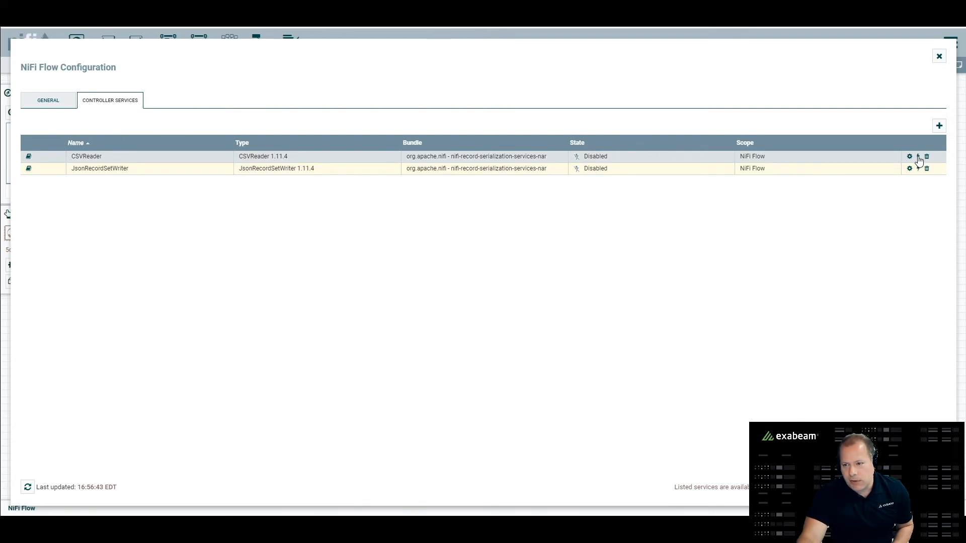
Enable the CSVReader and JsonRecordSetWriter services, then close NiFi Flow Configuration
click(918, 156)
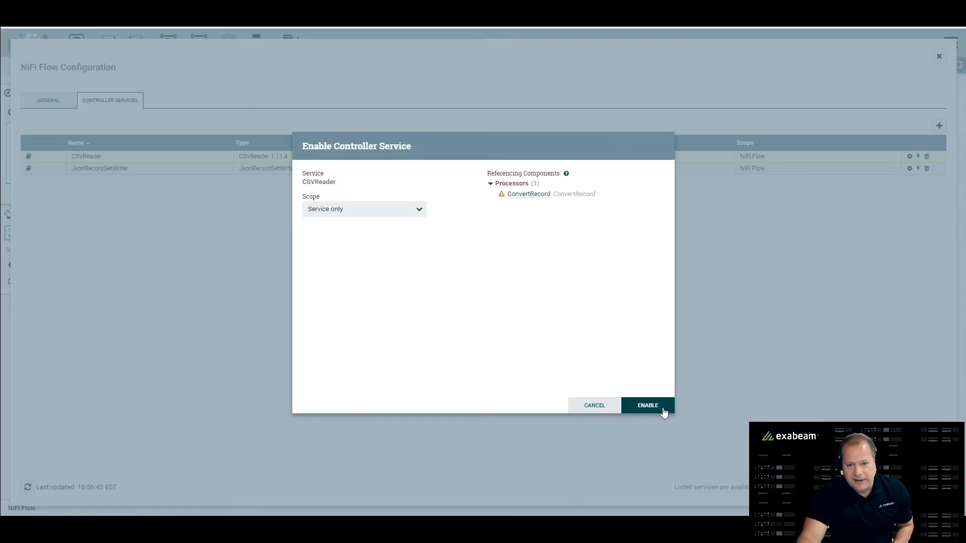
click(647, 405)
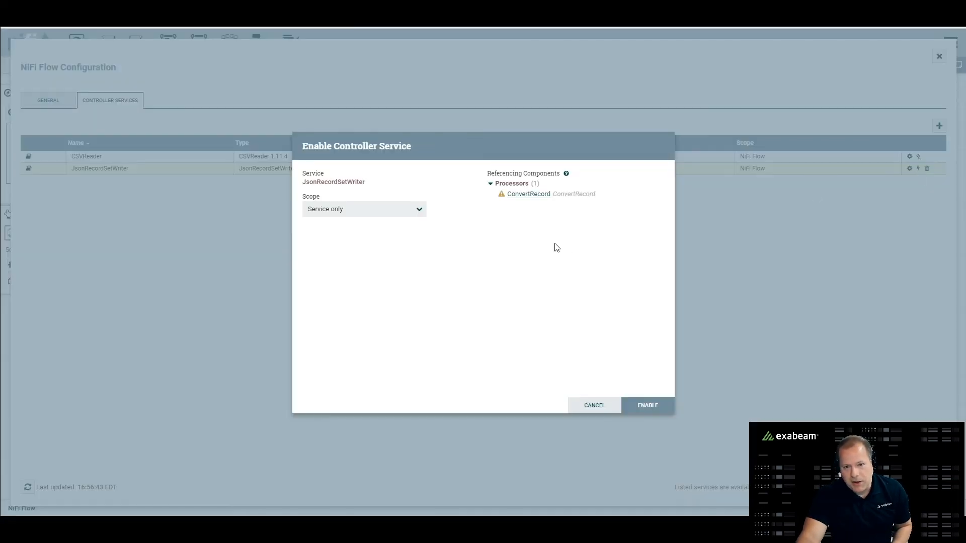
click(647, 405)
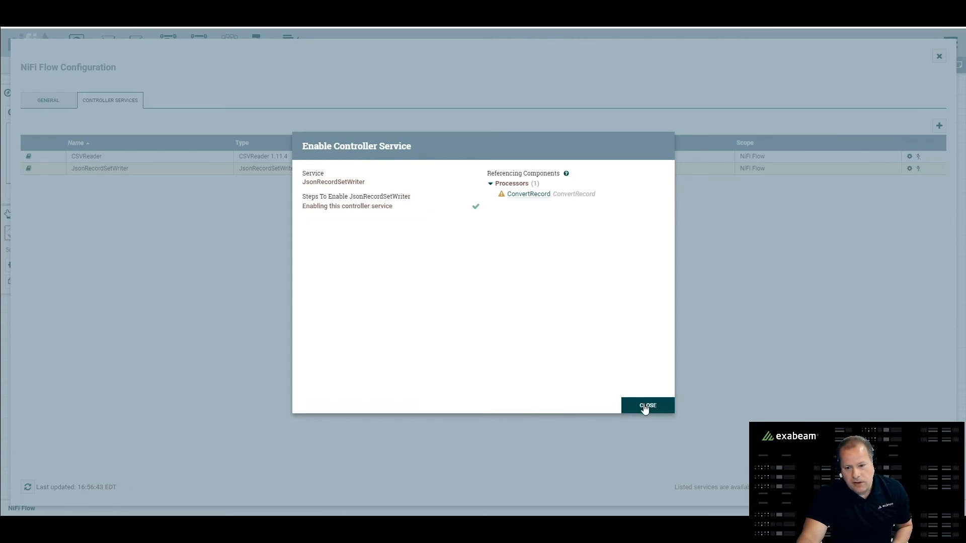
click(647, 405)
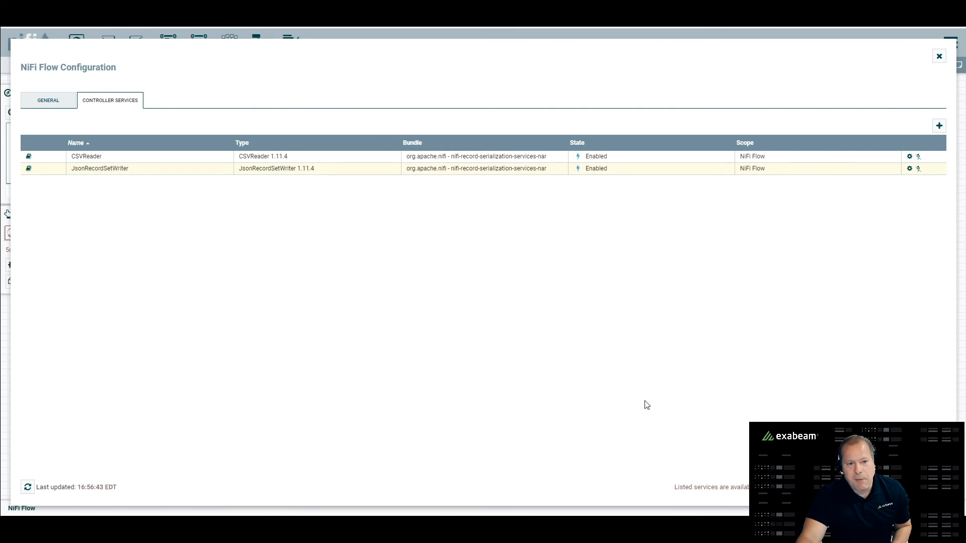
click(939, 56)
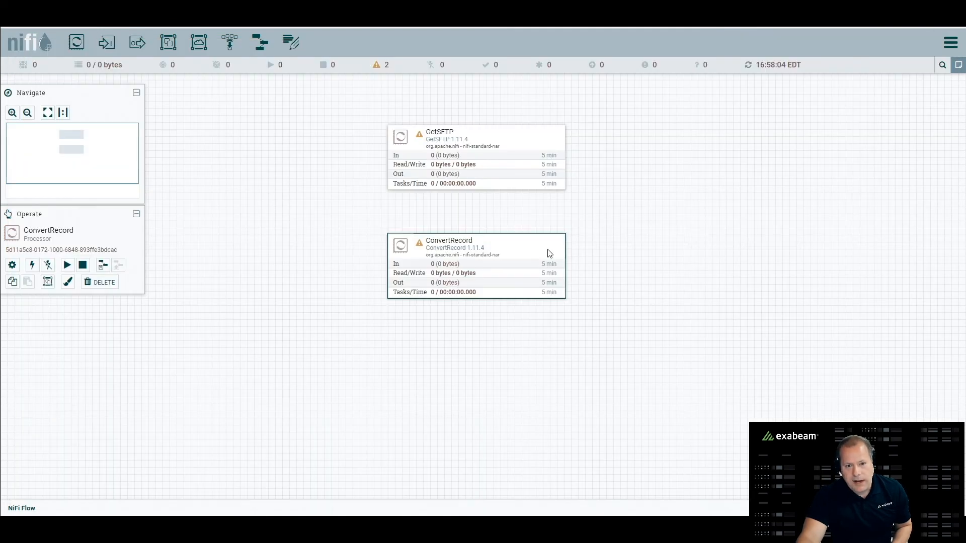
mouse_move(500, 191)
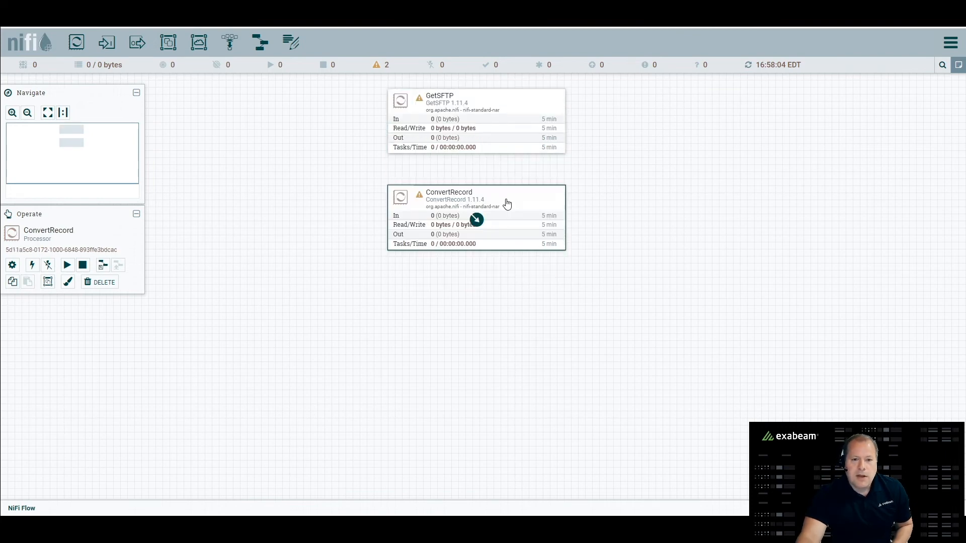
mouse_move(449, 114)
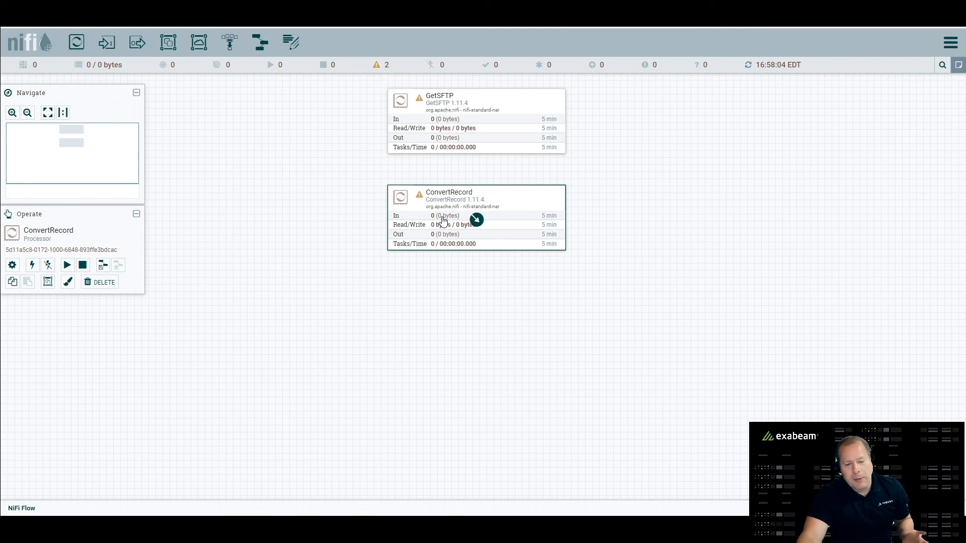
mouse_move(247, 244)
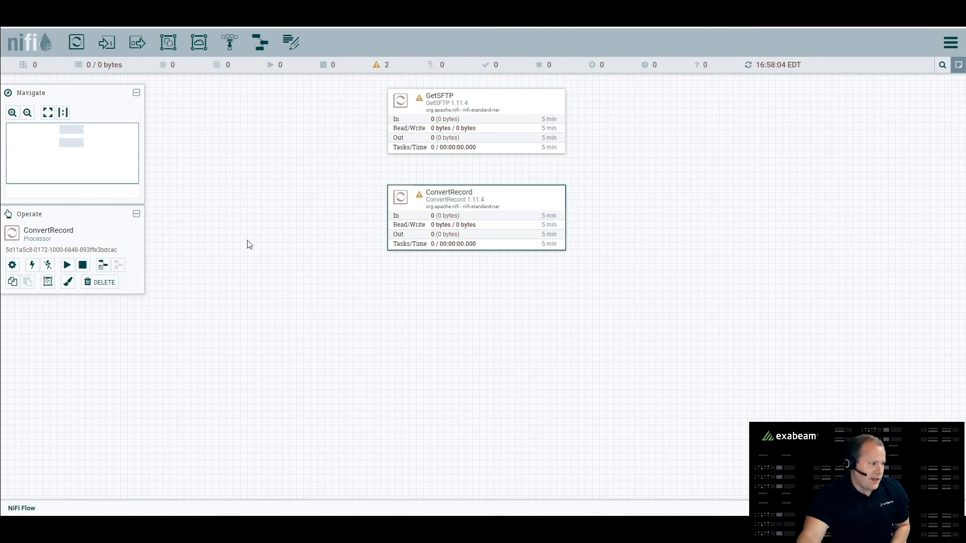
mouse_move(74, 42)
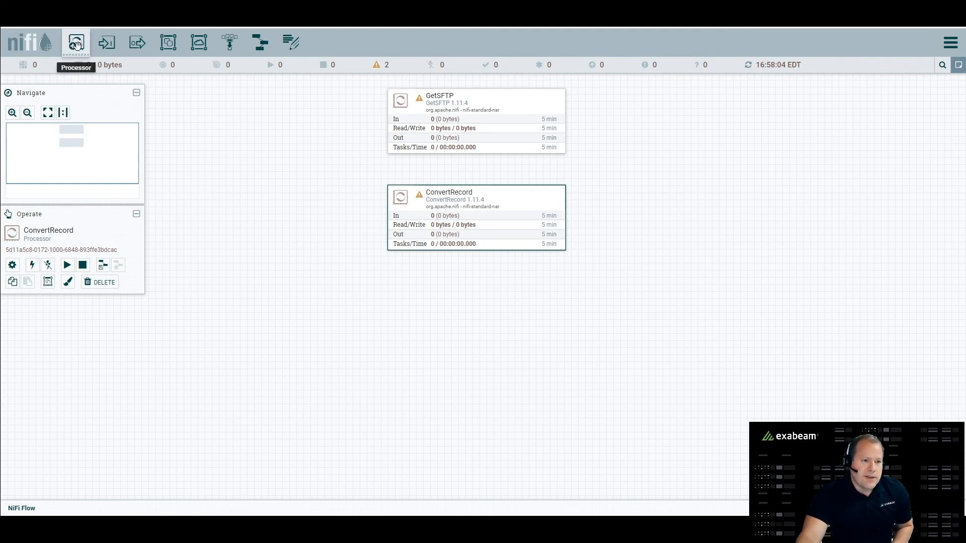
Add a SplitJson processor and apply JsonPath Expression $.*
click(75, 42)
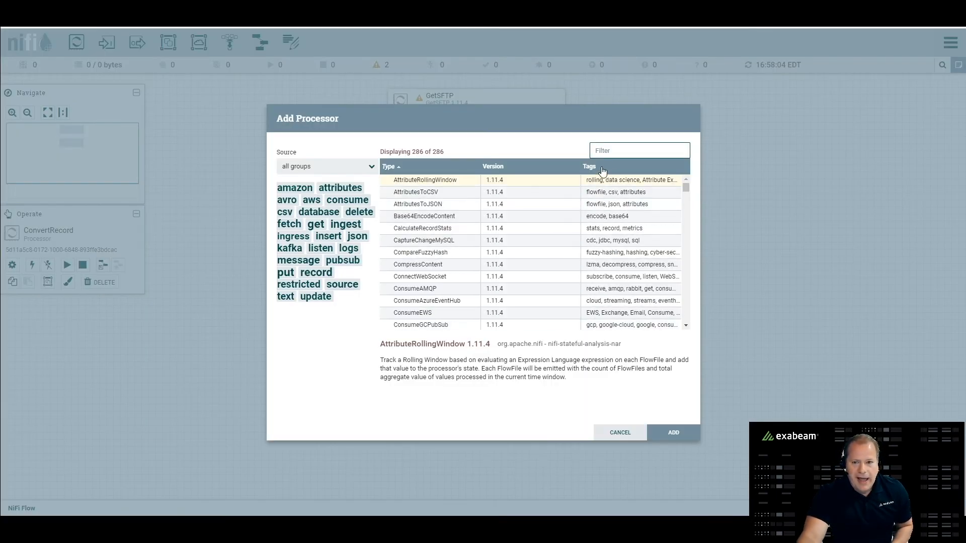
text(splitjso)
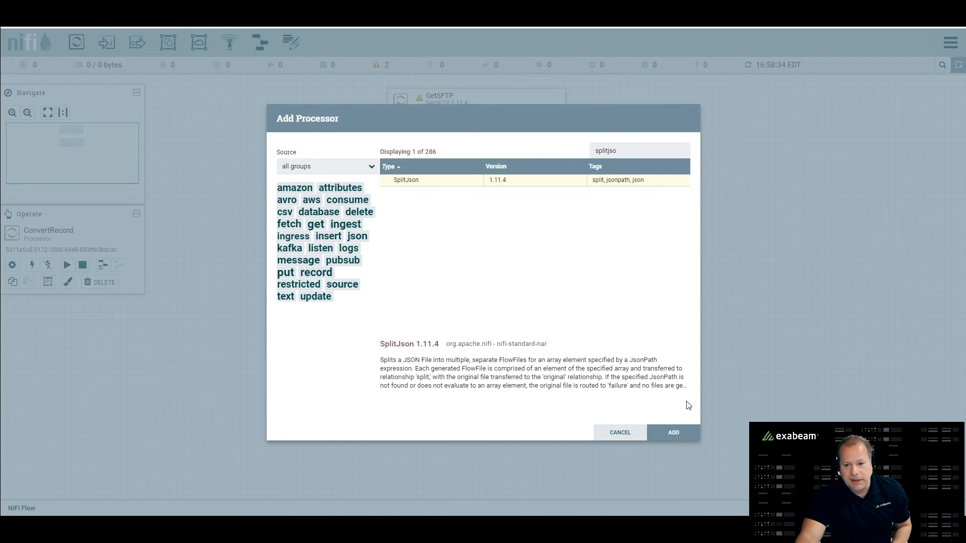
click(673, 432)
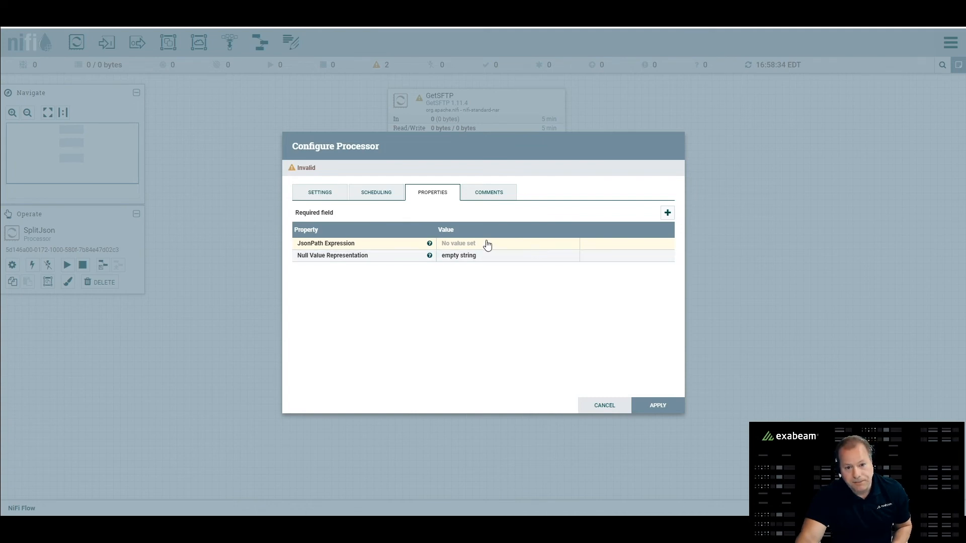
click(487, 243)
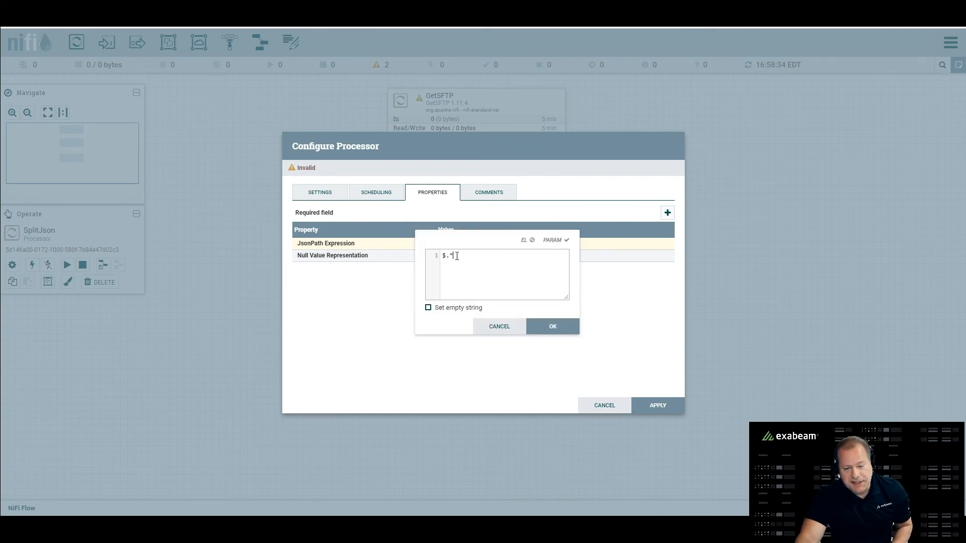
text(*)
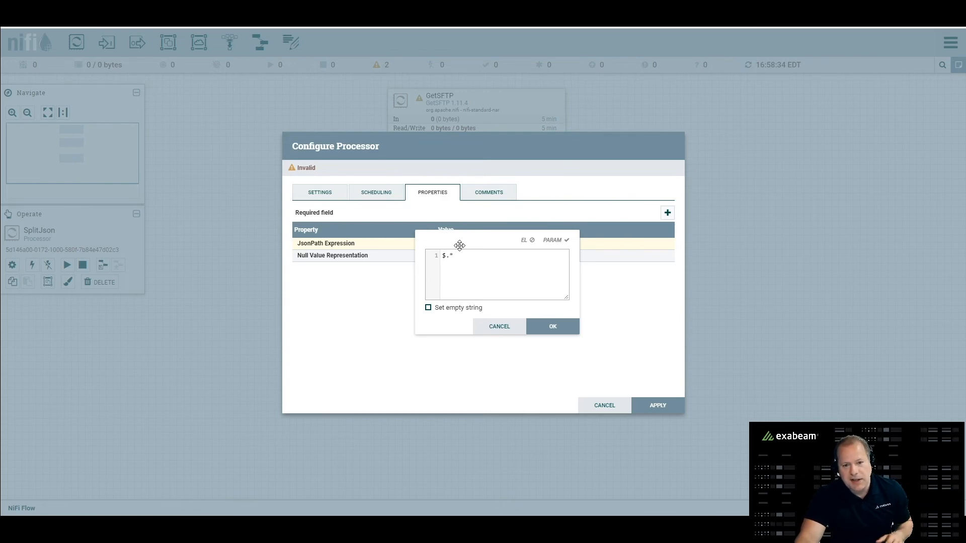
click(551, 327)
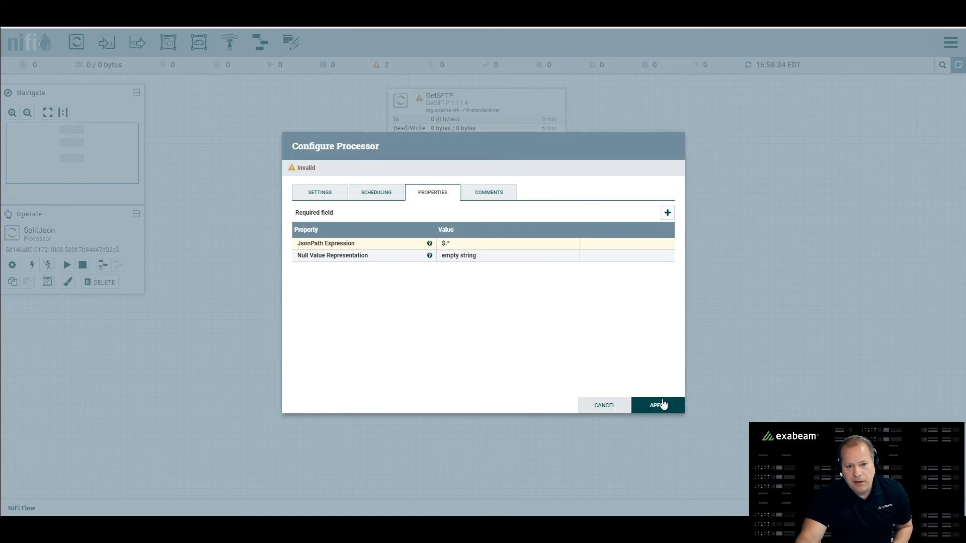
click(658, 406)
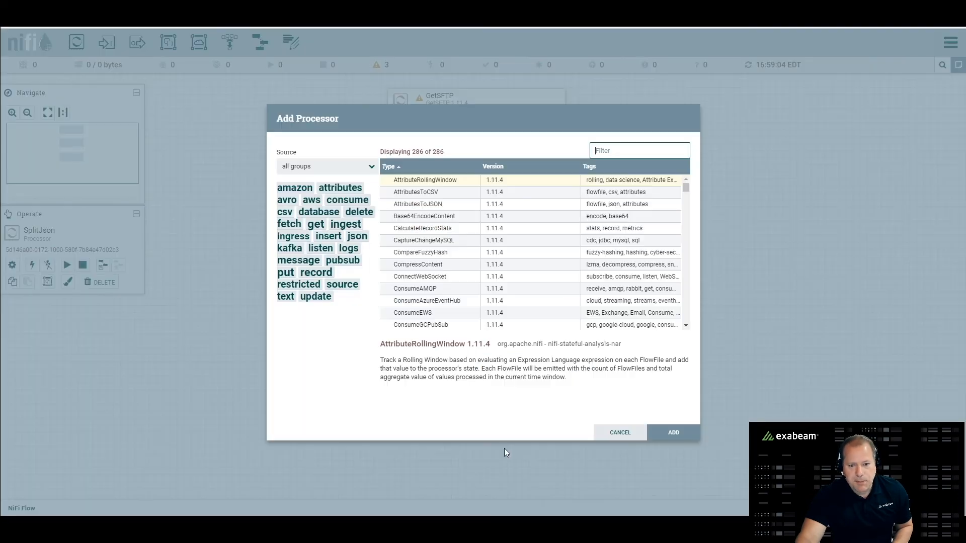
Add a PutUDP processor with Hostname elastic and Port 1514
click(639, 150)
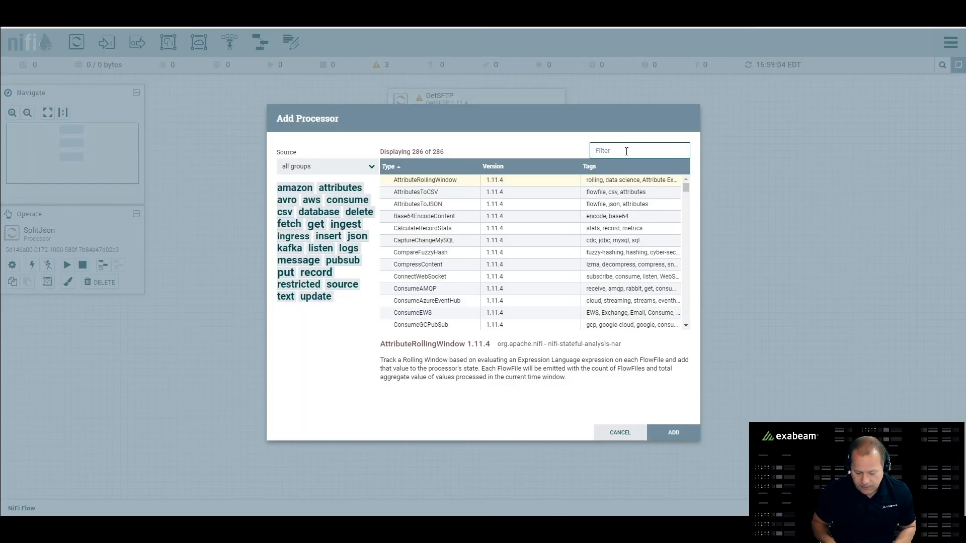
text(putud)
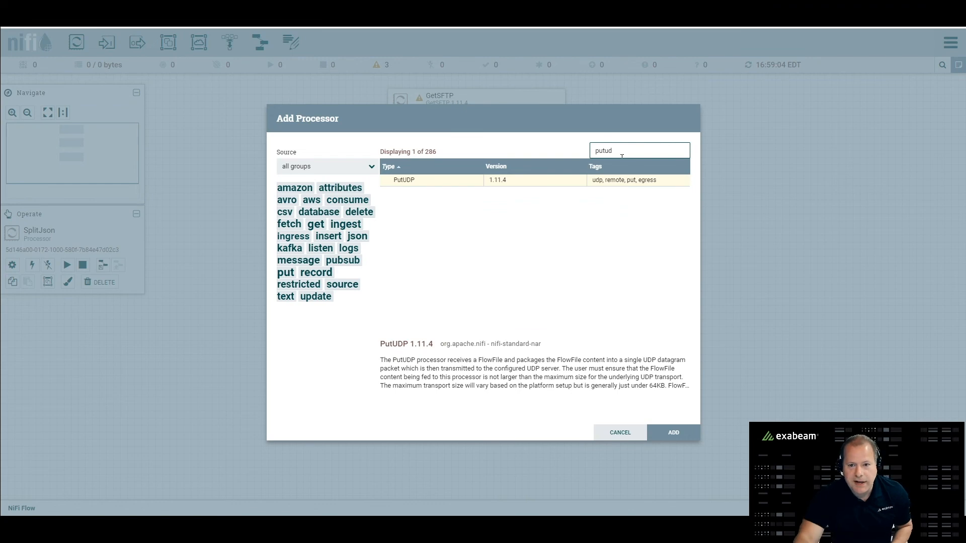
mouse_move(673, 432)
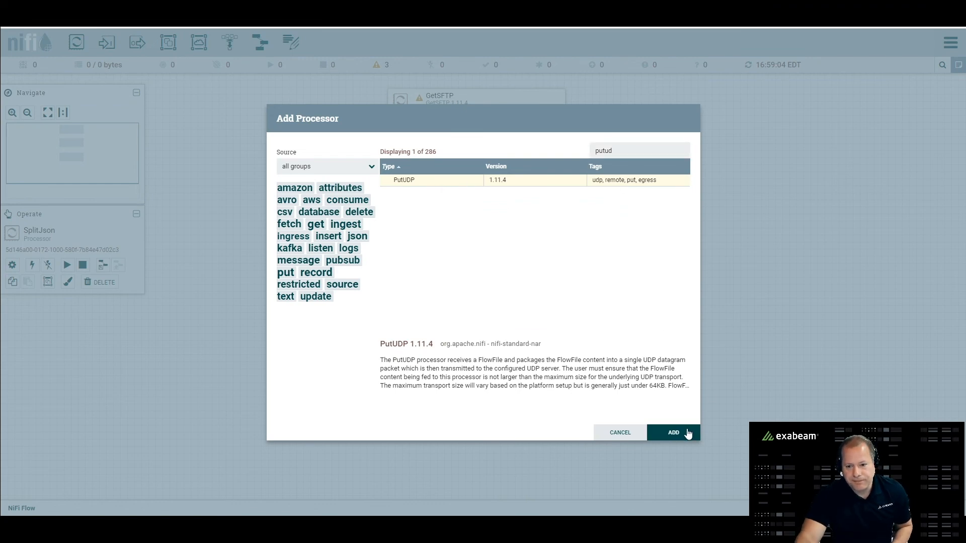
click(673, 433)
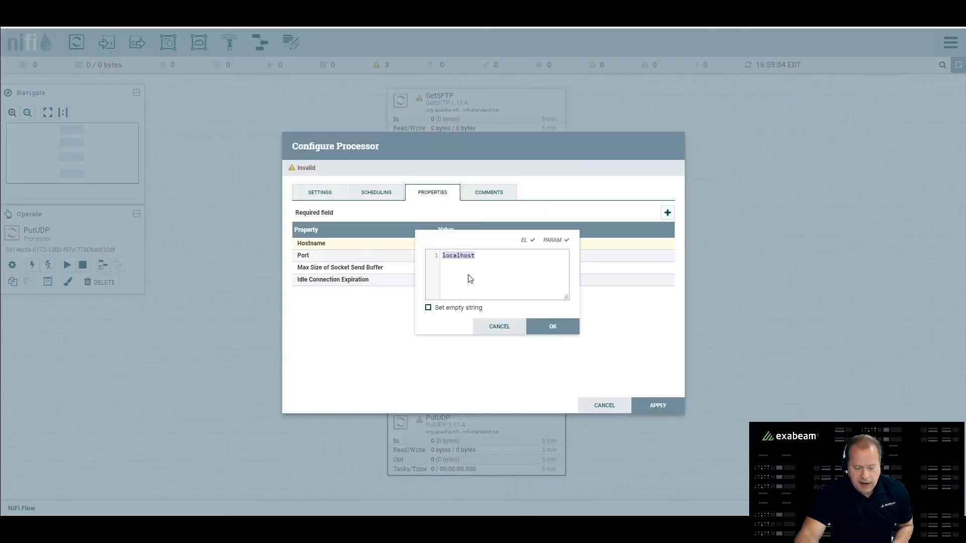
text(elastic)
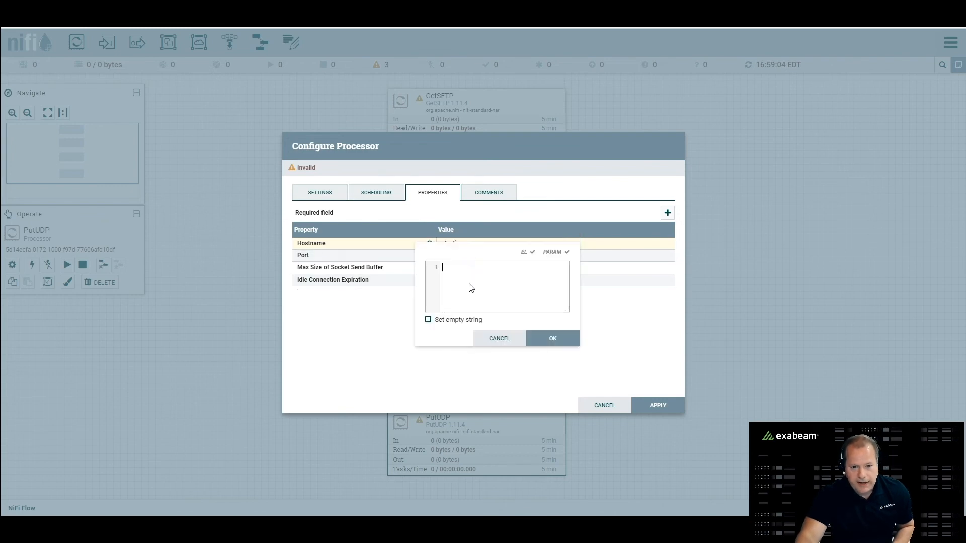
text(1514)
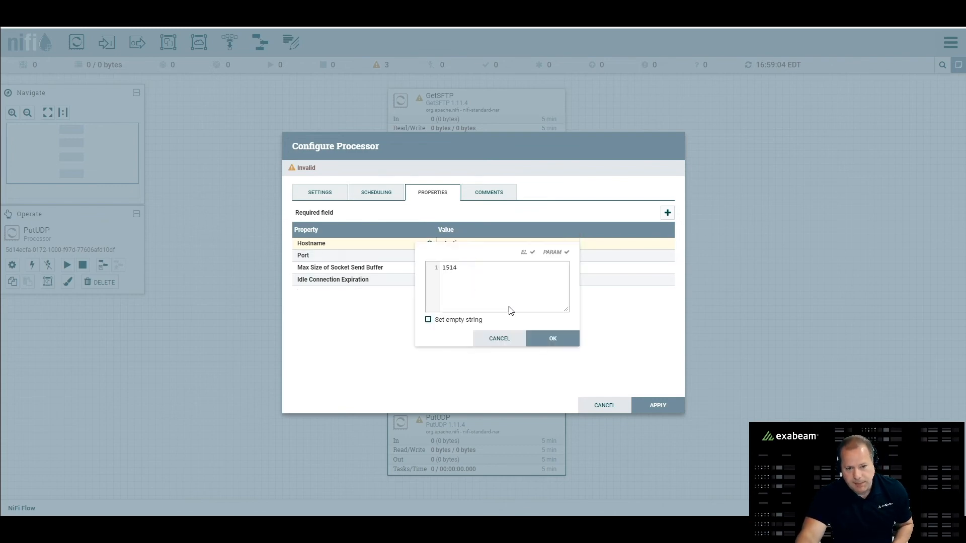
click(552, 338)
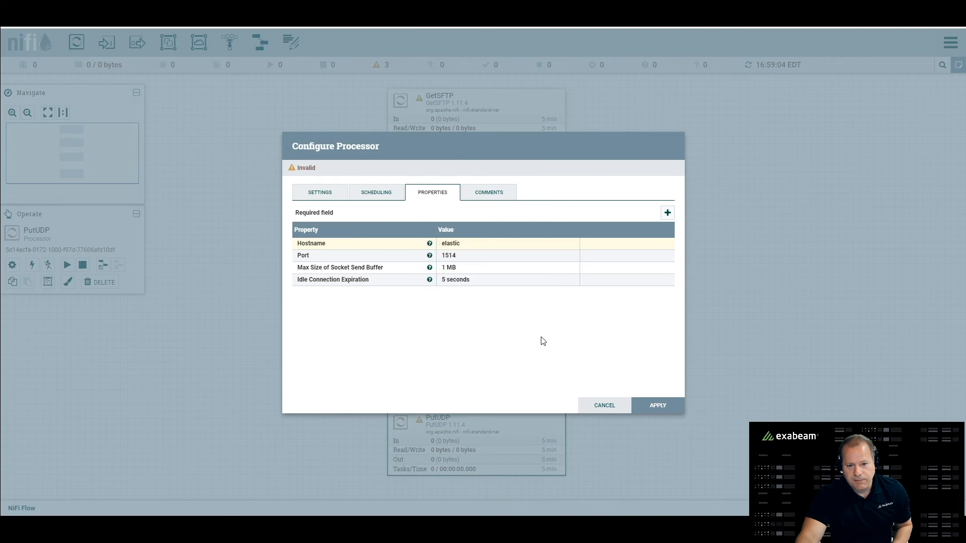
mouse_move(561, 327)
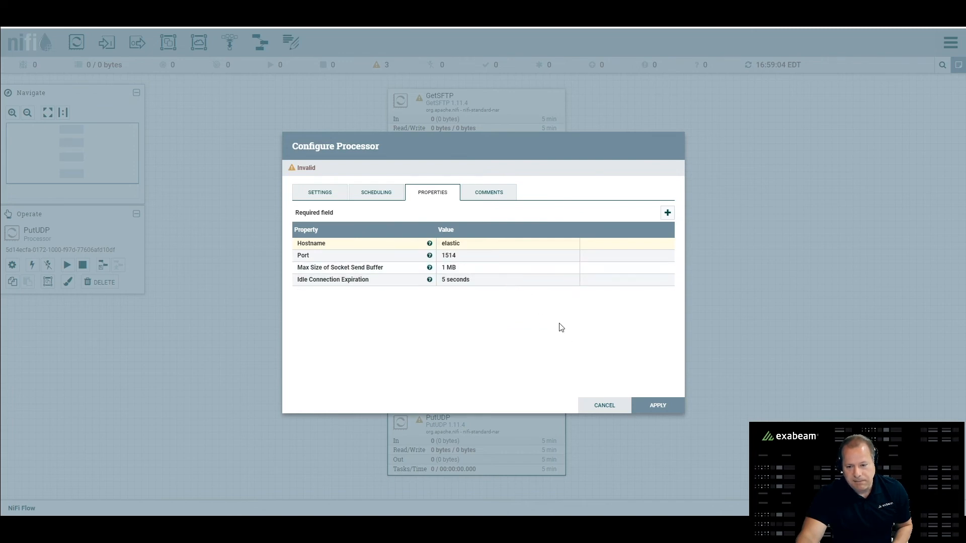
click(604, 405)
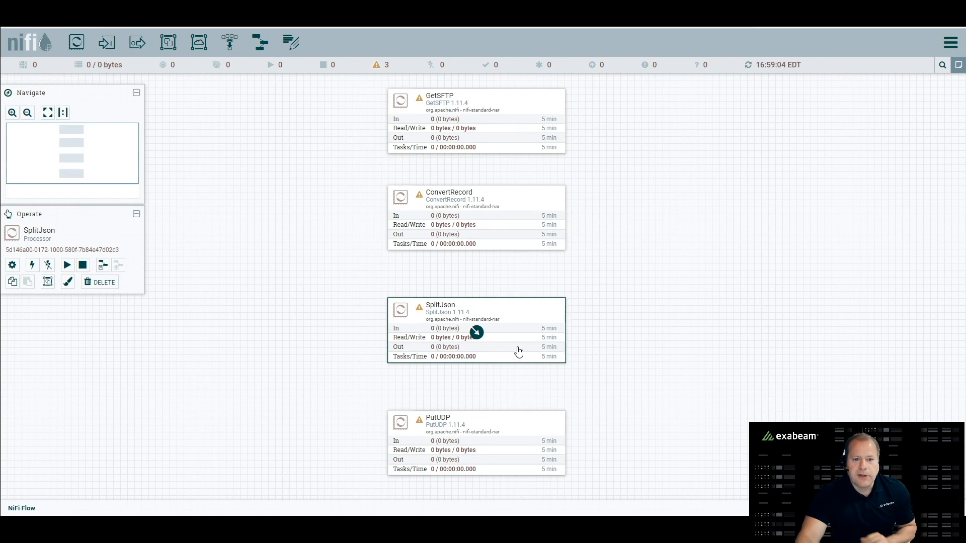
mouse_move(521, 234)
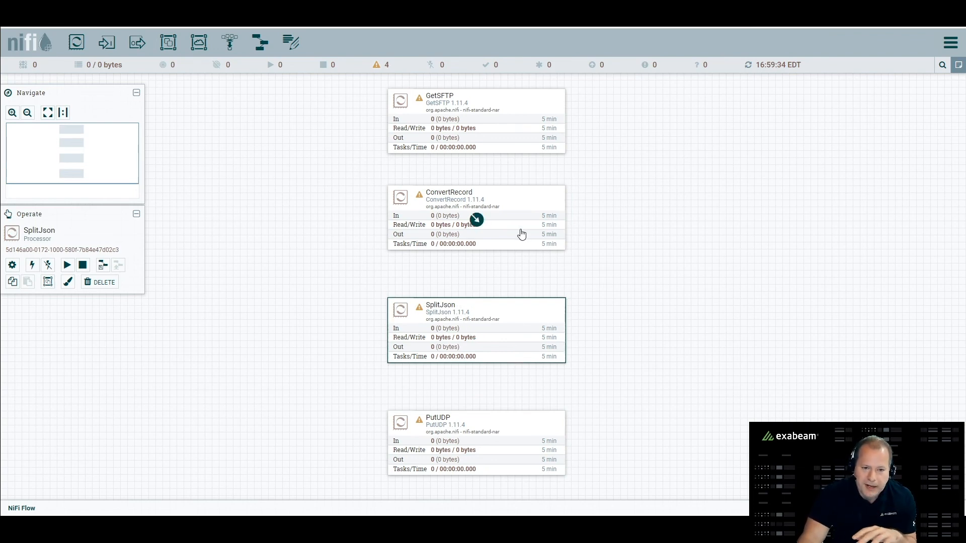
Connect GetSFTP→ConvertRecord and ConvertRecord→SplitJson on success, and SplitJson→PutUDP on split
click(475, 219)
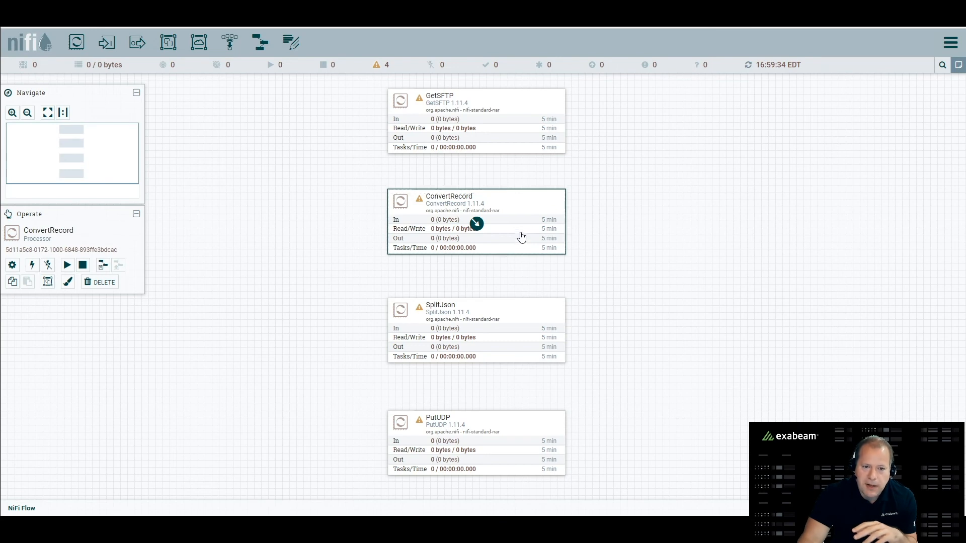
mouse_move(477, 124)
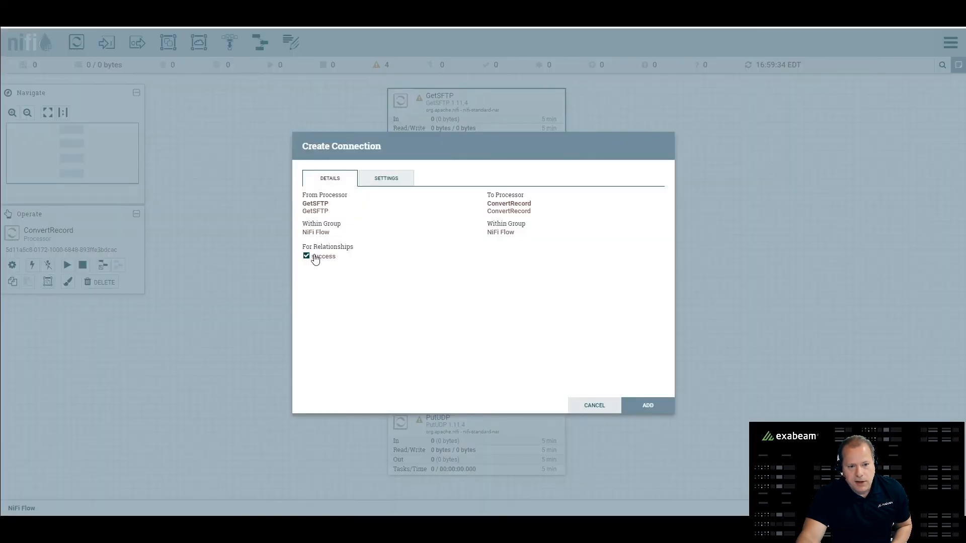
click(647, 406)
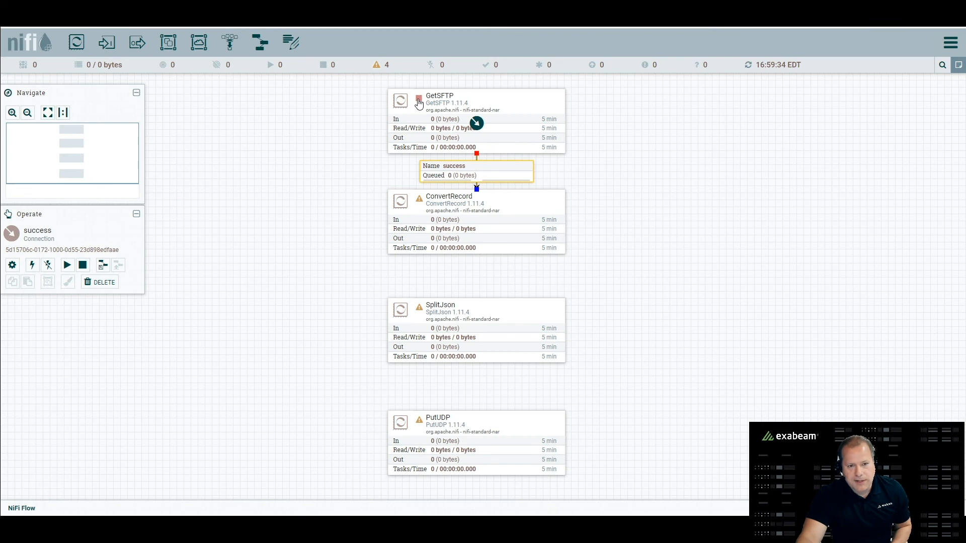
mouse_move(494, 217)
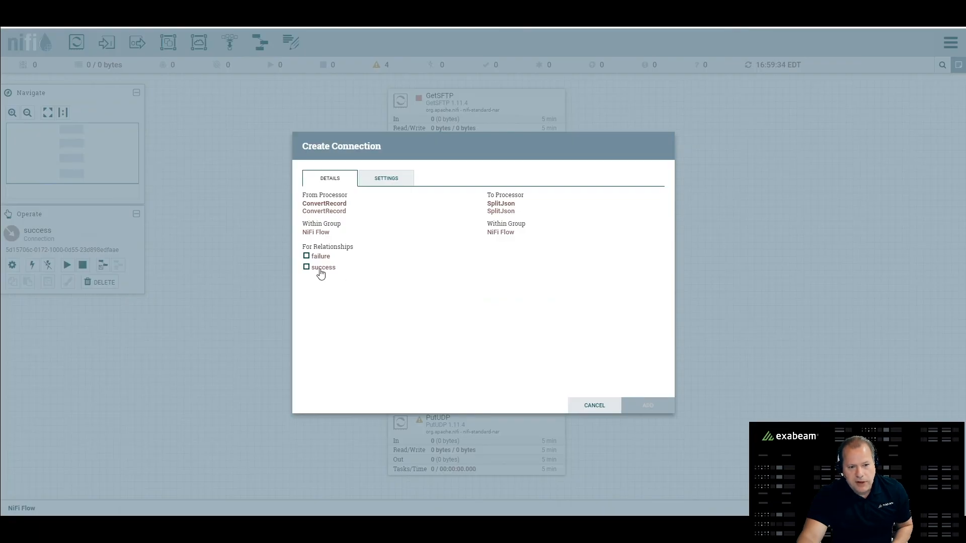
click(306, 266)
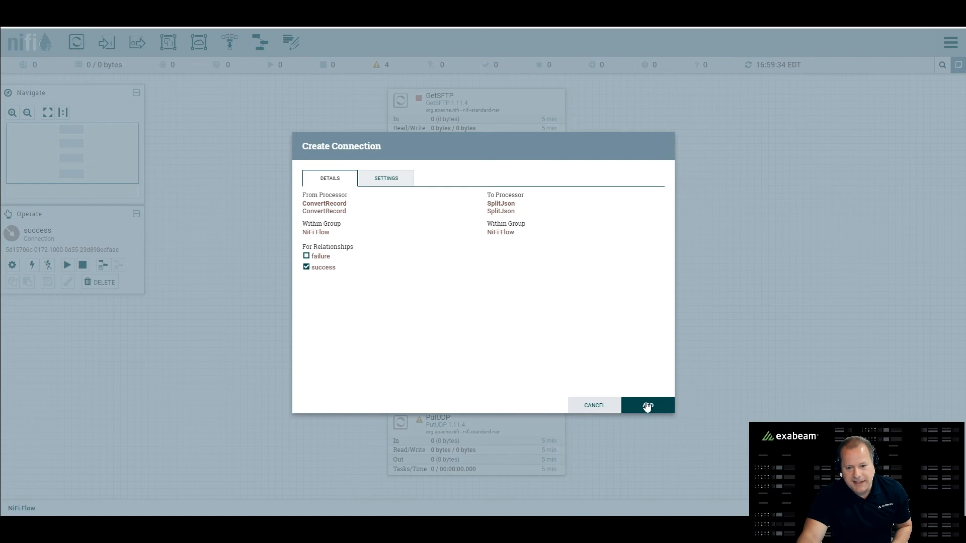
click(647, 406)
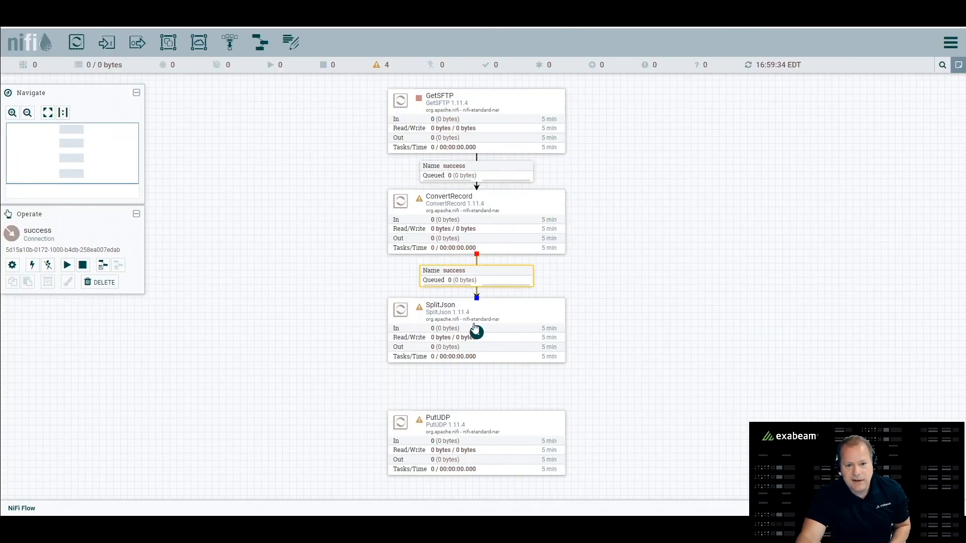
click(475, 329)
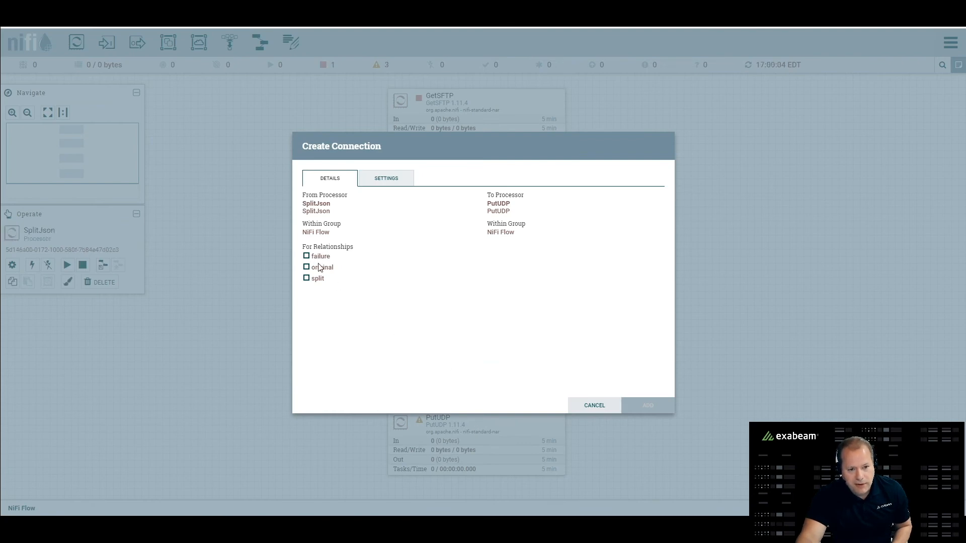
mouse_move(326, 274)
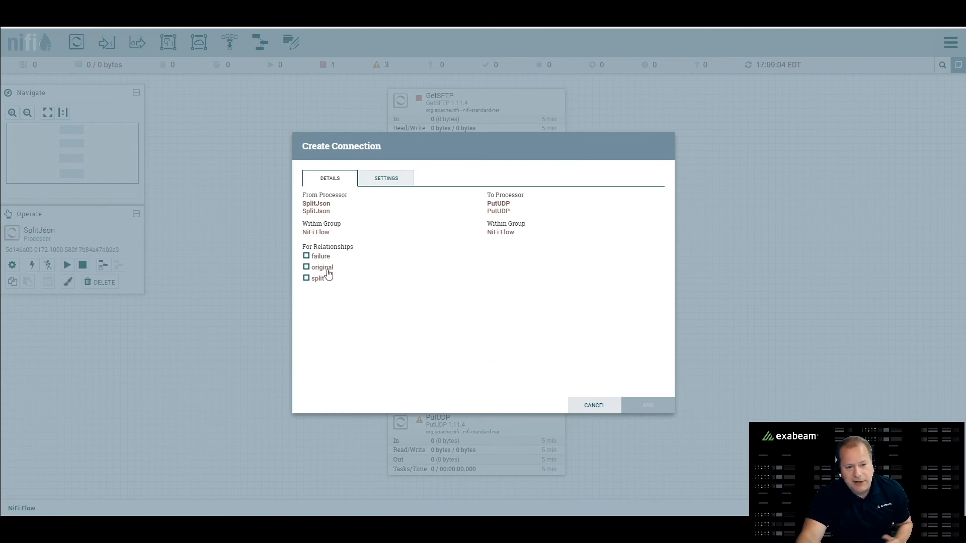
click(306, 278)
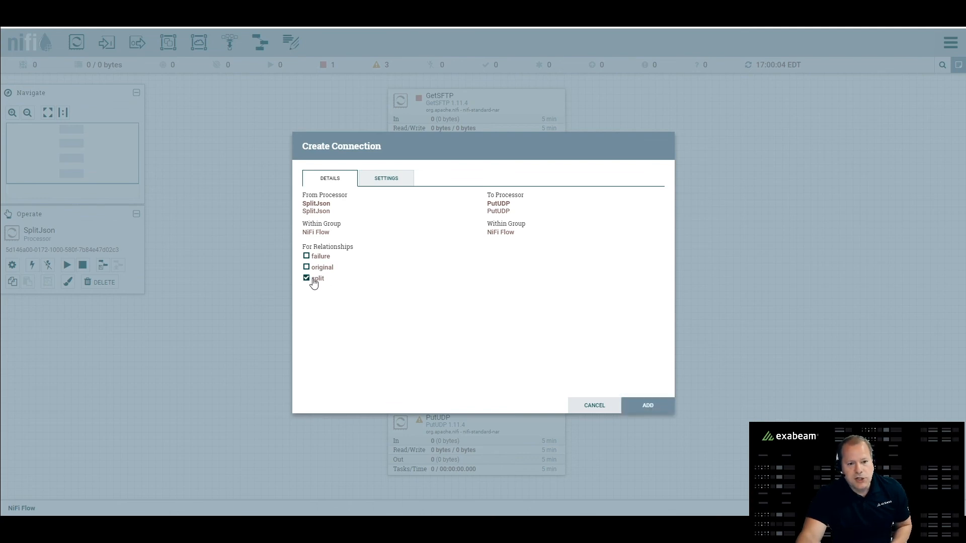
click(647, 405)
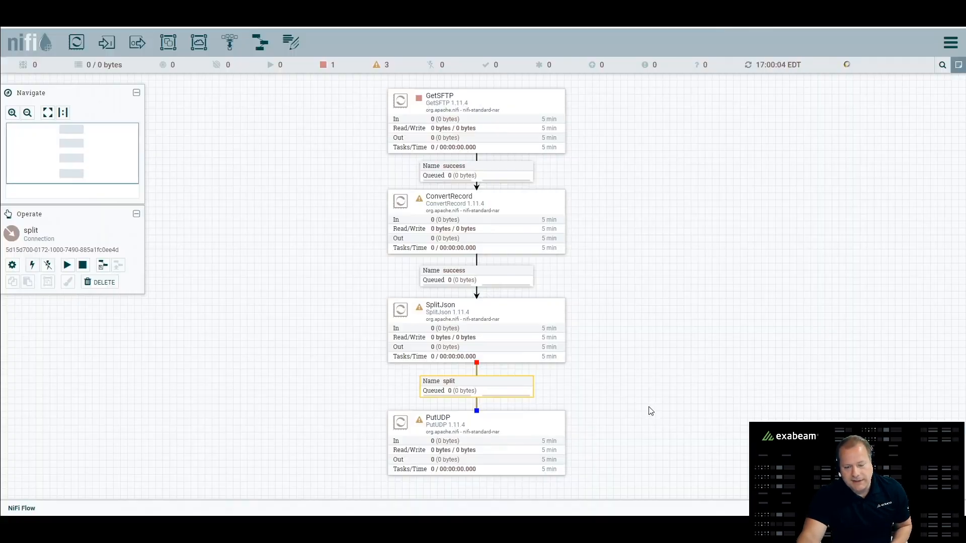
mouse_move(413, 293)
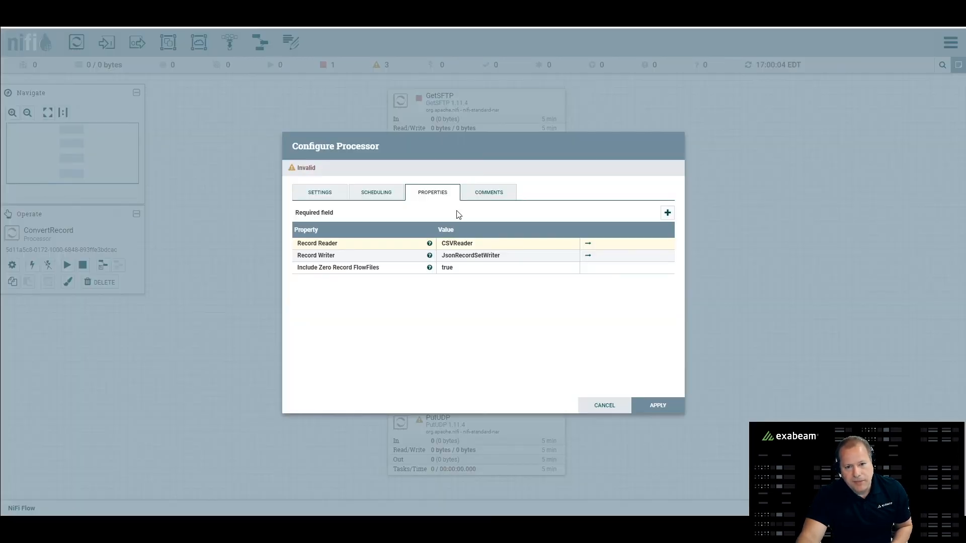
Review ConvertRecord's relationships and auto-terminate SplitJson's failure and original relationships
click(319, 193)
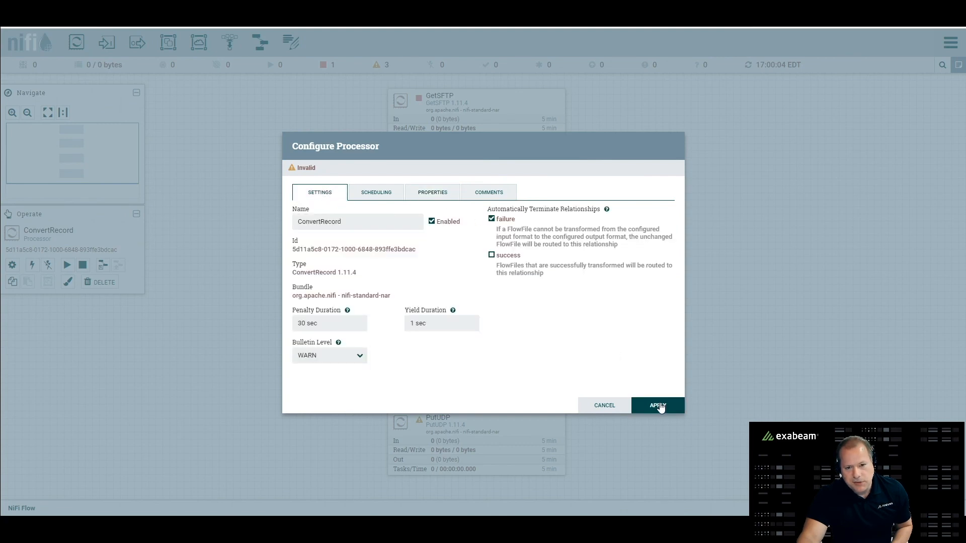
mouse_move(500, 222)
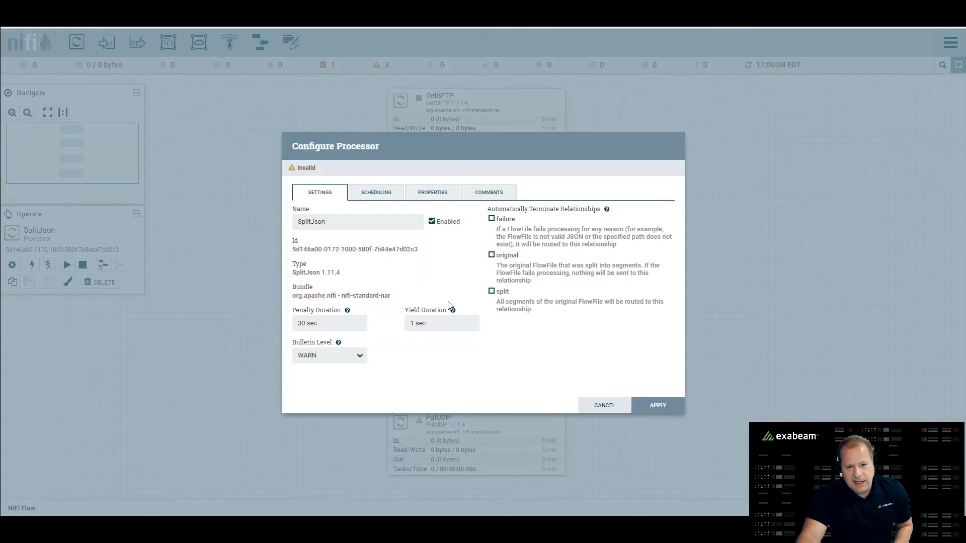
double_click(501, 292)
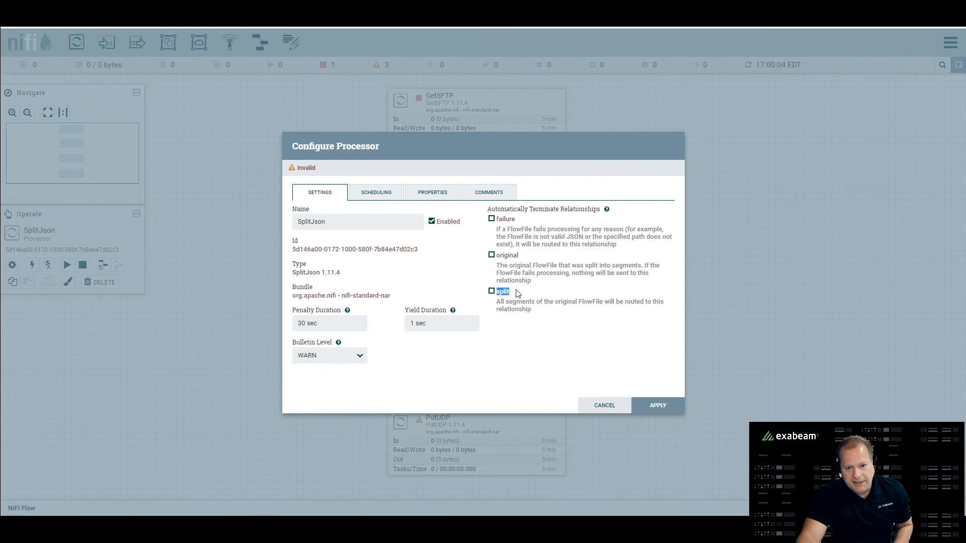
click(491, 219)
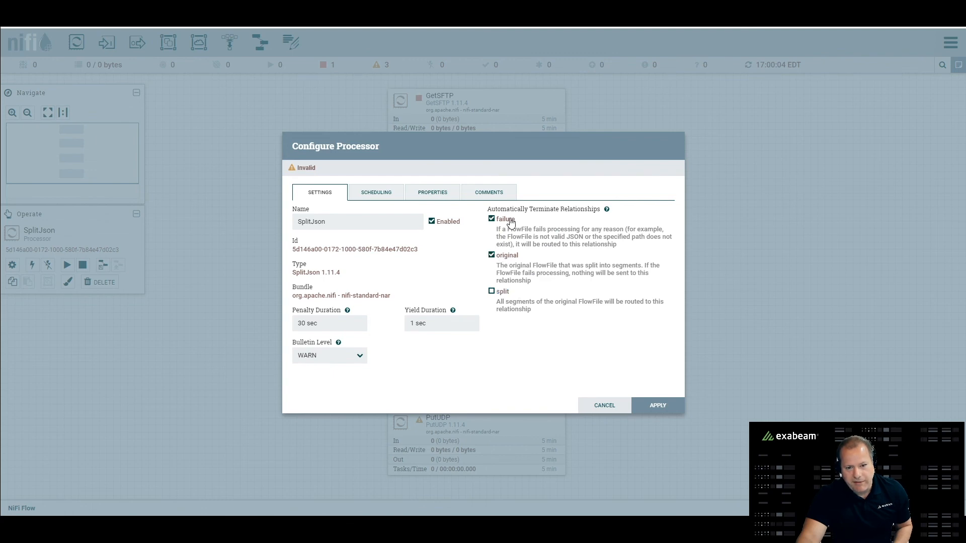
click(656, 406)
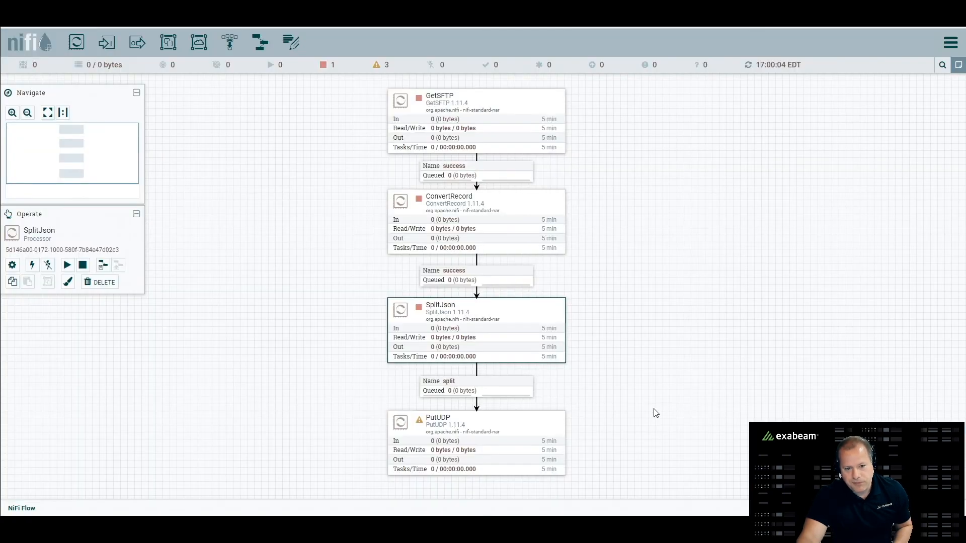
Auto-terminate PutUDP's failure and success relationships
double_click(475, 442)
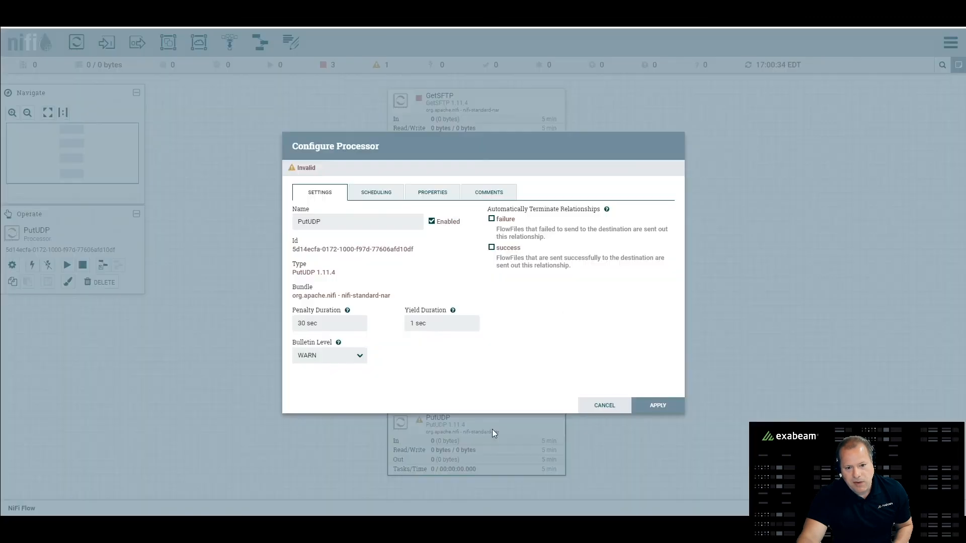
click(492, 218)
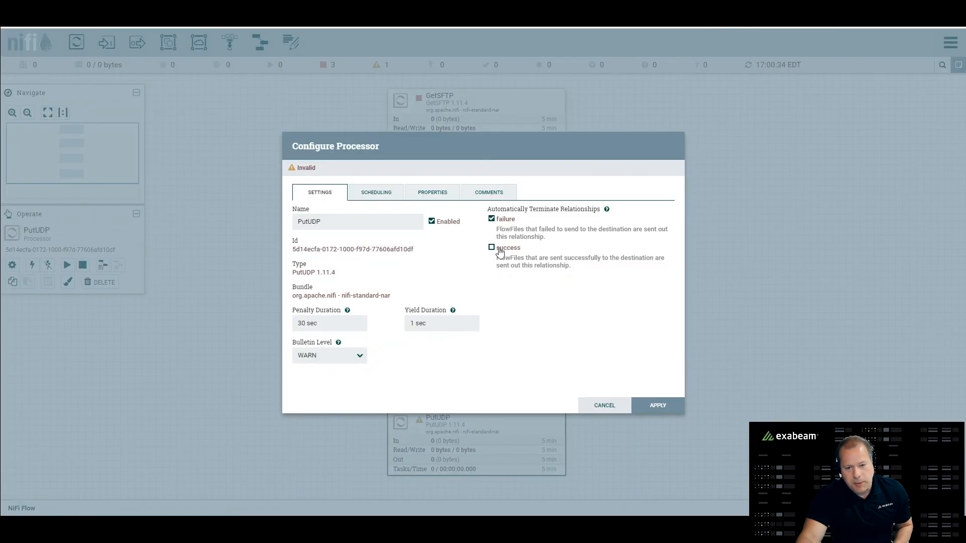
click(491, 247)
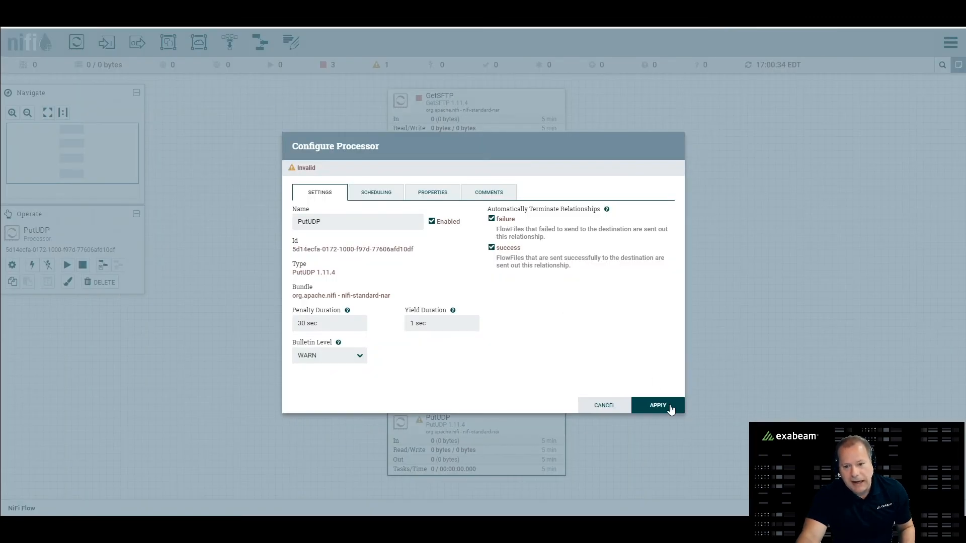
click(657, 406)
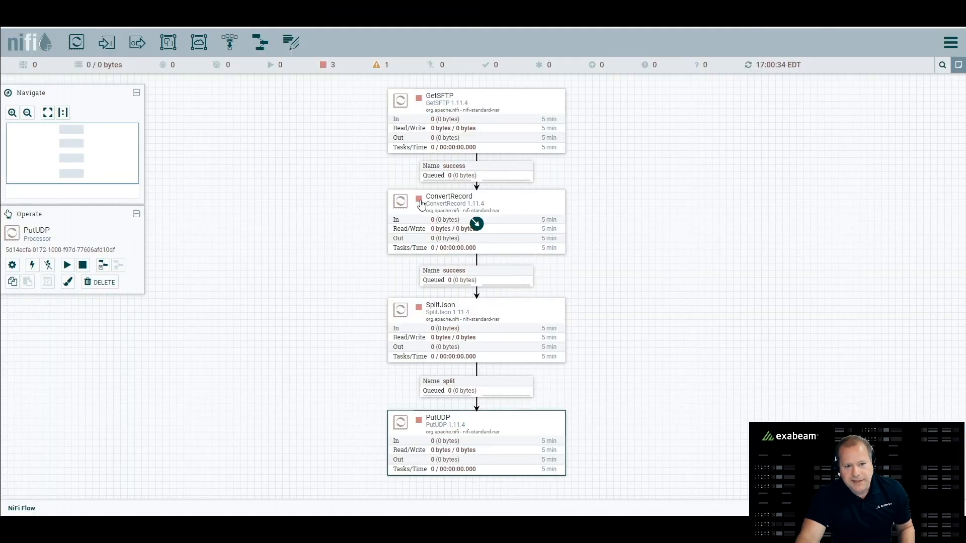
mouse_move(703, 193)
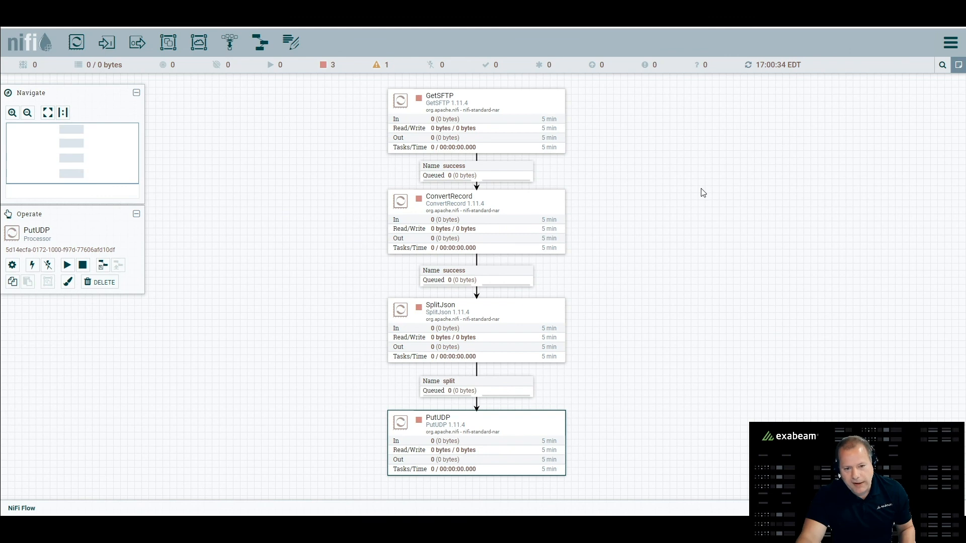
mouse_move(596, 171)
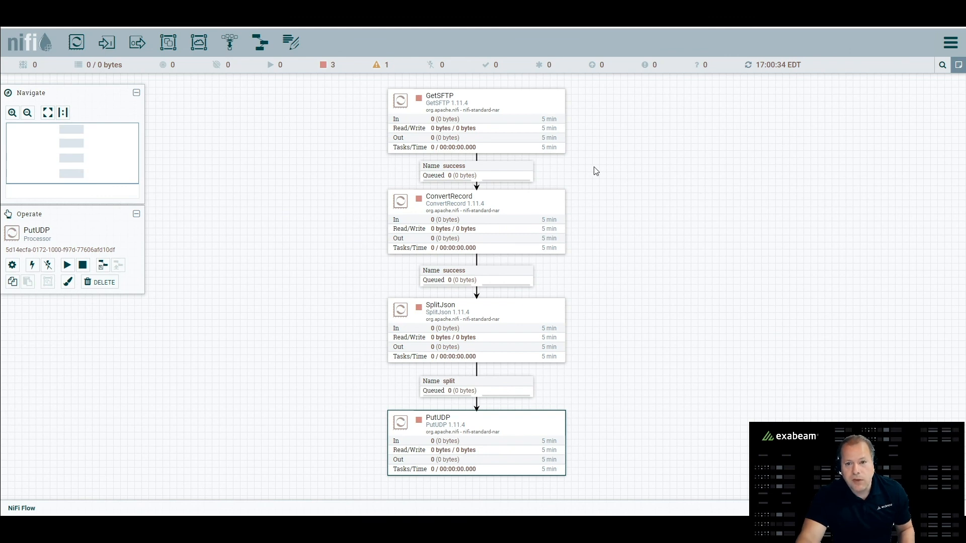
Start all processors from the canvas context menu
right_click(595, 171)
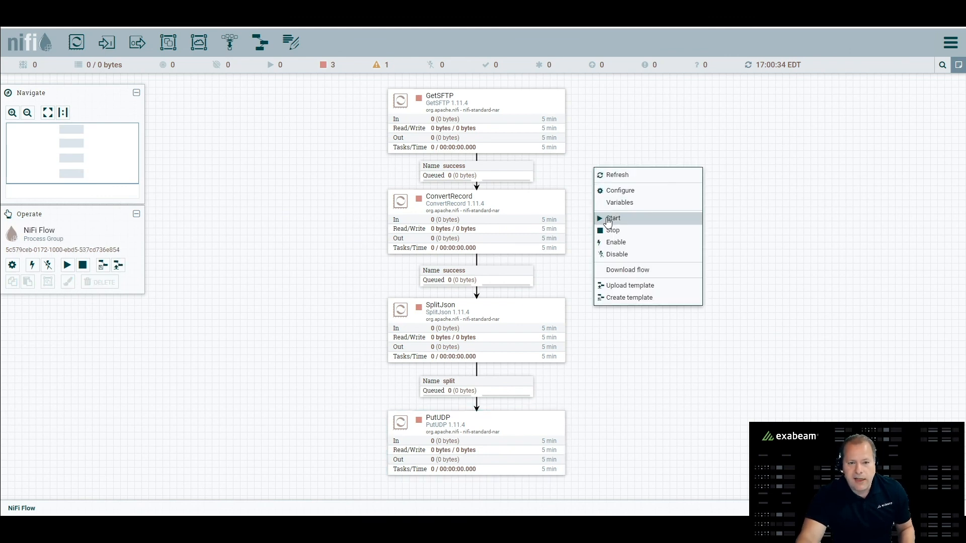
click(613, 218)
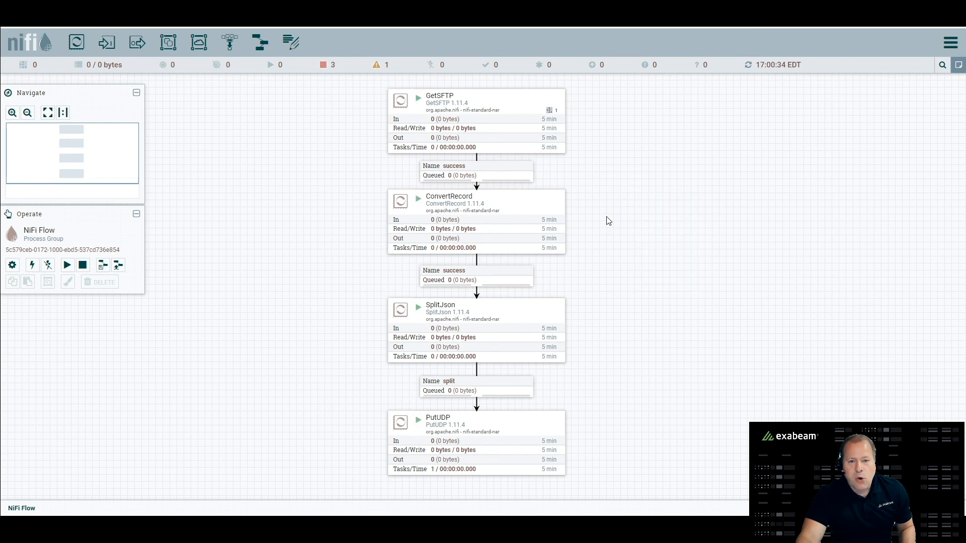
mouse_move(614, 203)
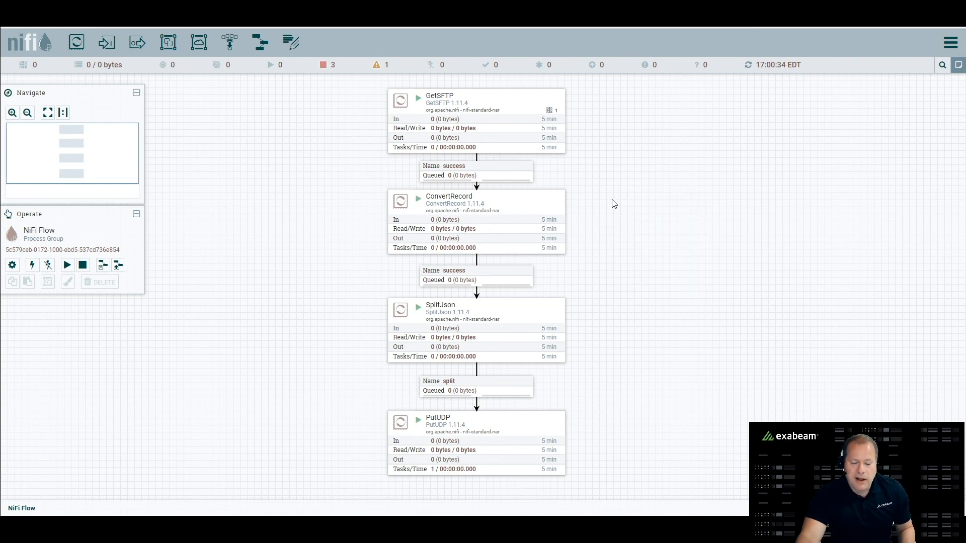
mouse_move(626, 191)
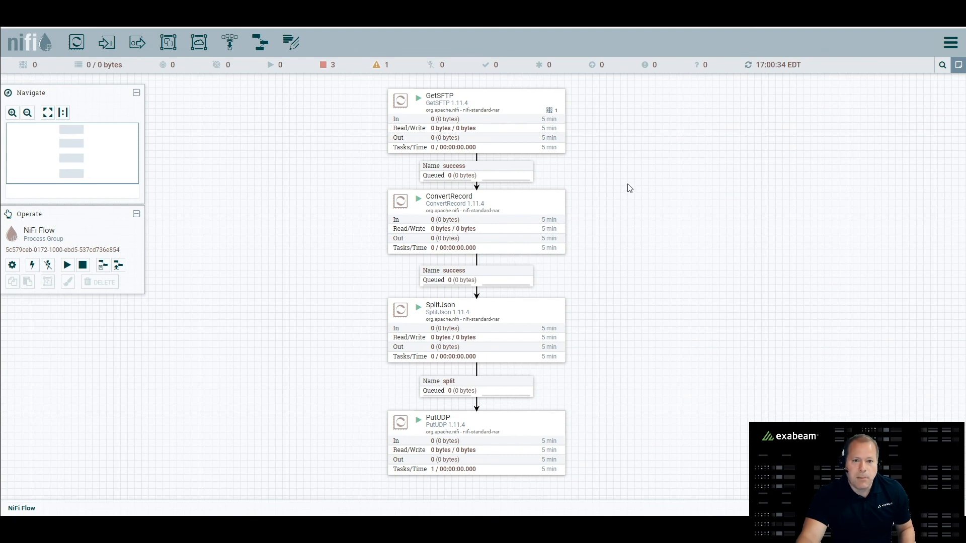
right_click(629, 188)
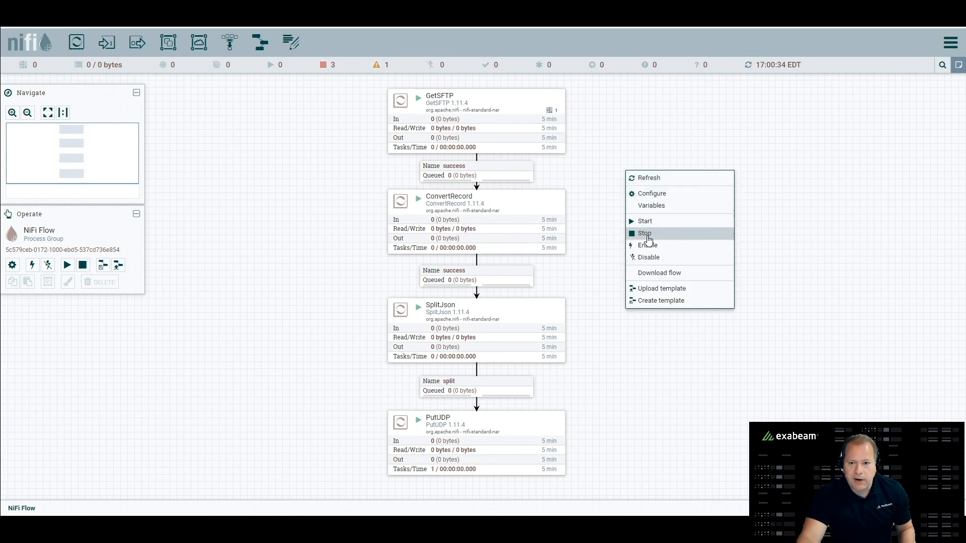
click(645, 221)
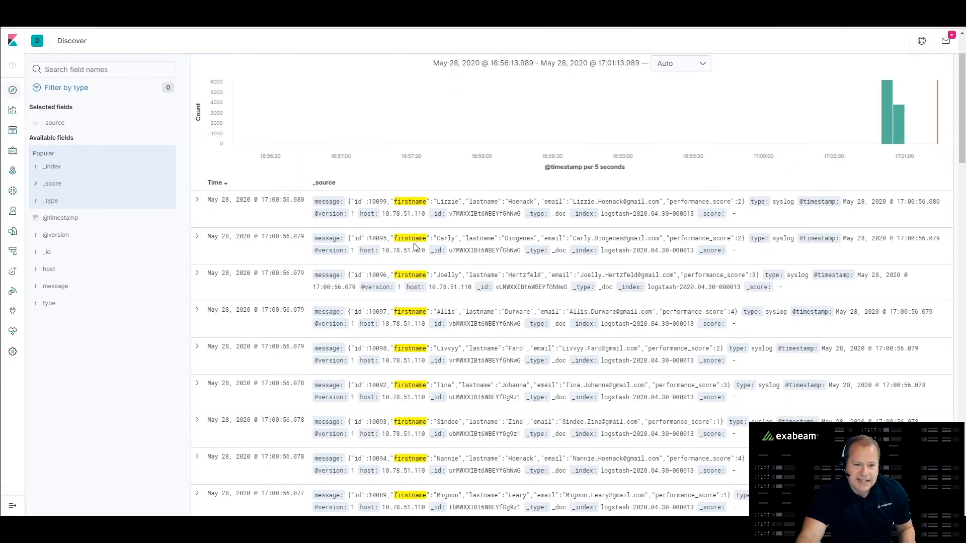
mouse_move(356, 239)
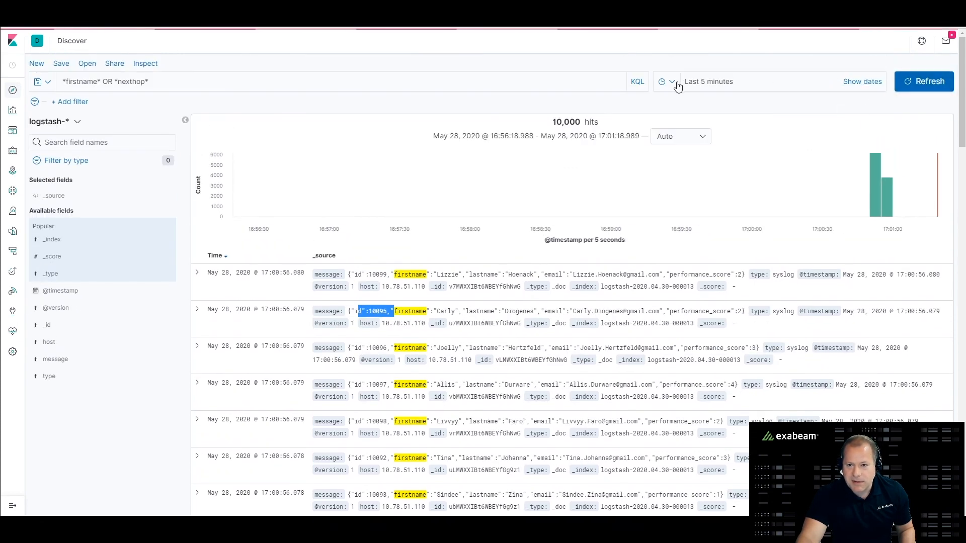
Inspect the 10,000 hits in Kibana Discover, highlighting the id and performance_score fields
click(664, 82)
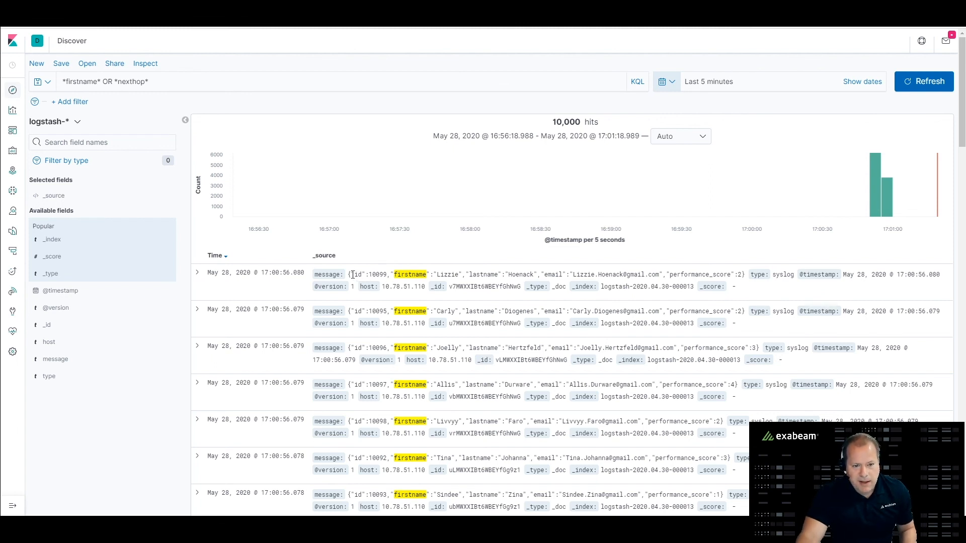
double_click(409, 274)
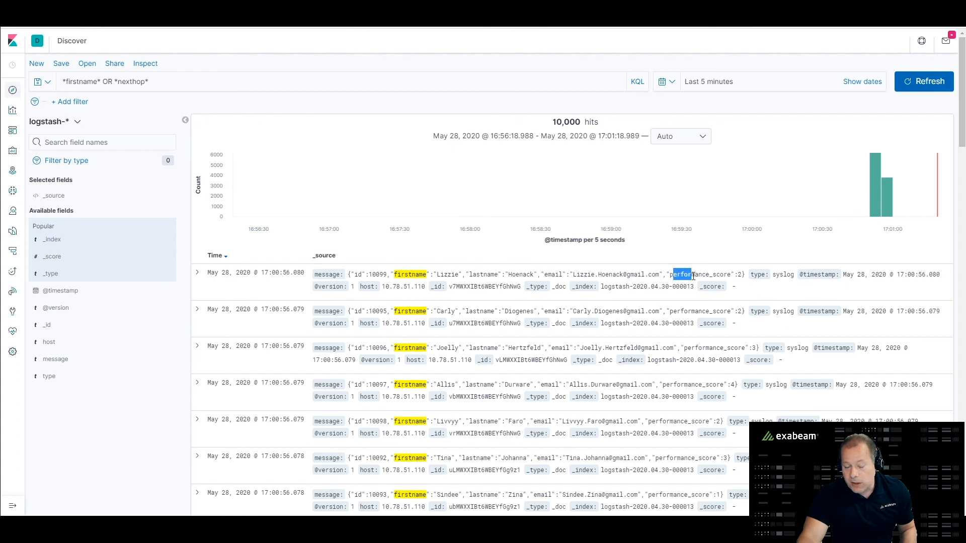
double_click(705, 274)
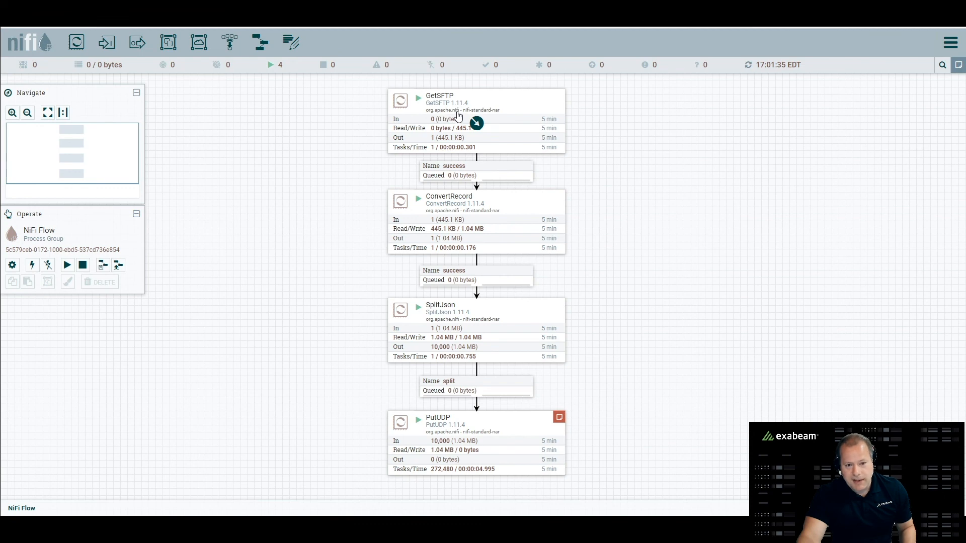
mouse_move(475, 448)
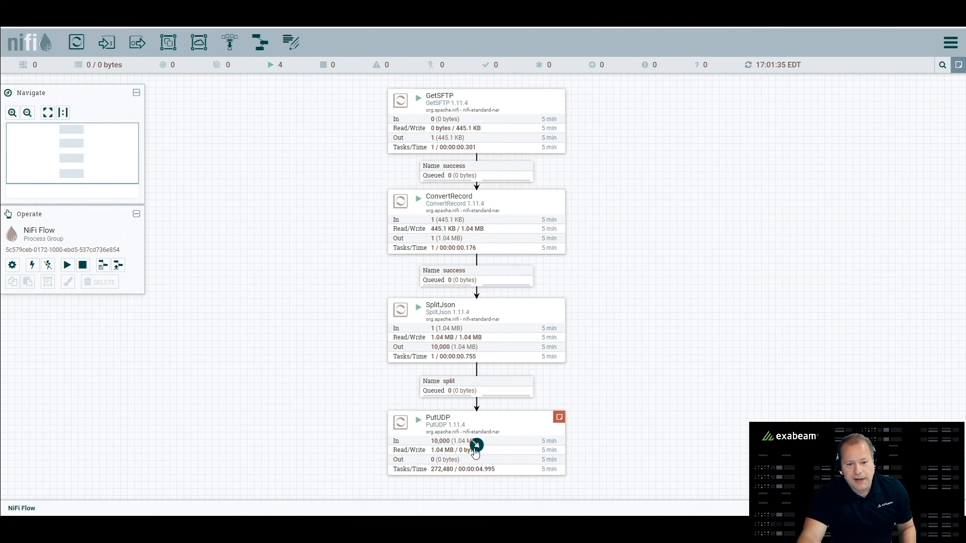